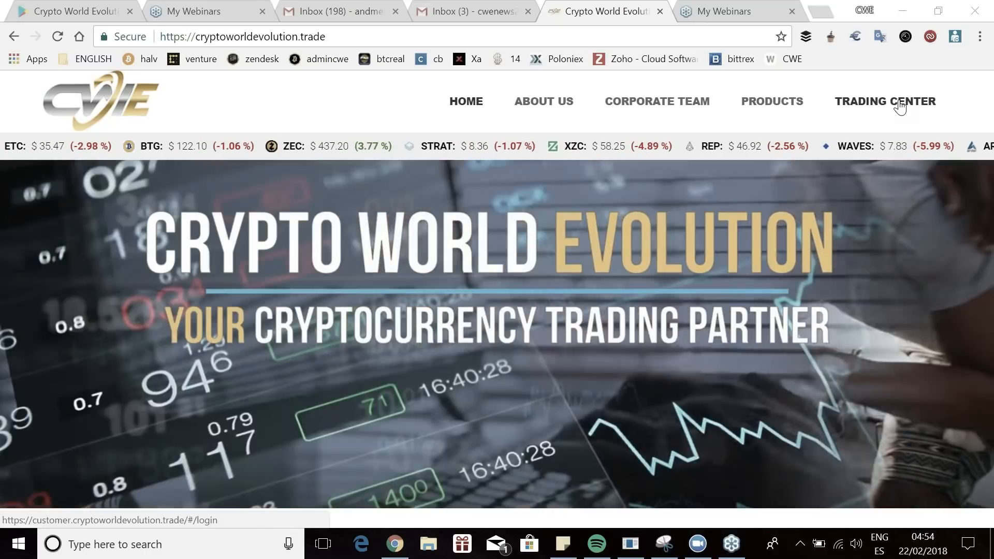
- Scroll the home page down to the footer with contact details and ISP Login
scroll("down", 3)
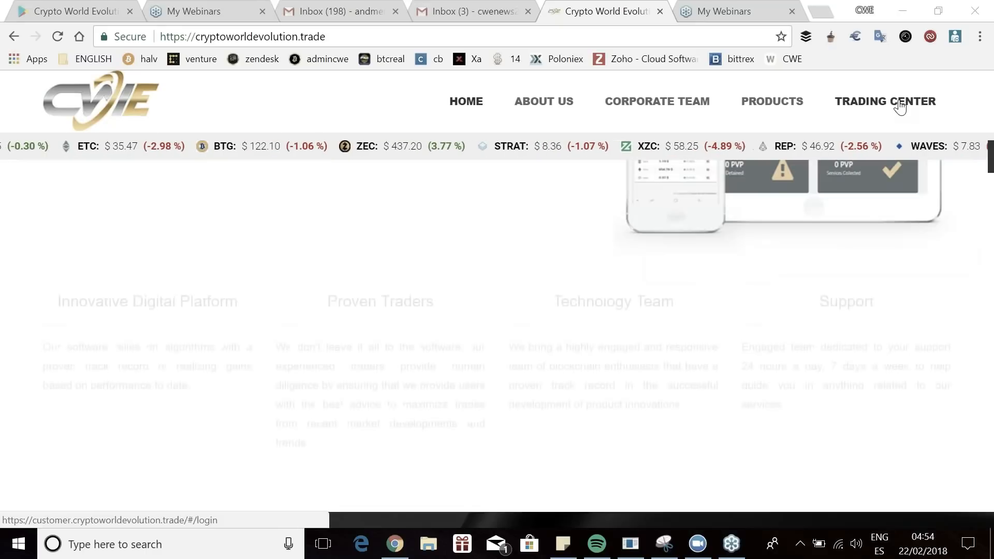
scroll("down", 3)
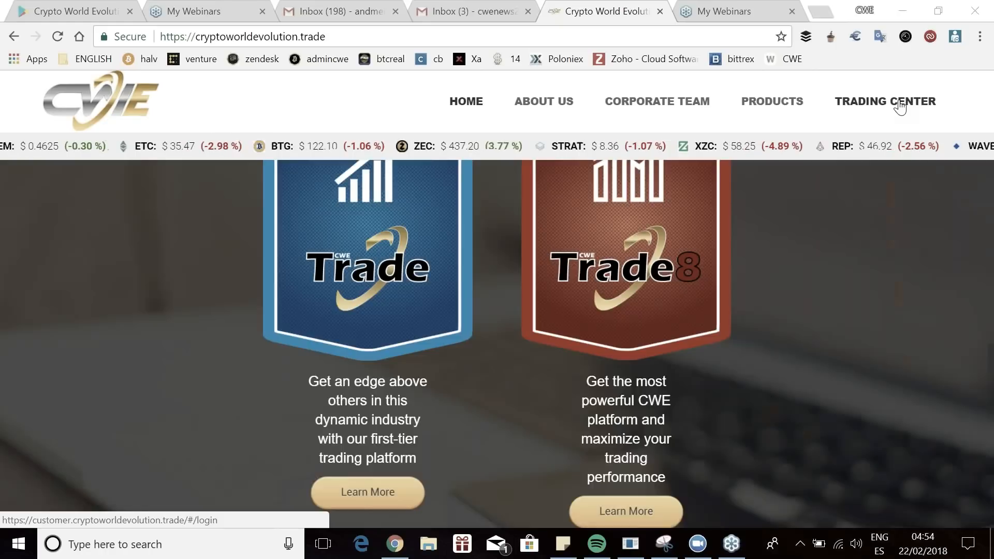
scroll("down", 3)
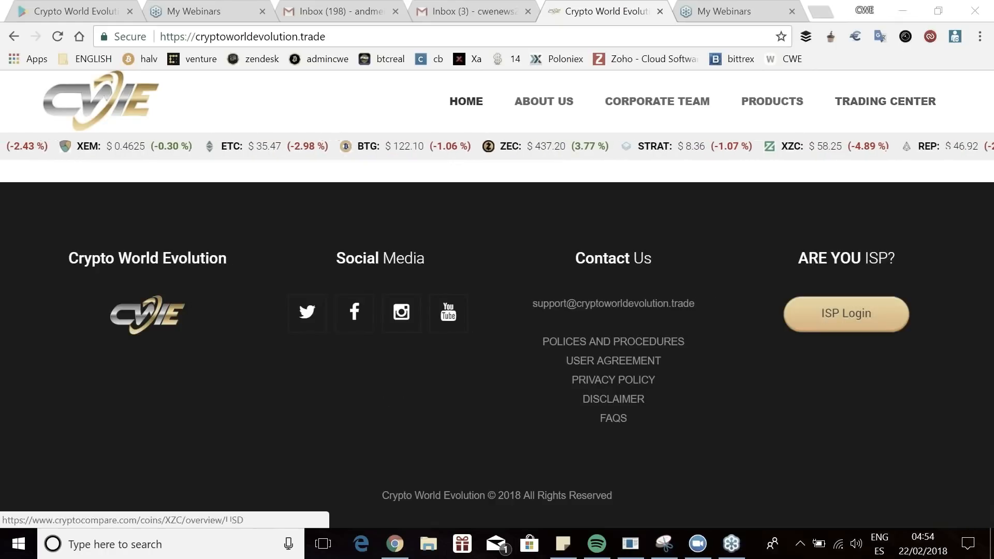
mouse_move(836, 326)
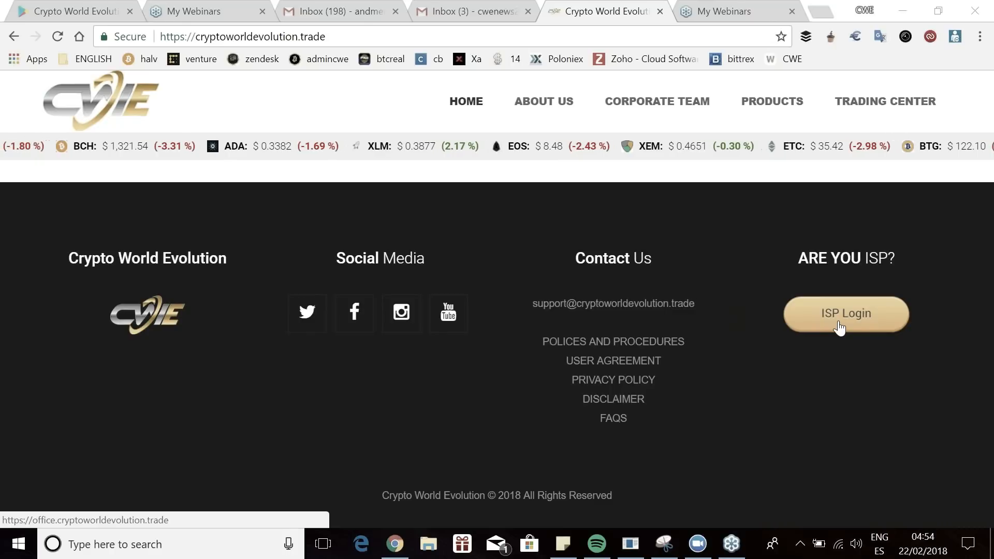
- Sign in through ISP Login as andmen with the account password
left_click(846, 313)
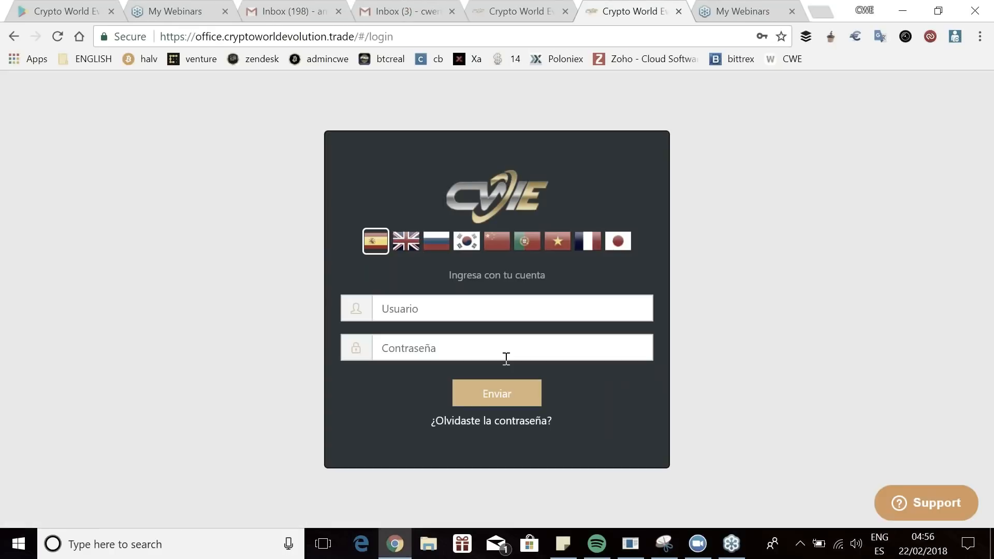
type("andmenuk")
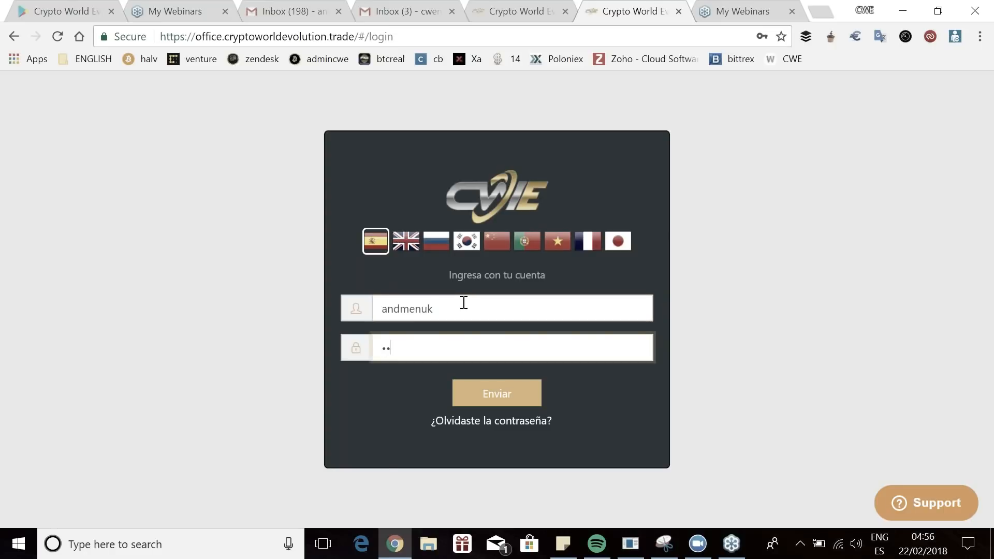
type("password")
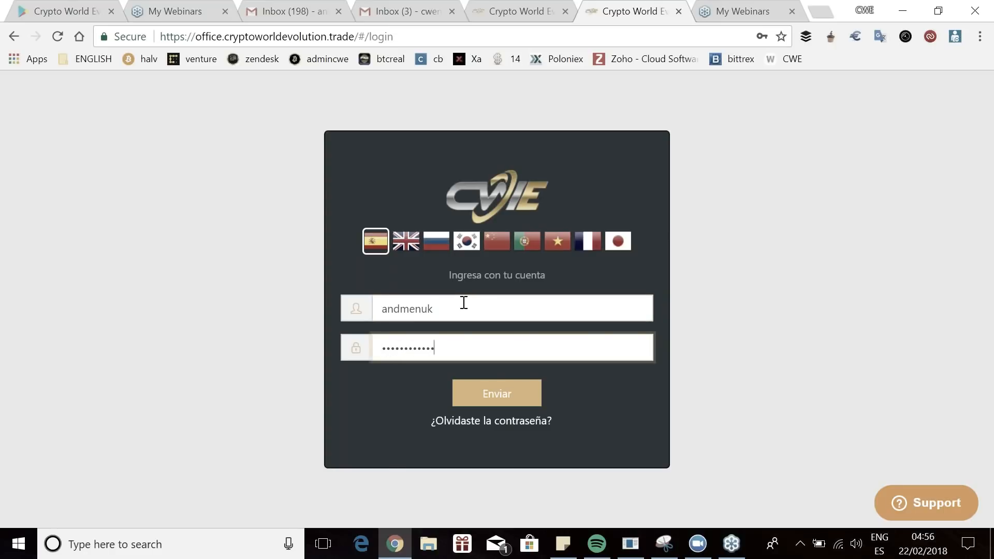
left_click(496, 393)
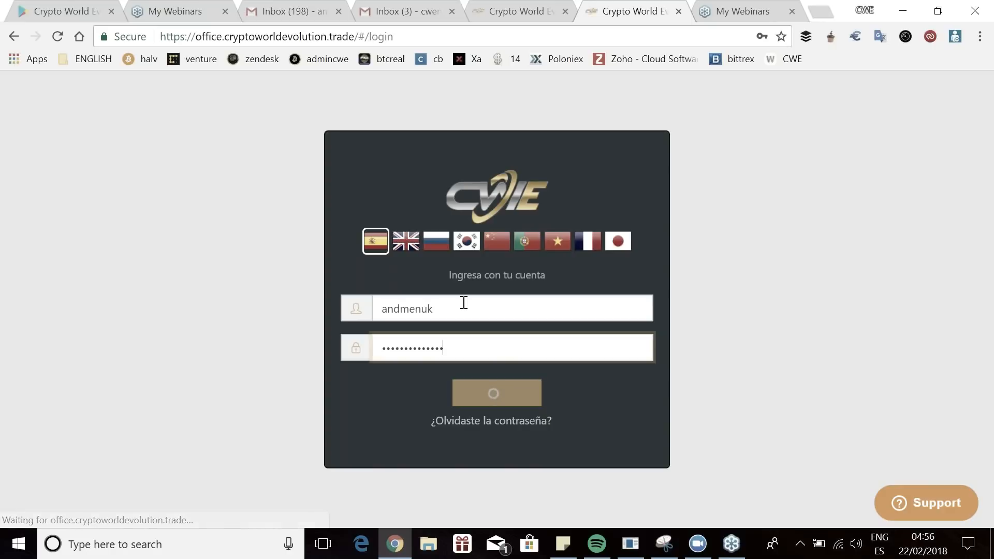
left_click(496, 393)
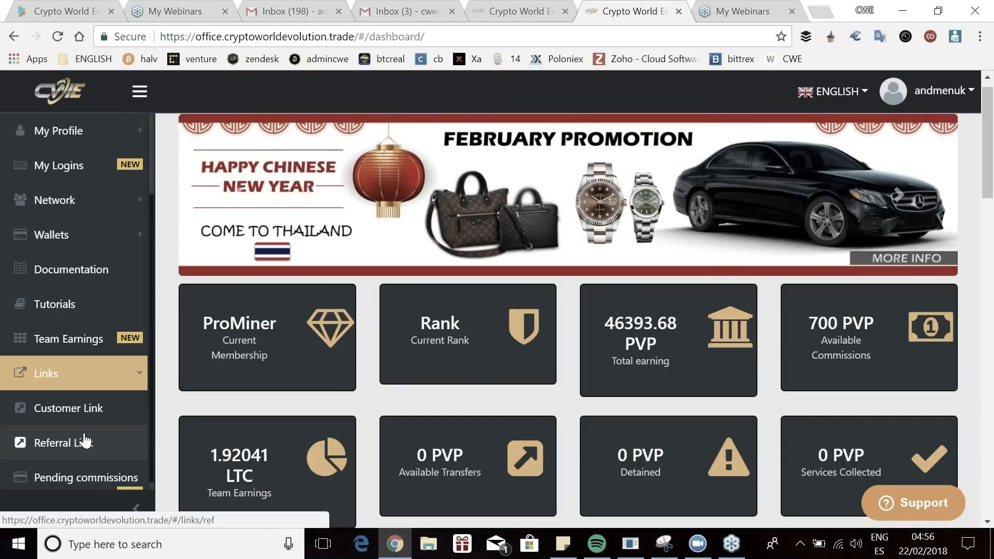
left_click(65, 443)
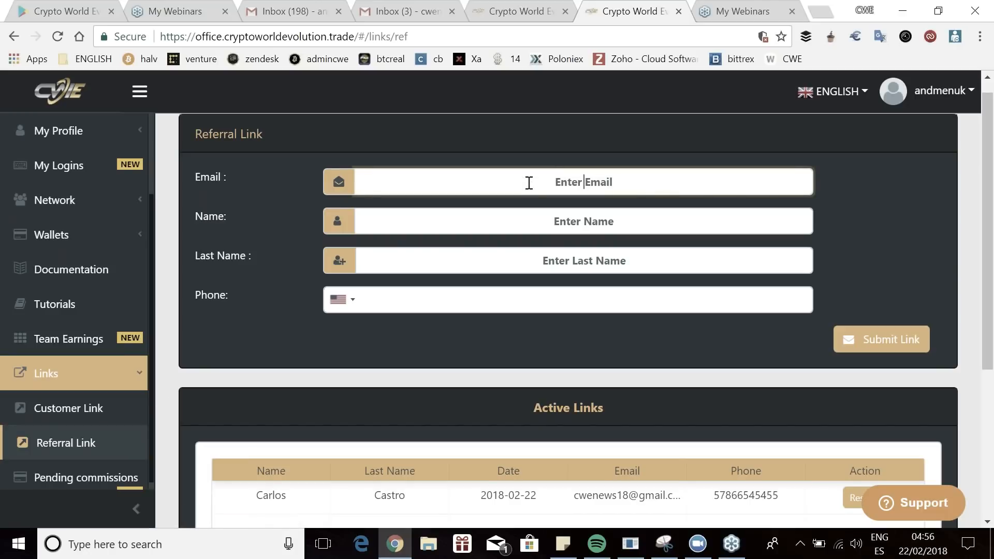
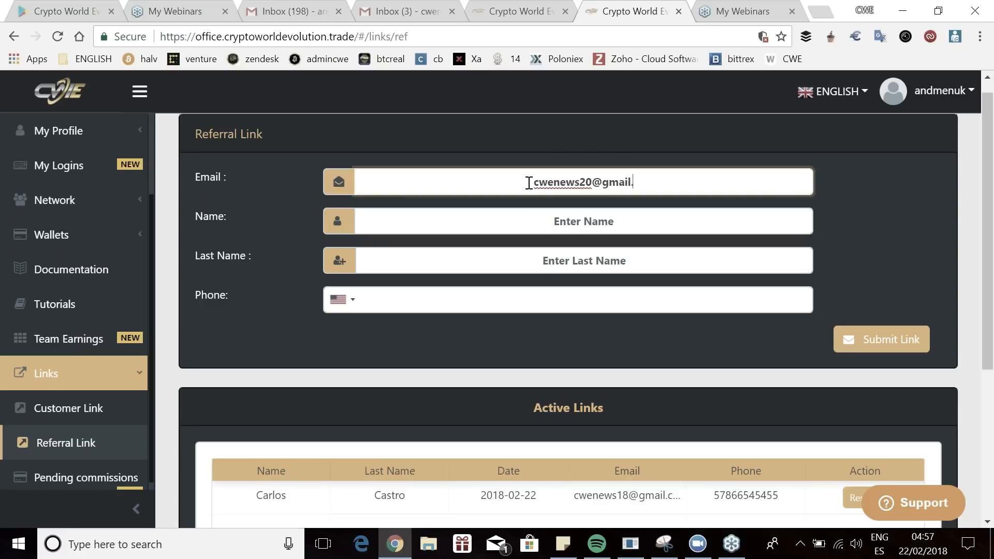
left_click(881, 339)
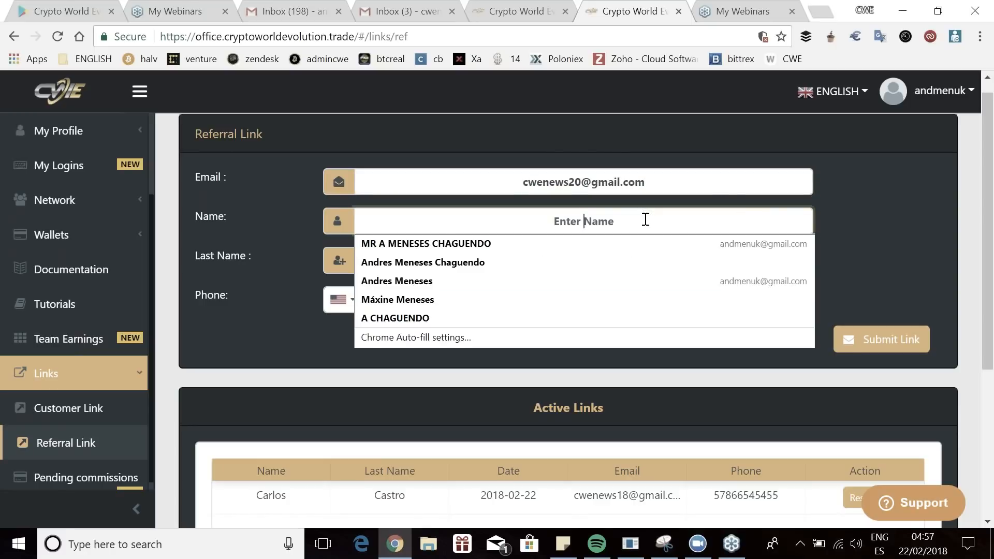
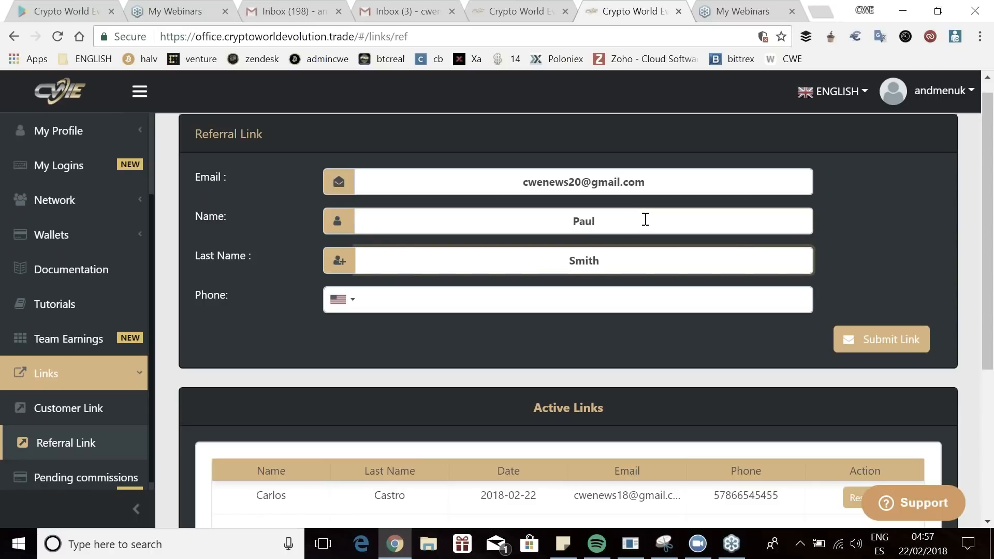
left_click(584, 260)
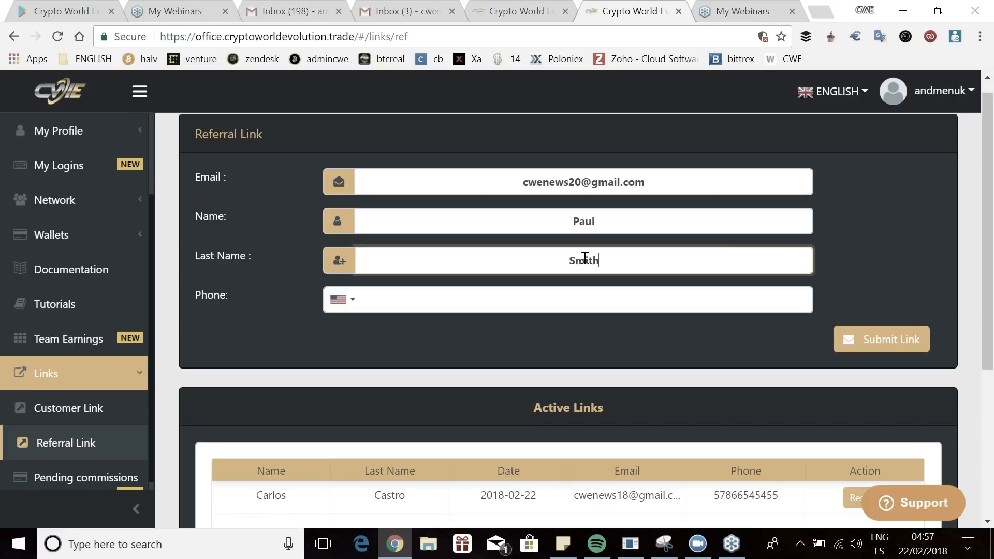
left_click(533, 300)
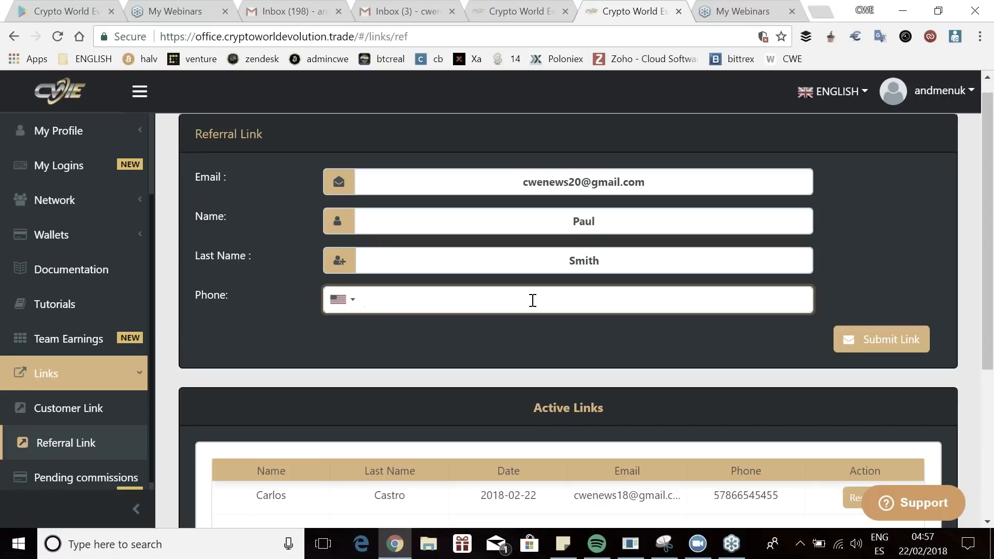
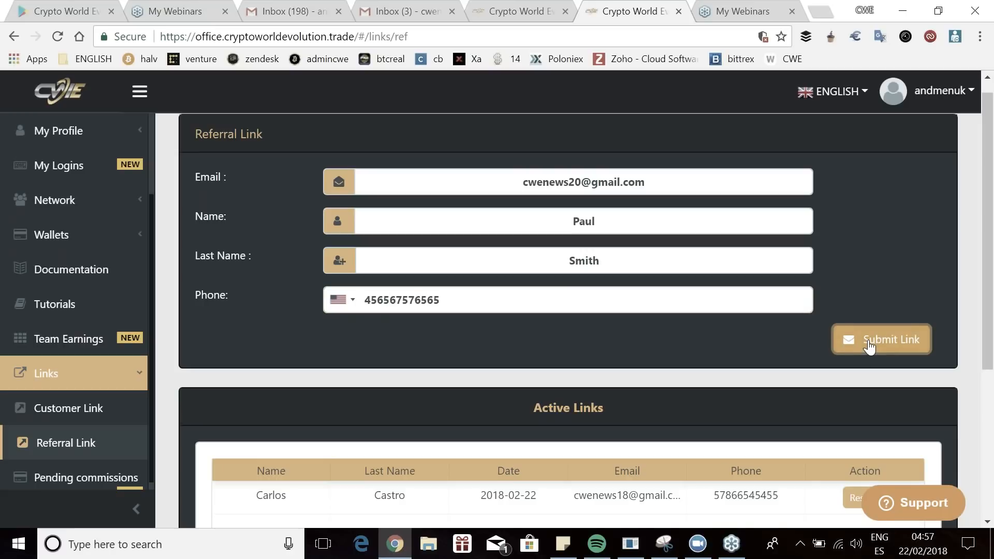
left_click(882, 339)
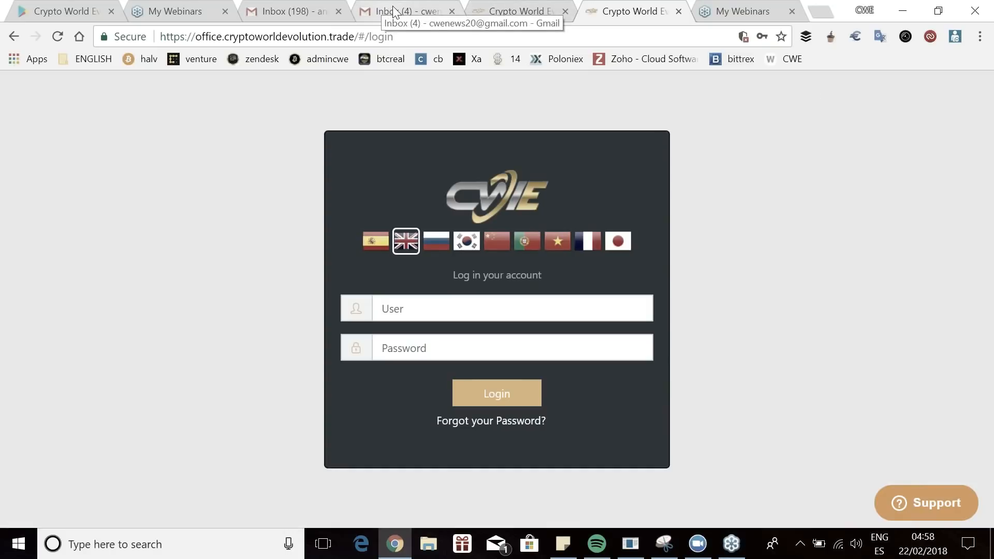
- In the prospect's Gmail, open the Link Distributors email and follow its join link
left_click(400, 11)
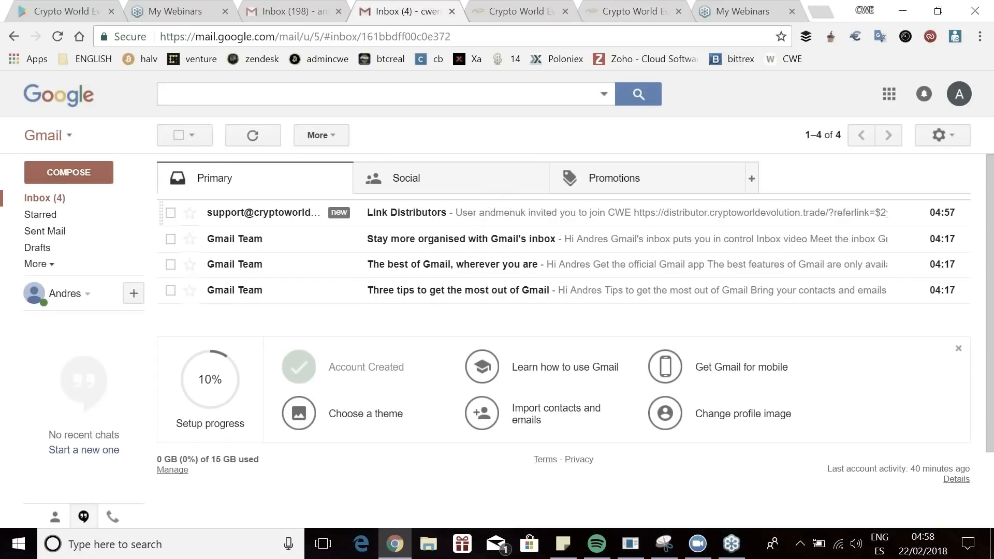
left_click(407, 212)
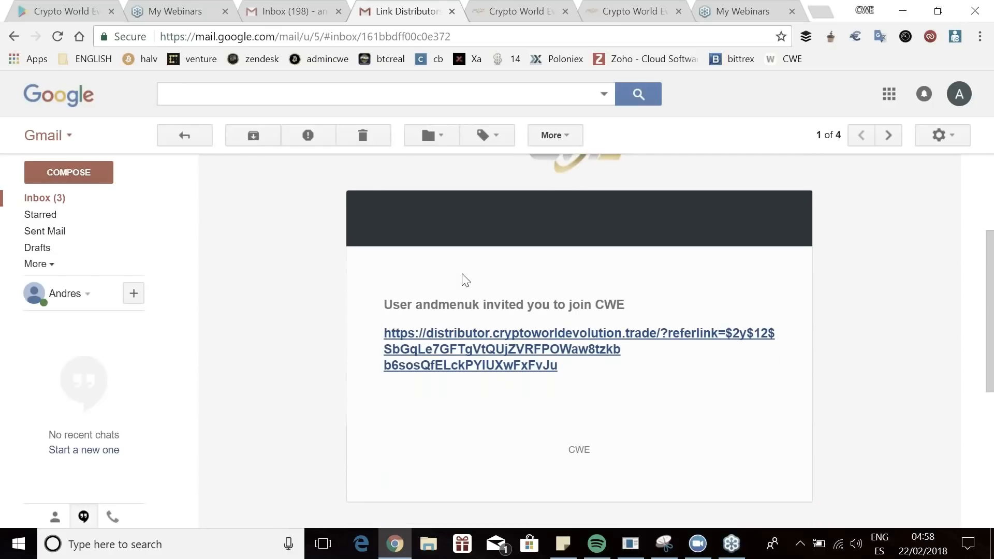
mouse_move(474, 370)
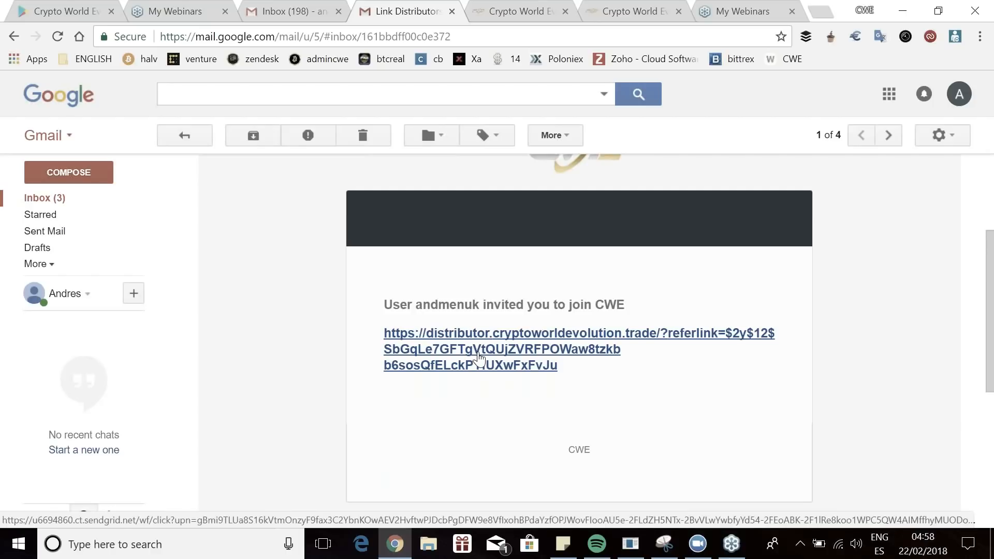
left_click(479, 348)
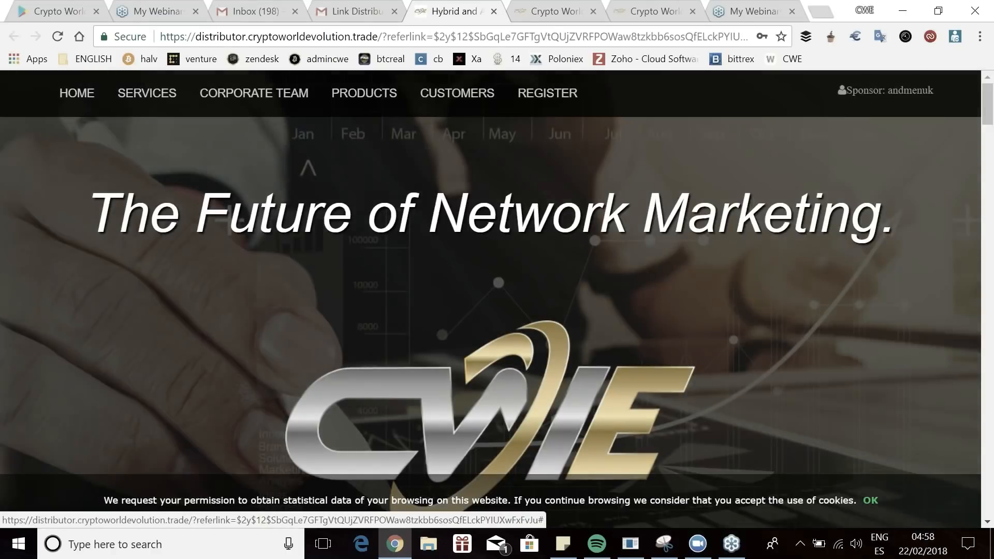
mouse_move(529, 319)
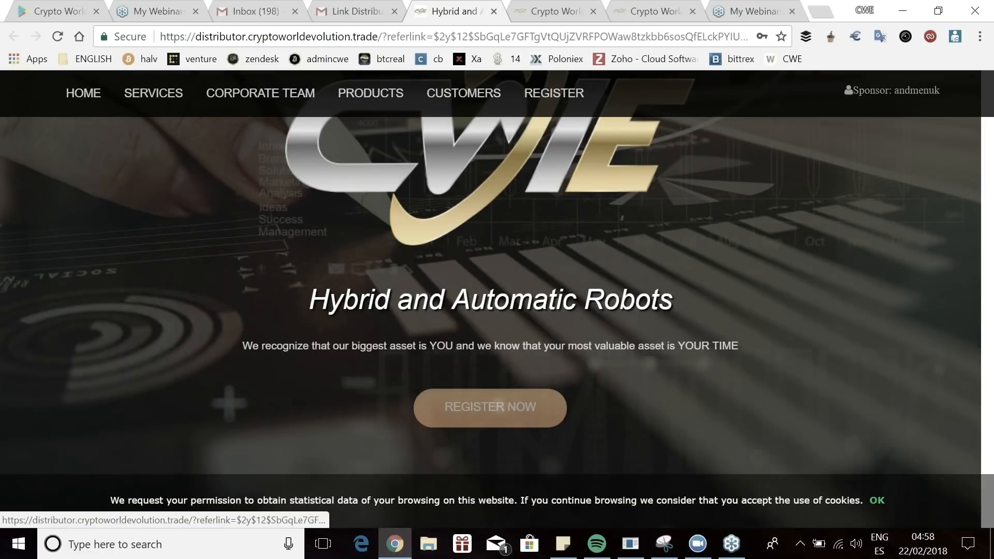
- Start registration, move past Policies and Procedures, and reach the policy test
left_click(489, 408)
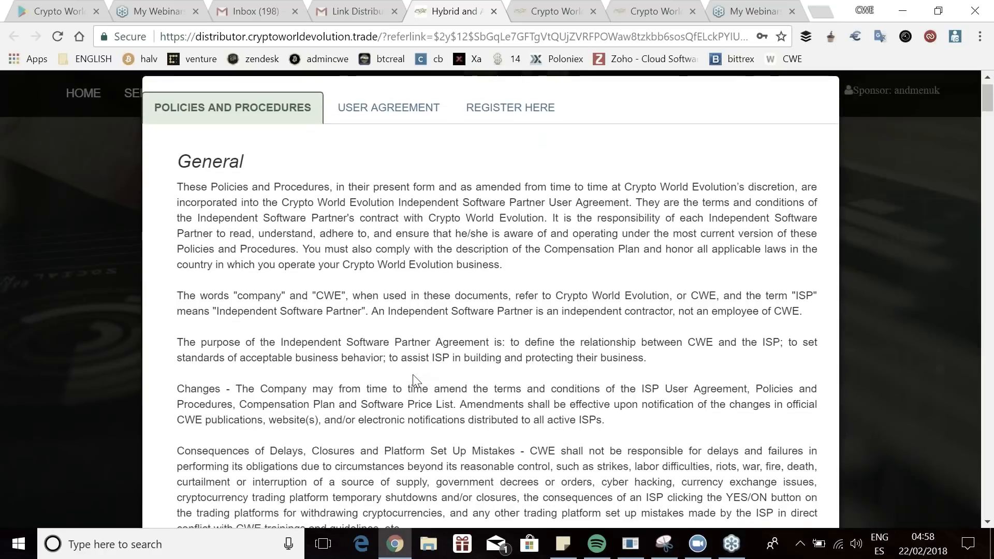
scroll("down", 3)
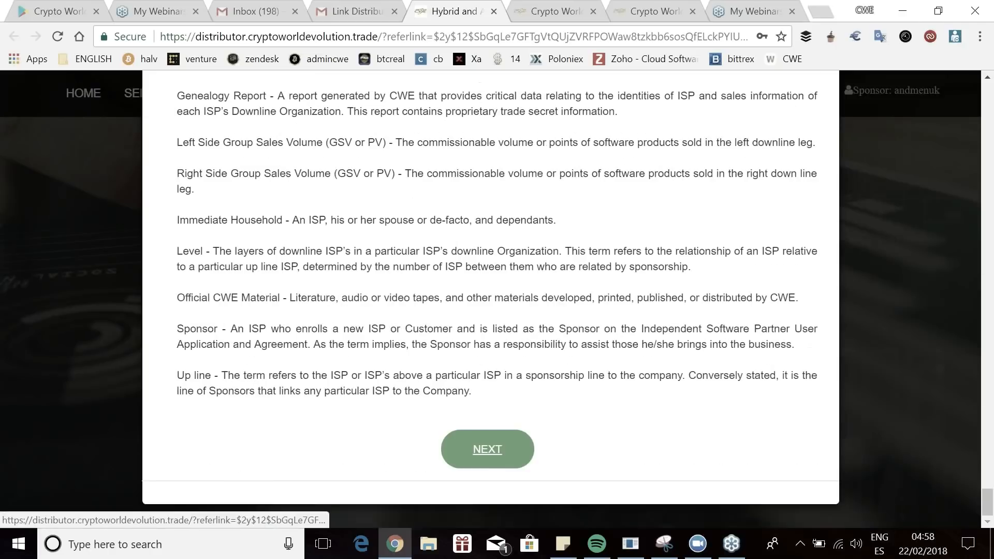
left_click(487, 449)
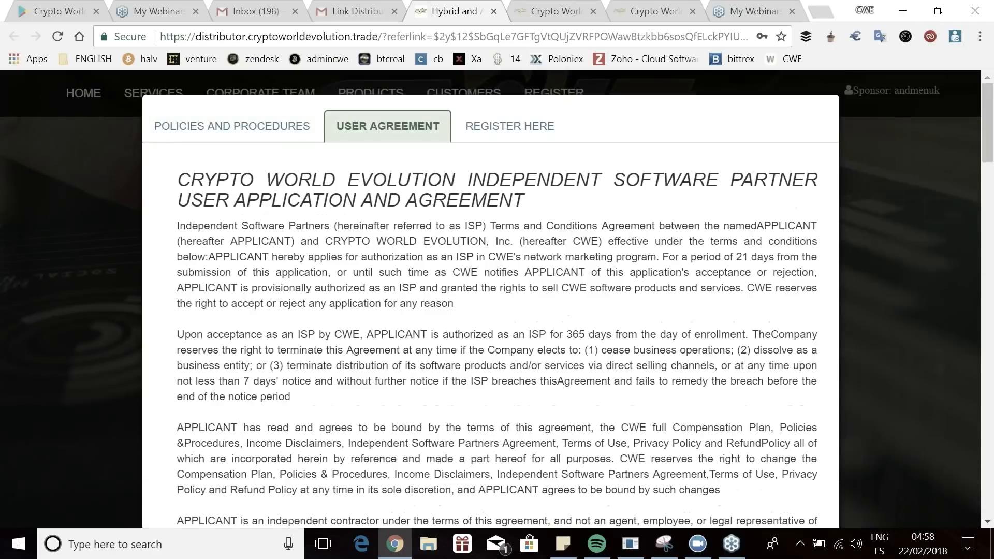
left_click(509, 126)
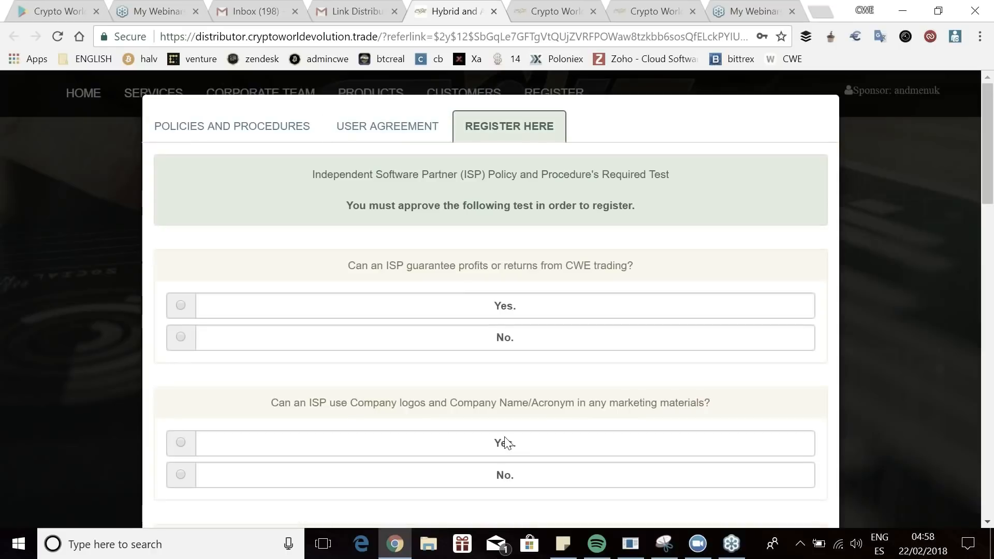
- Answer No on guaranteed trading profits, public software earnings, and CWE holding ISP capital
scroll("down", 3)
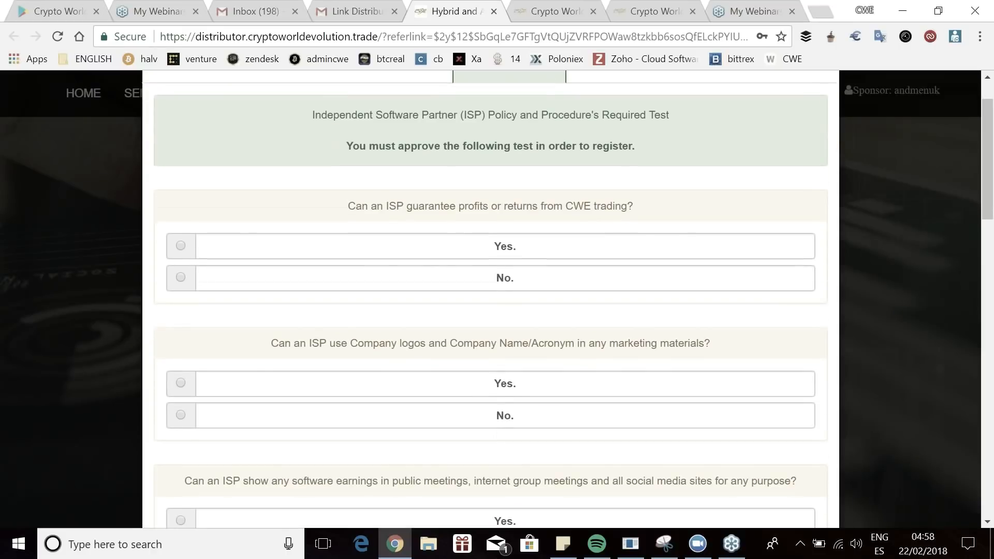
scroll("down", 3)
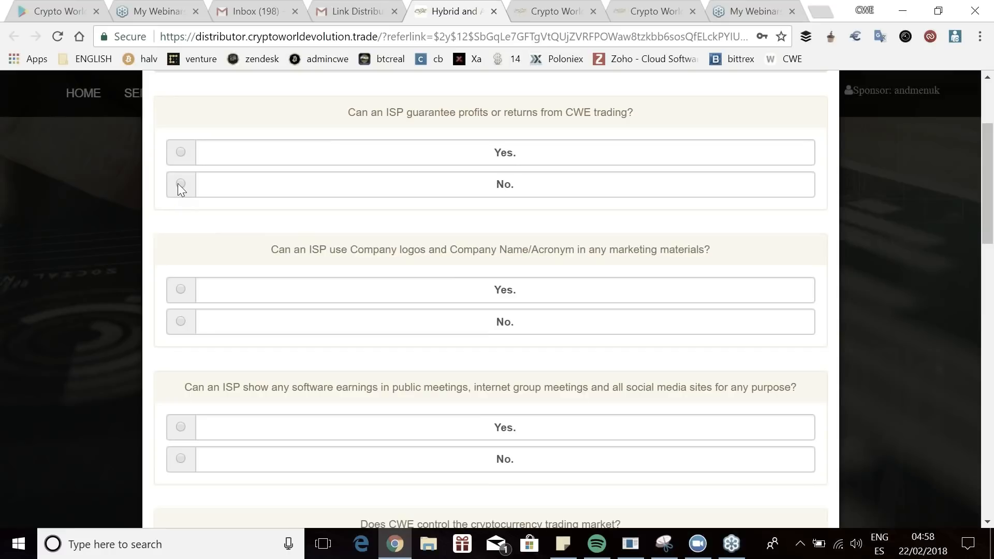
left_click(180, 186)
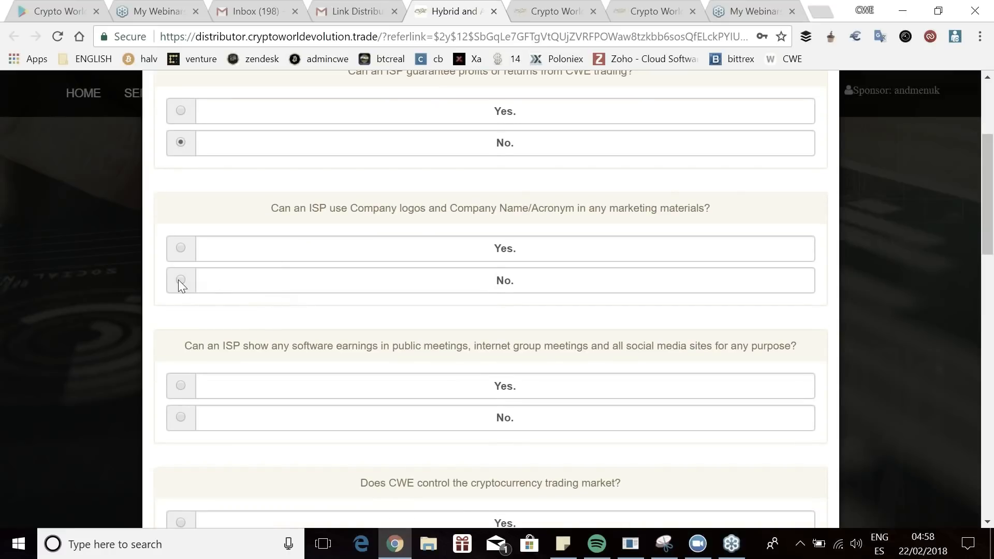
scroll("down", 3)
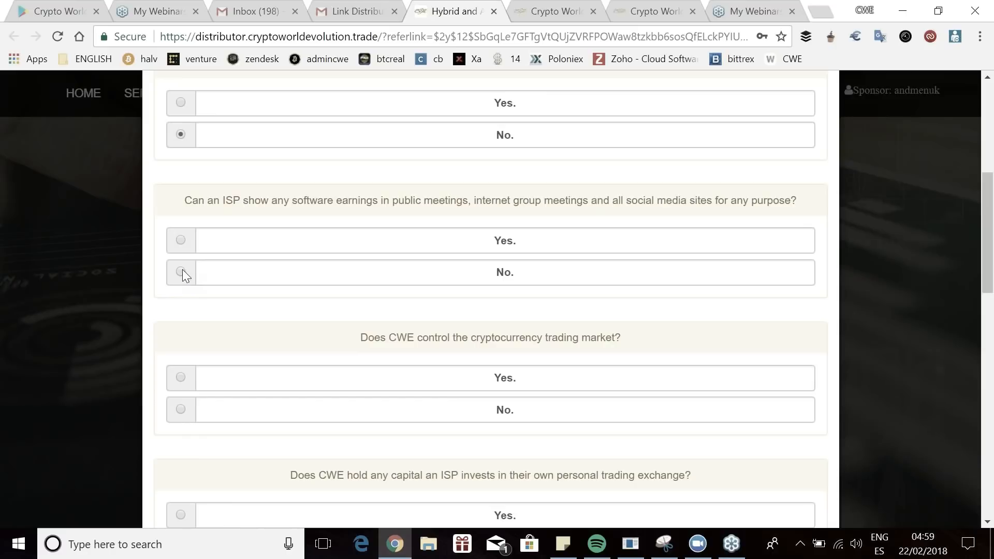
left_click(180, 272)
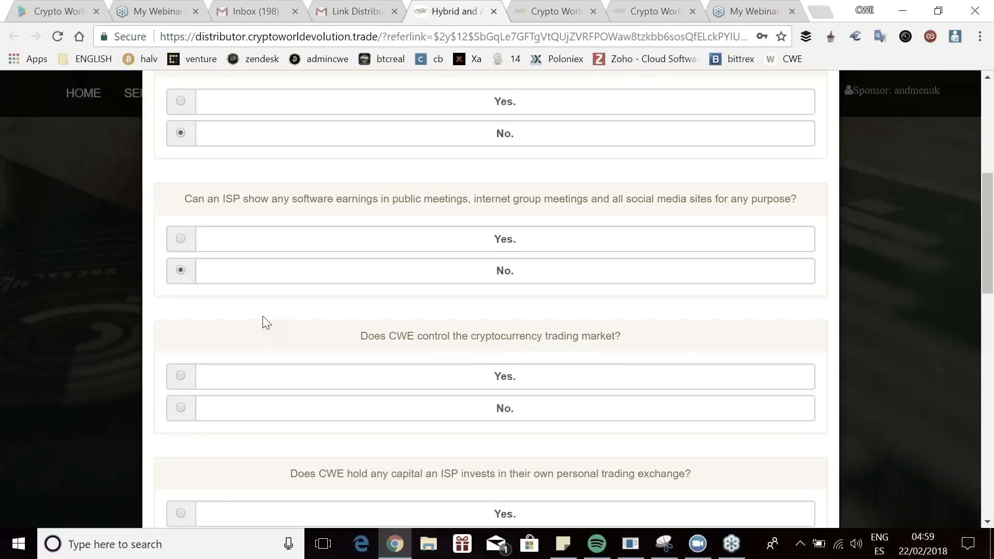
scroll("down", 3)
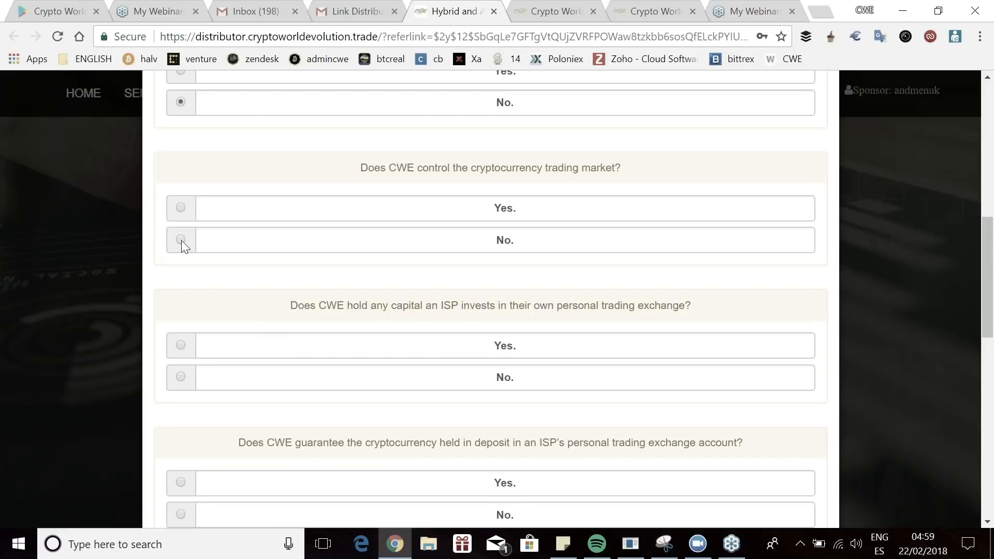
scroll("down", 3)
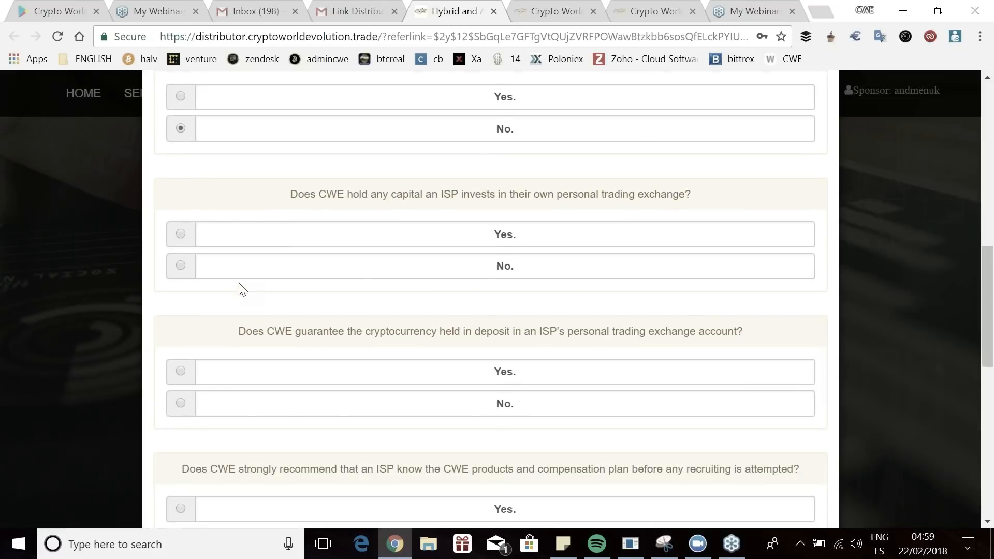
scroll("down", 3)
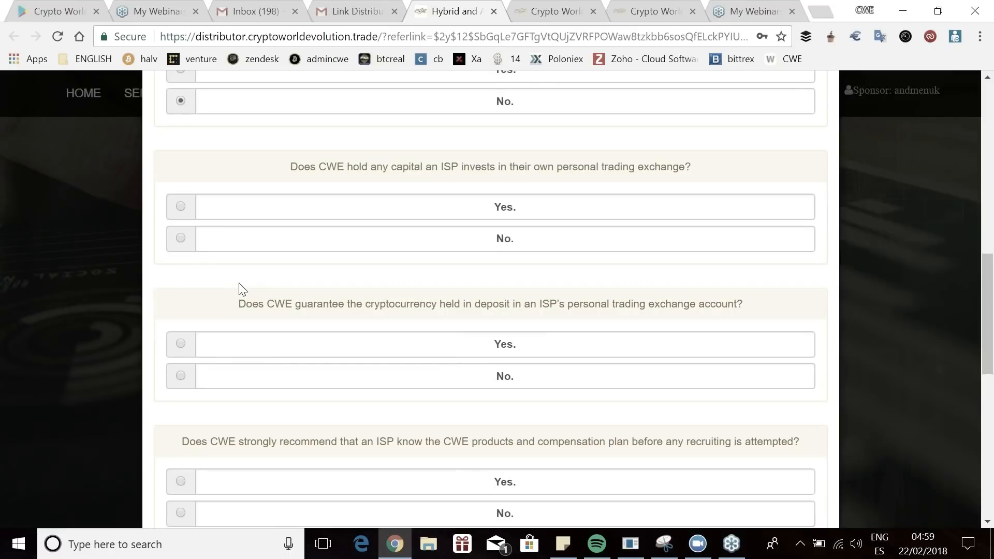
left_click(180, 238)
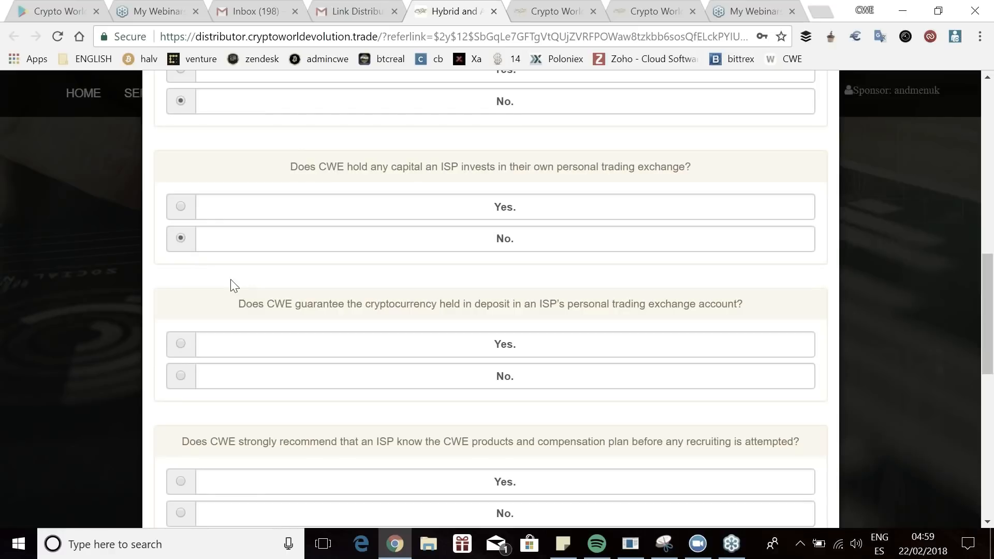
- Answer the remaining questions (Yes, No, No, Yes) and check the test
scroll("down", 3)
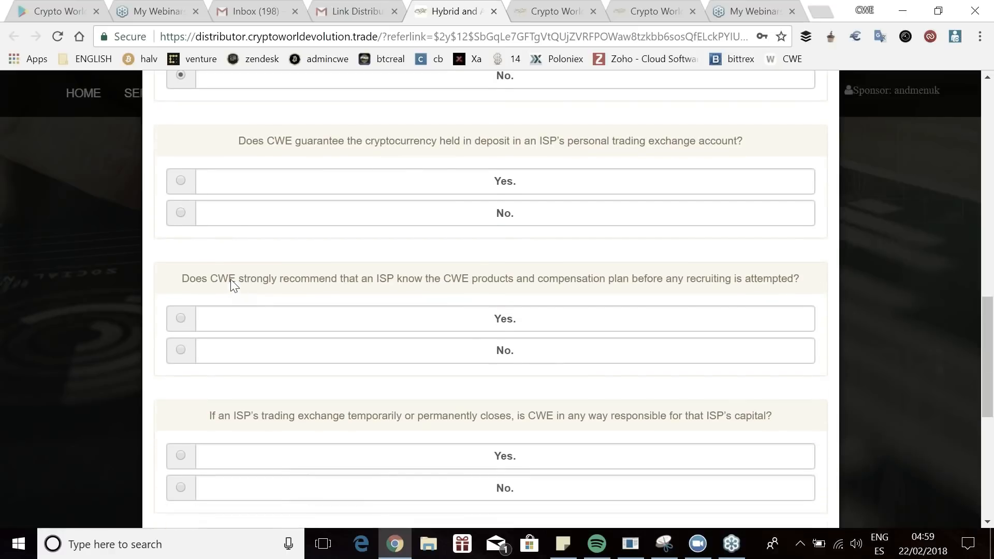
scroll("down", 3)
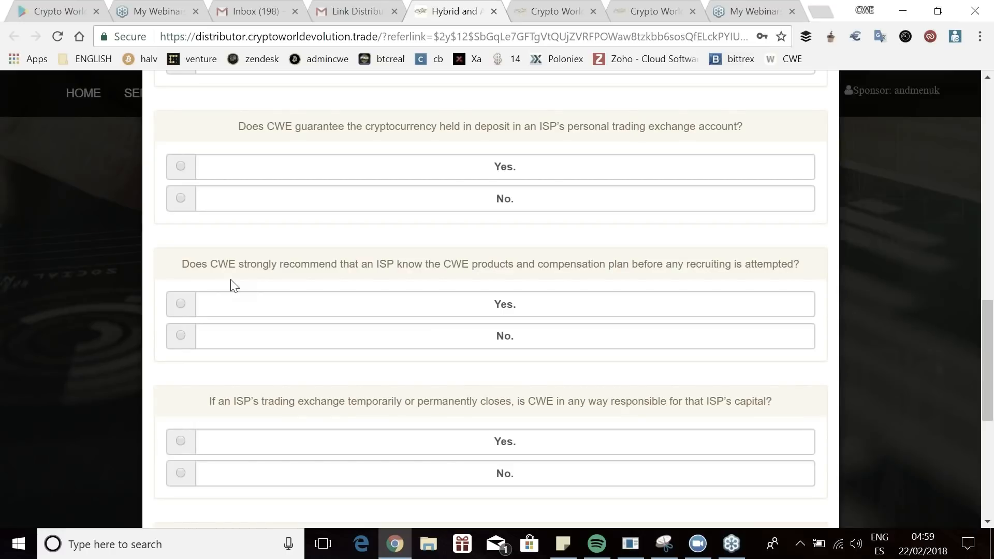
mouse_move(195, 303)
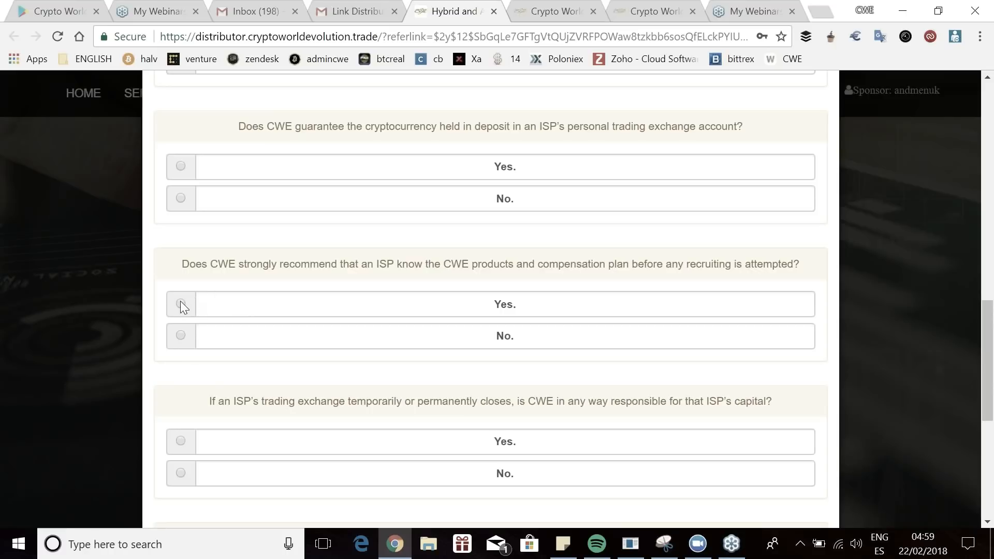
left_click(181, 304)
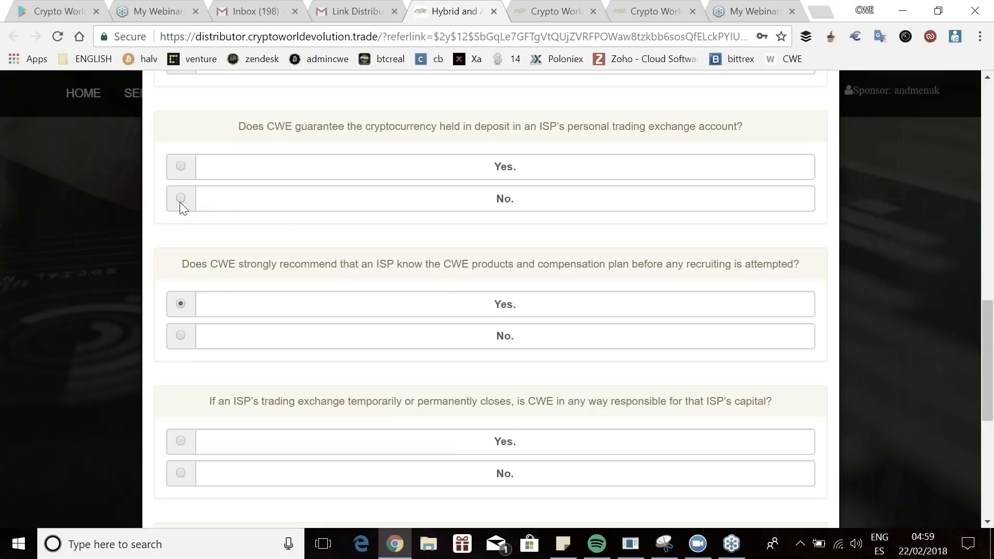
left_click(181, 198)
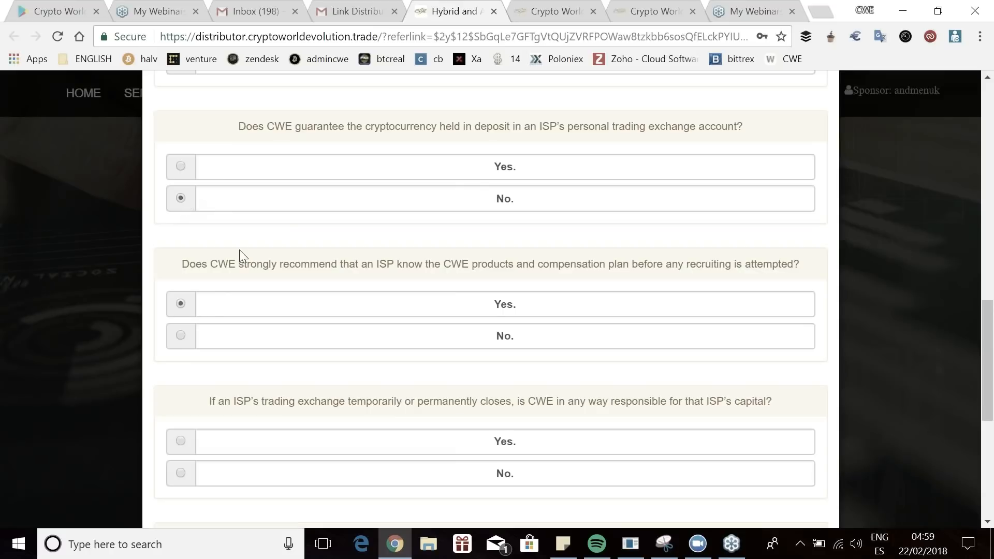
scroll("down", 3)
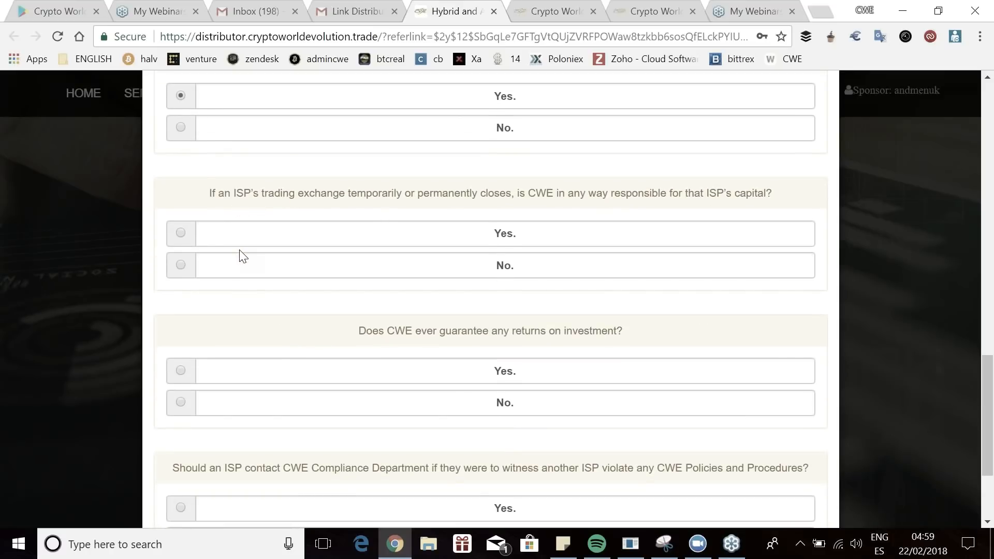
scroll("down", 3)
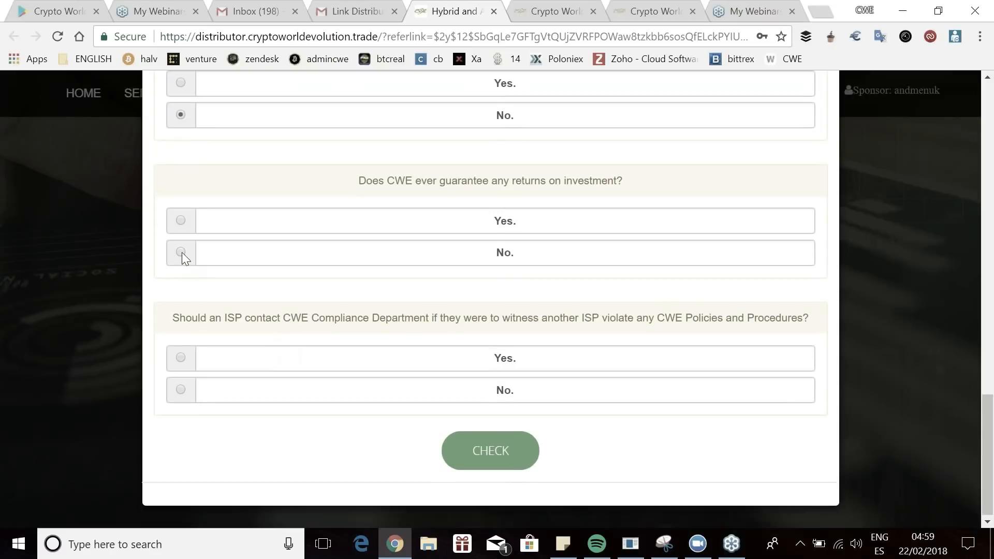
left_click(180, 252)
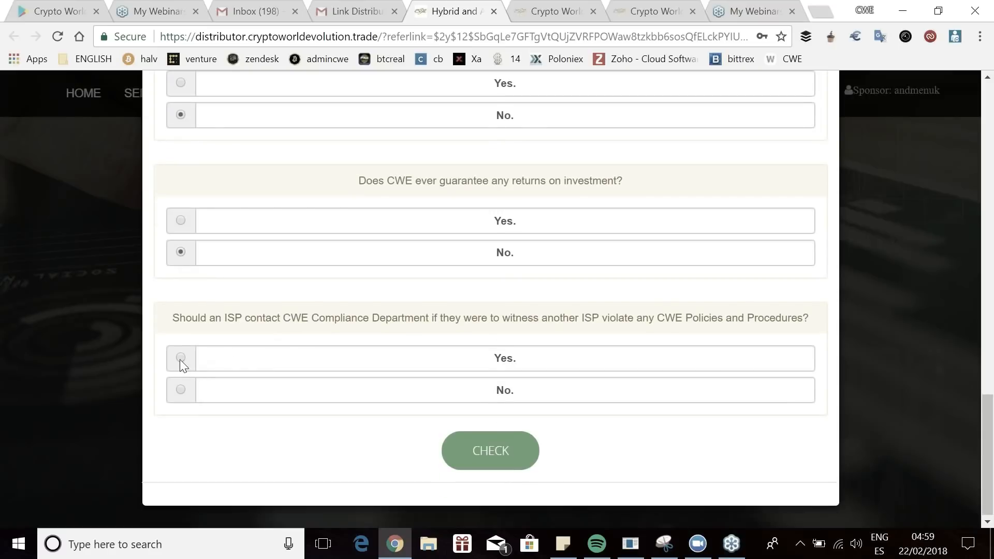
left_click(180, 358)
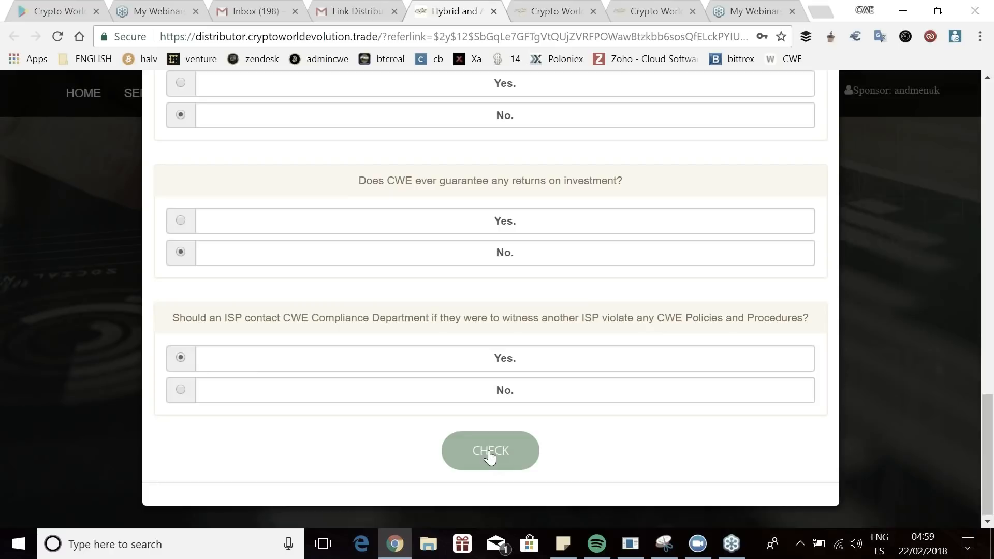
left_click(490, 451)
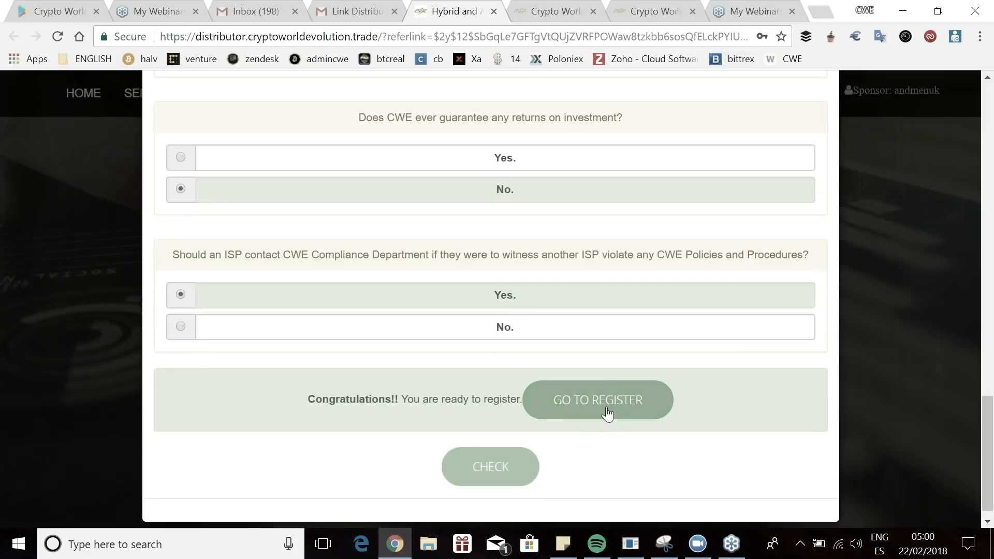
- Fill the sign-up form with username, password and I'm Human, then sign up
left_click(598, 399)
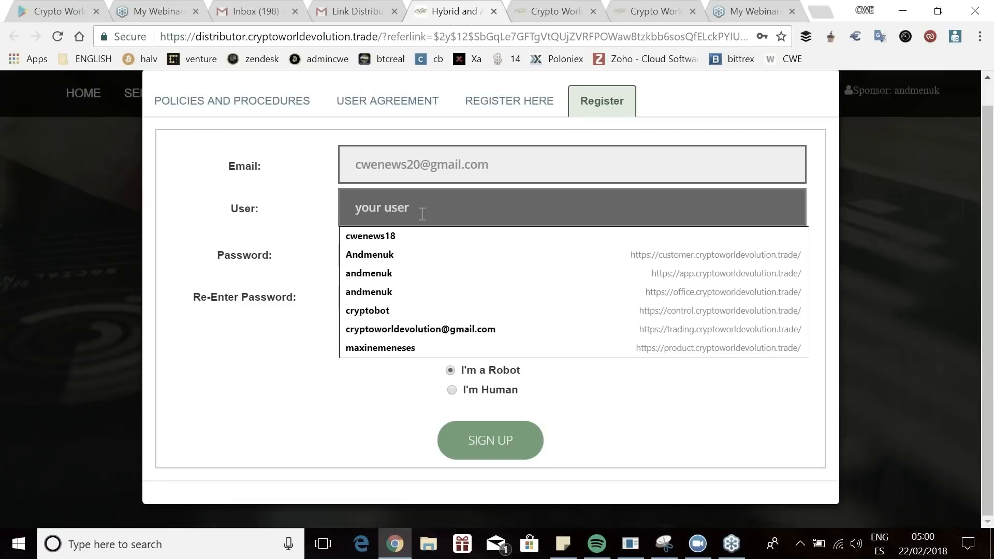
type("CW")
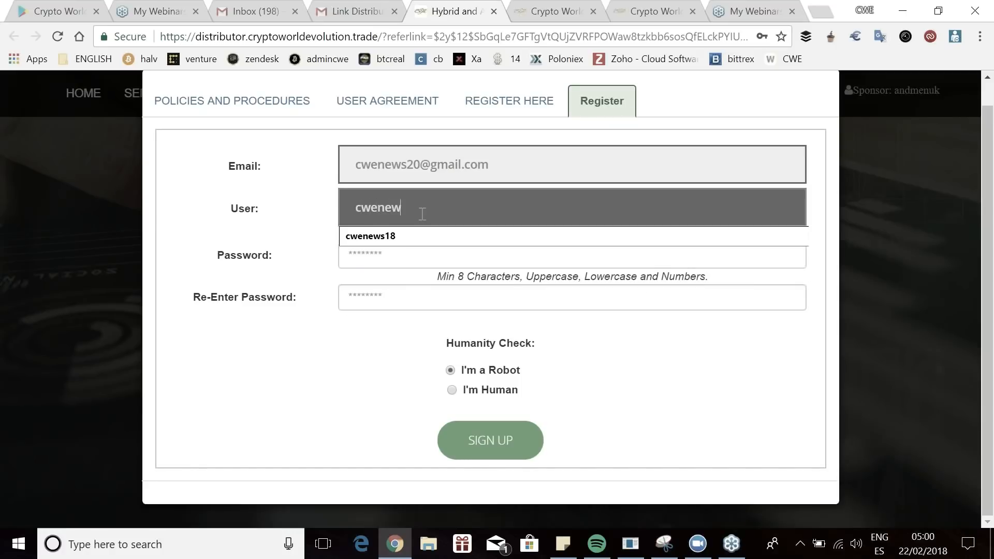
type("s20")
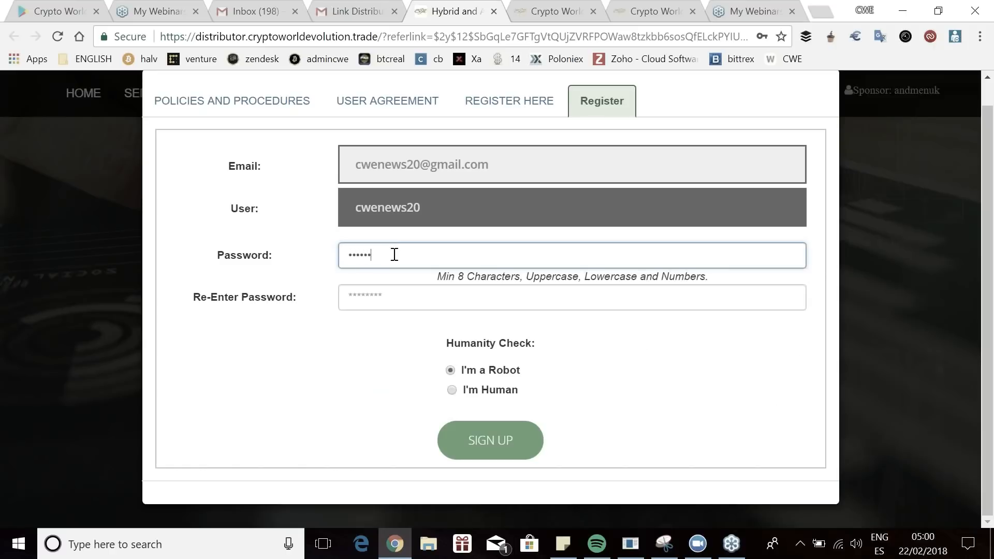
key("Backspace")
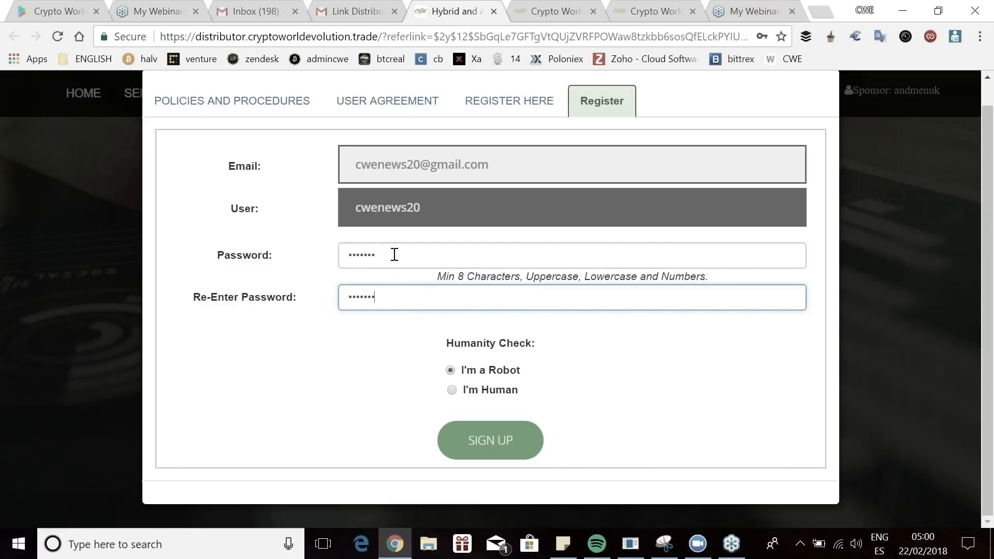
left_click(451, 389)
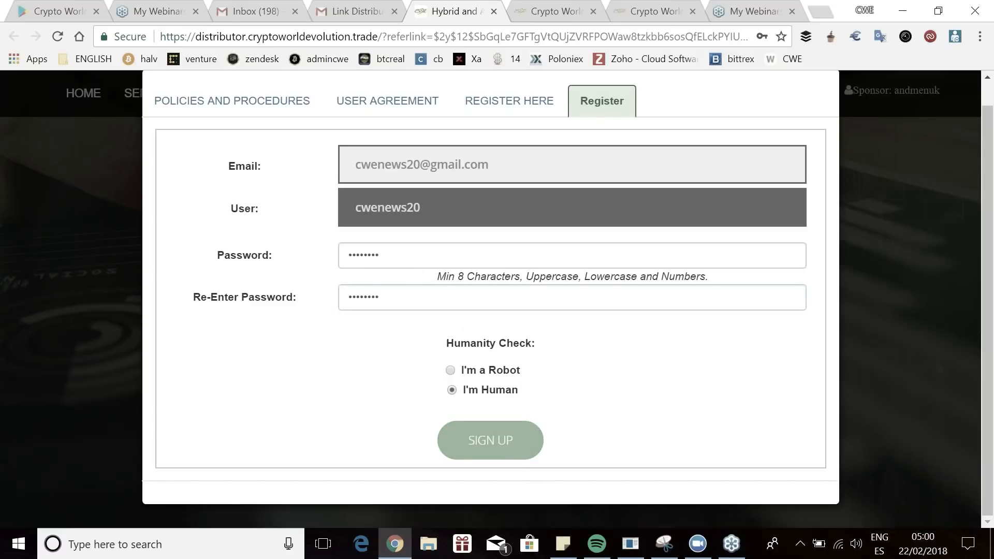
left_click(490, 440)
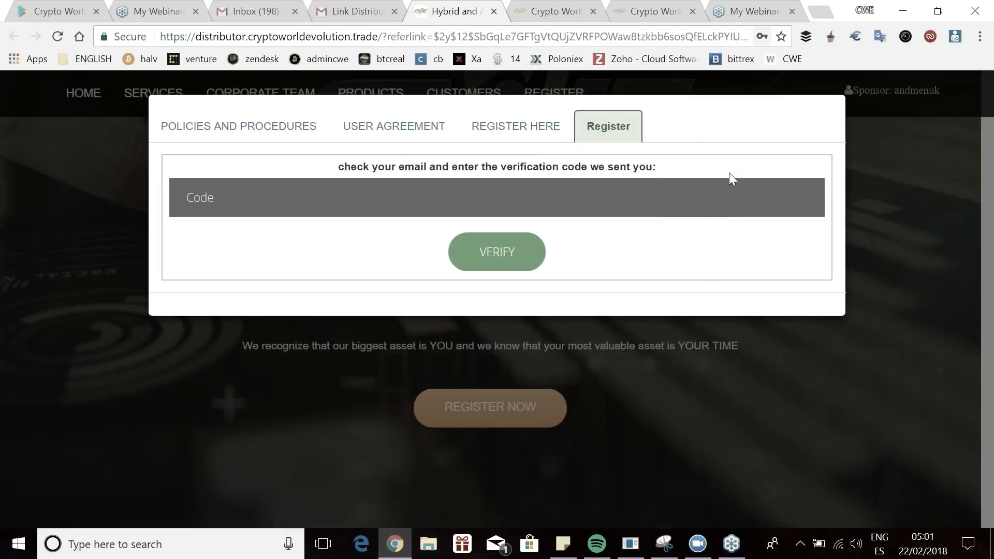
mouse_move(382, 102)
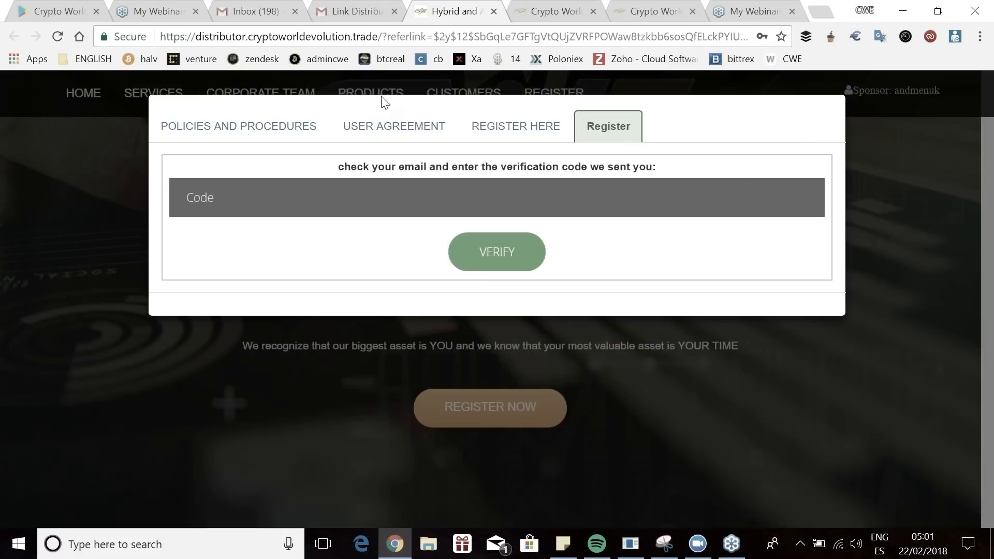
left_click(354, 11)
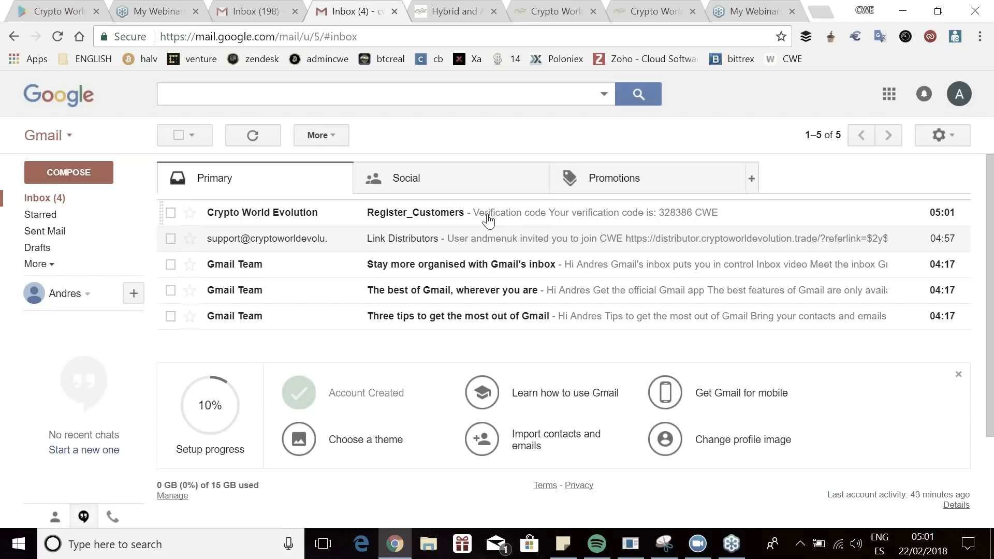
left_click(415, 213)
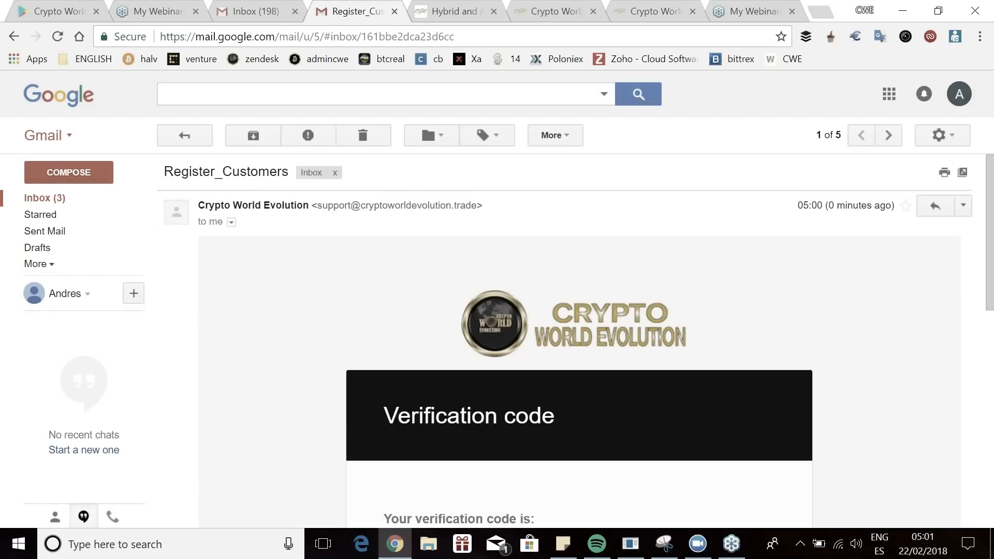
scroll("down", 3)
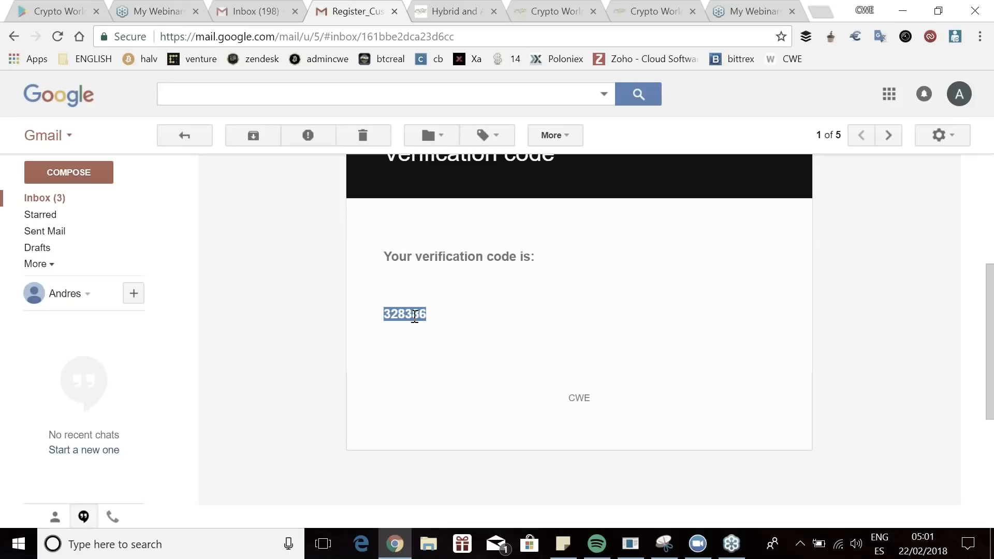
left_click(458, 12)
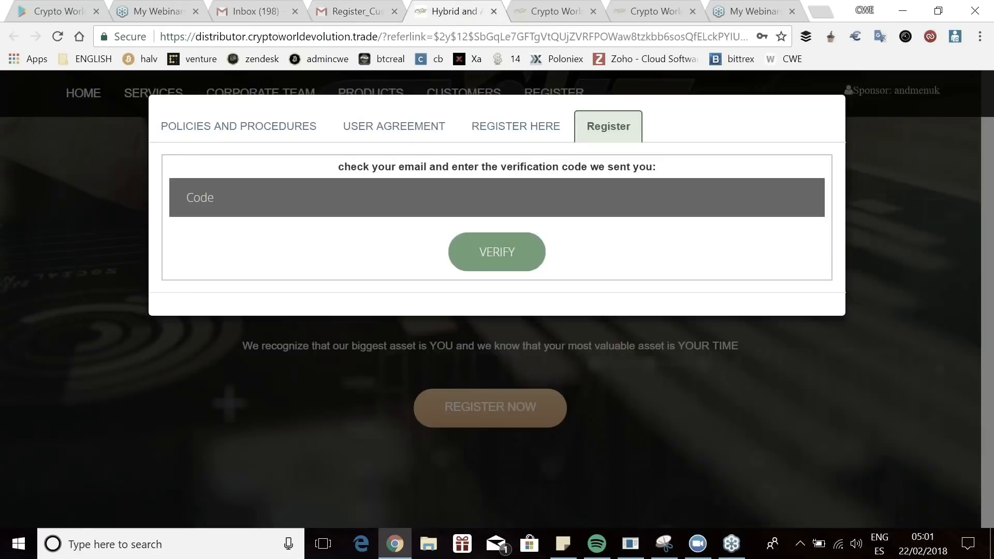
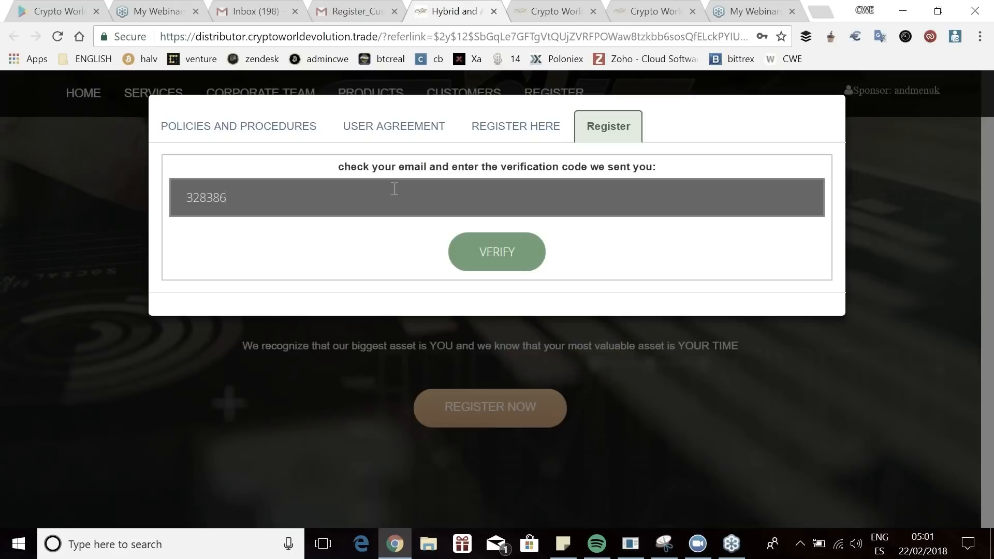
left_click(497, 251)
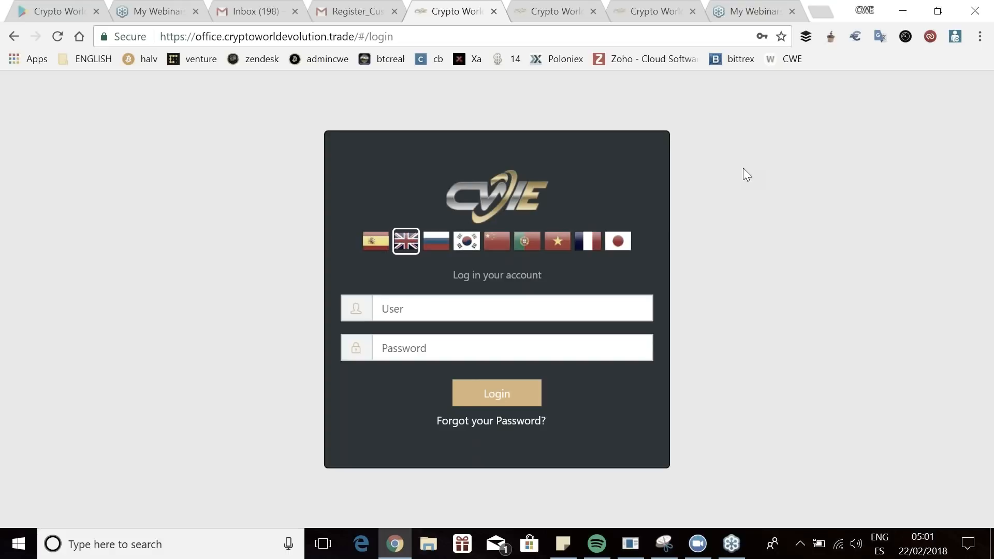
- Log in to the back office as cwenews20 with its password
left_click(512, 308)
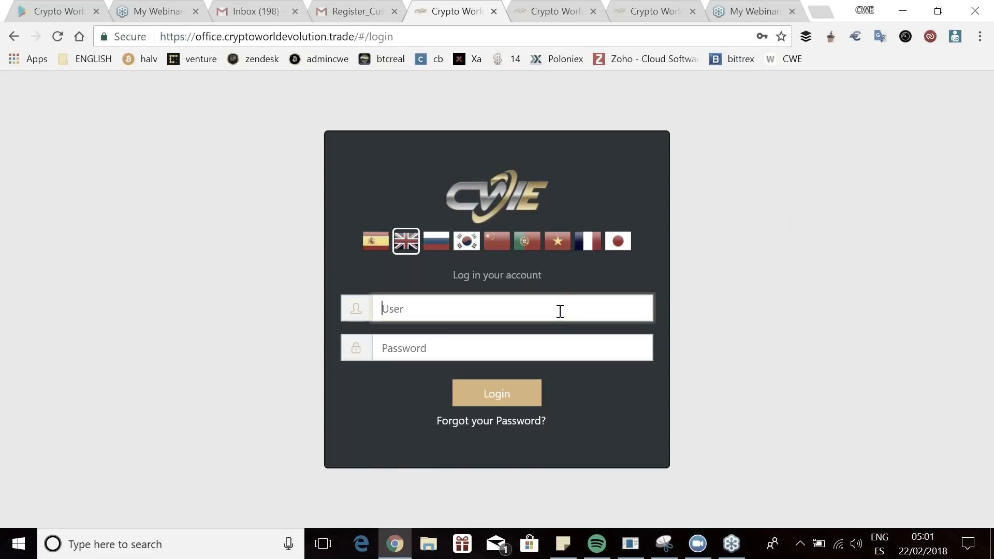
type("cwenews")
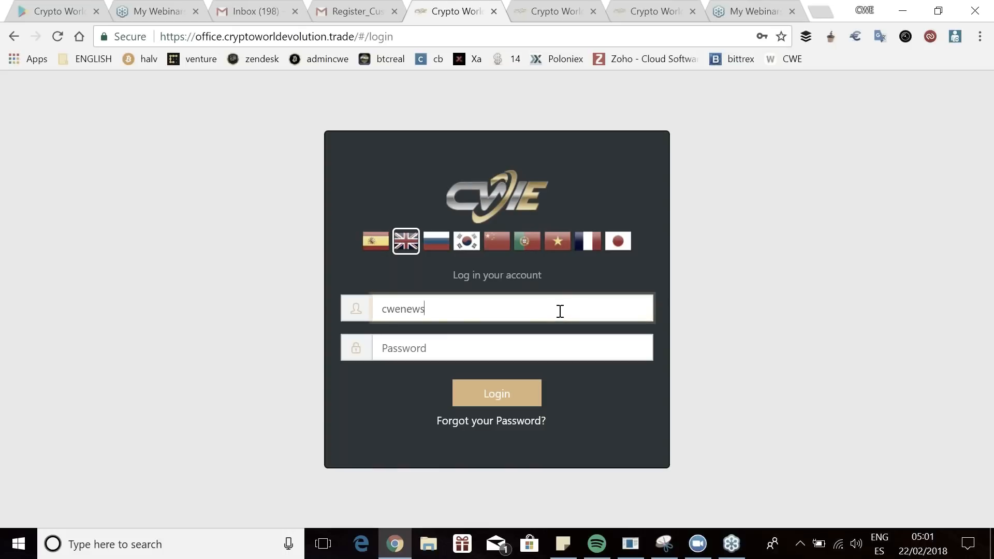
type("20")
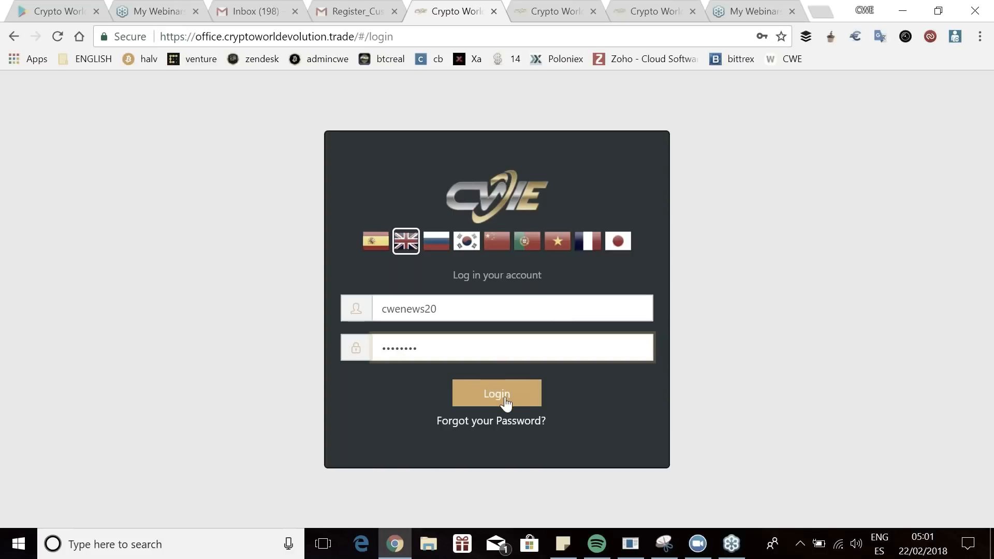
left_click(497, 393)
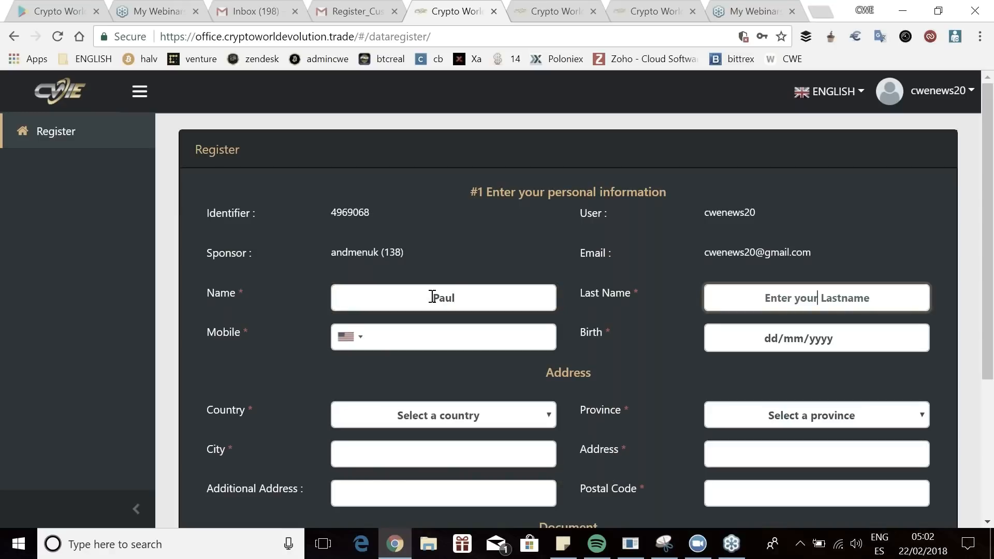
type("Smith")
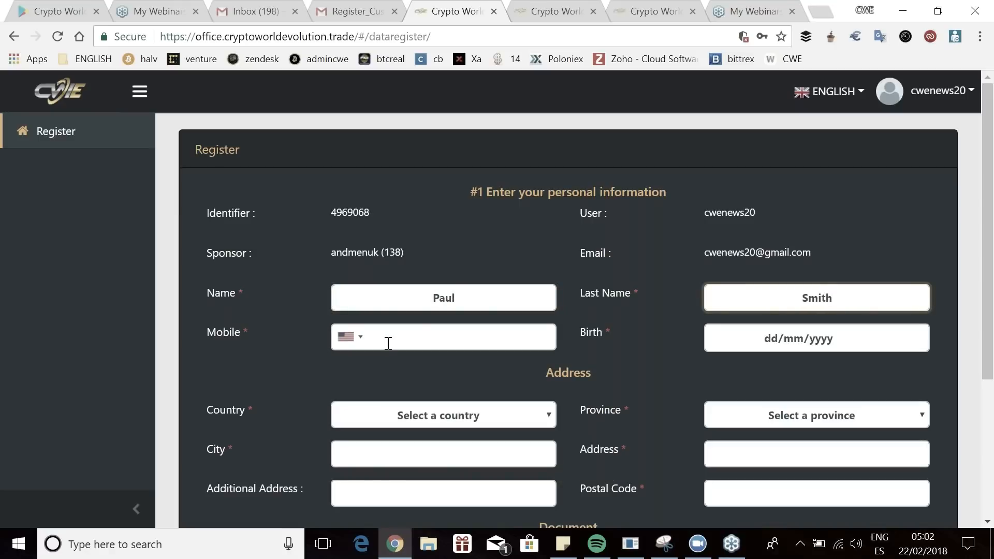
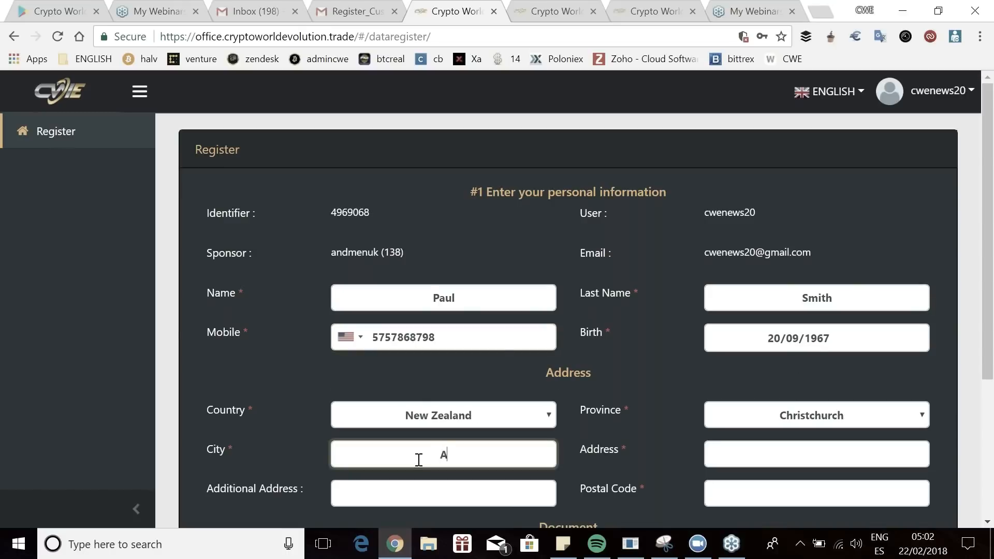
type("uckland")
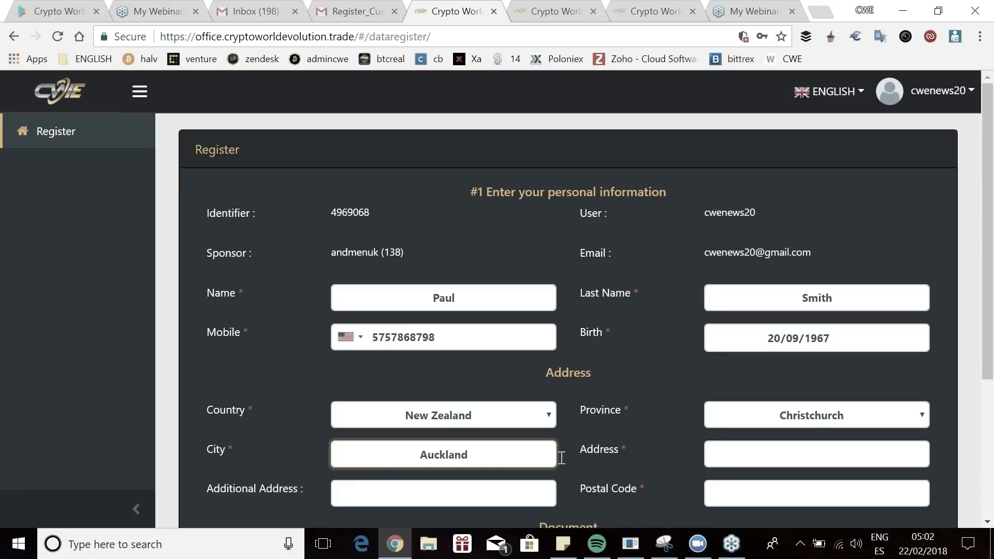
type("STreet 1")
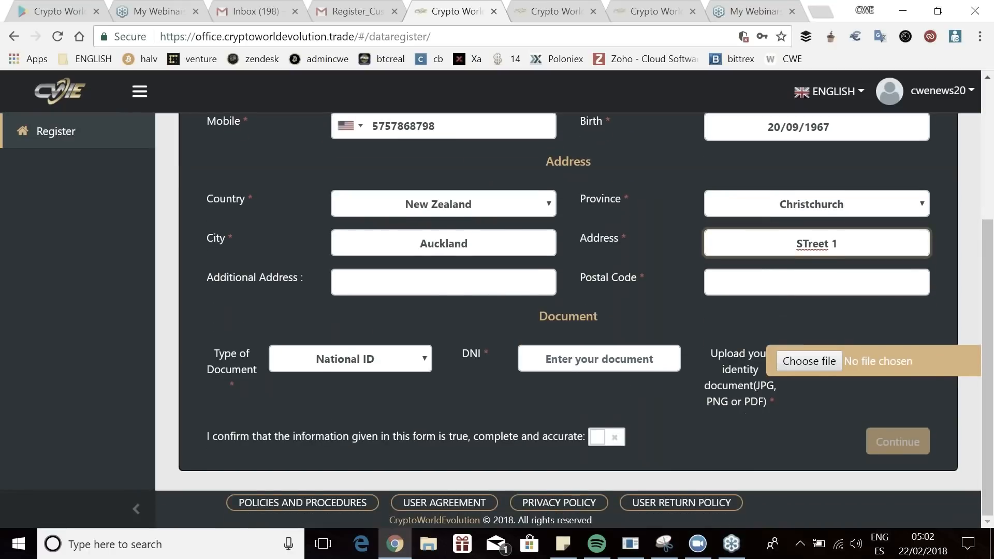
type("546776876")
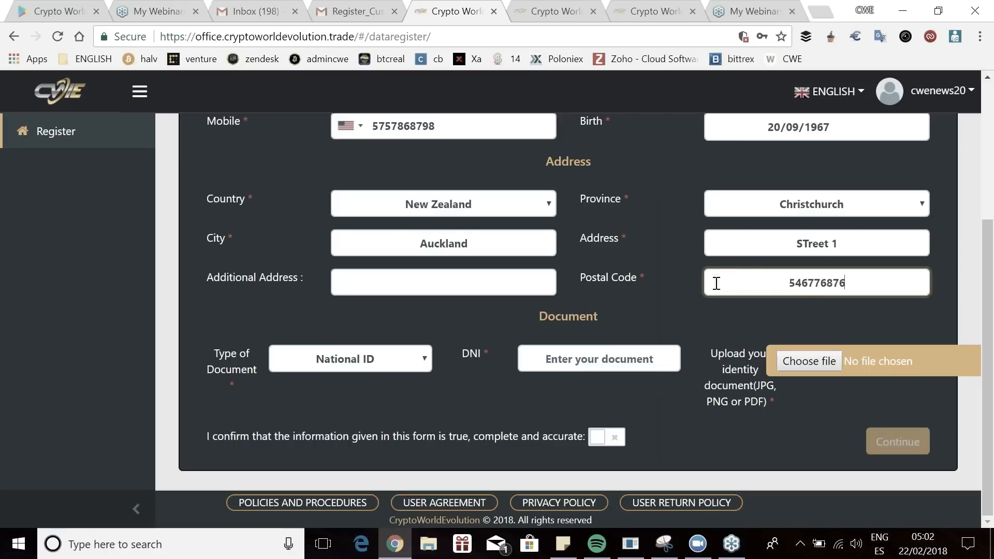
left_click(598, 359)
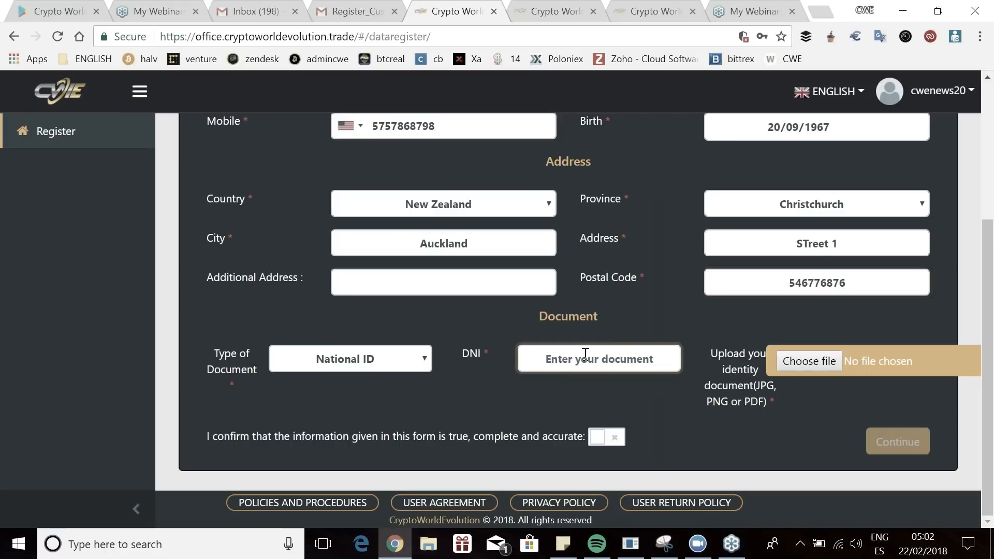
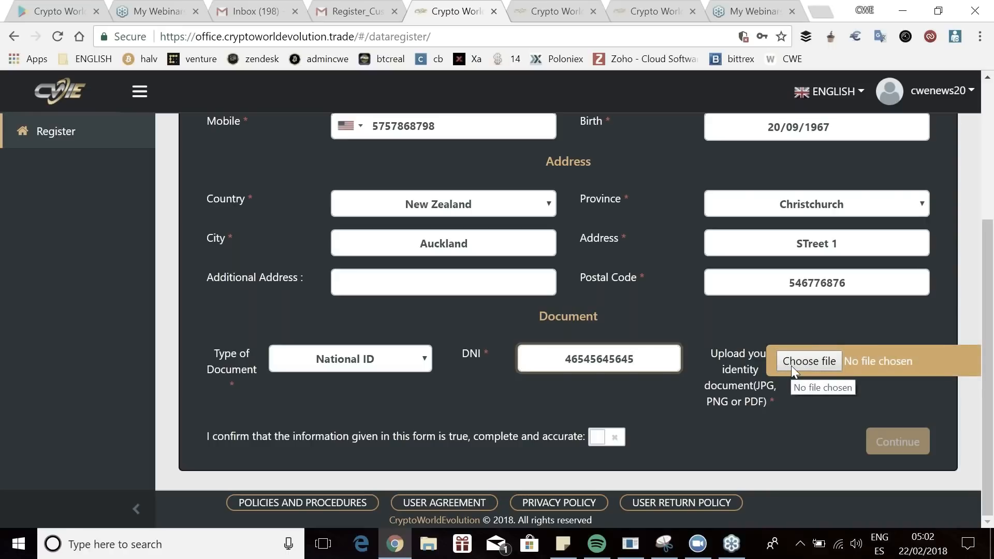
- Upload MERC.PNG as the identity document and switch on the accuracy confirmation
left_click(809, 361)
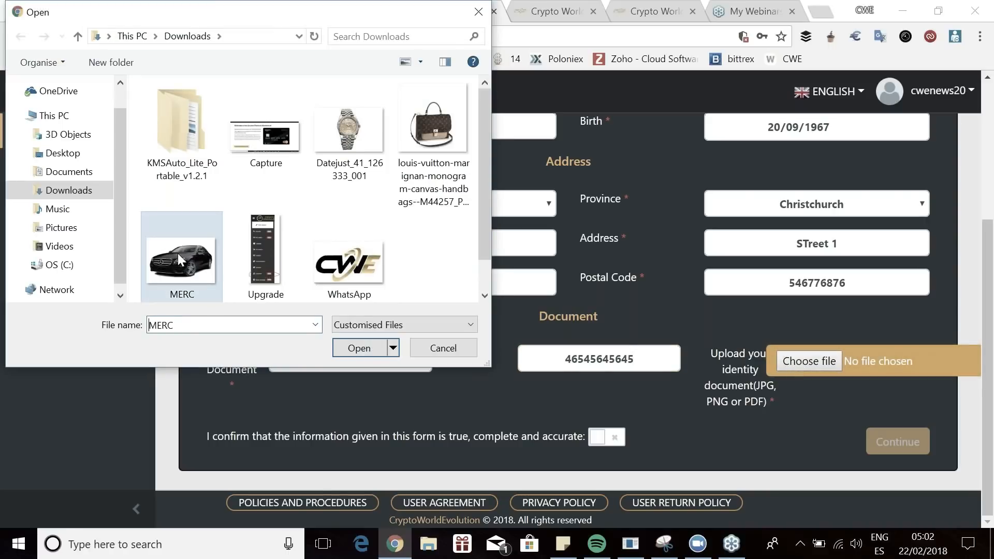
left_click(359, 348)
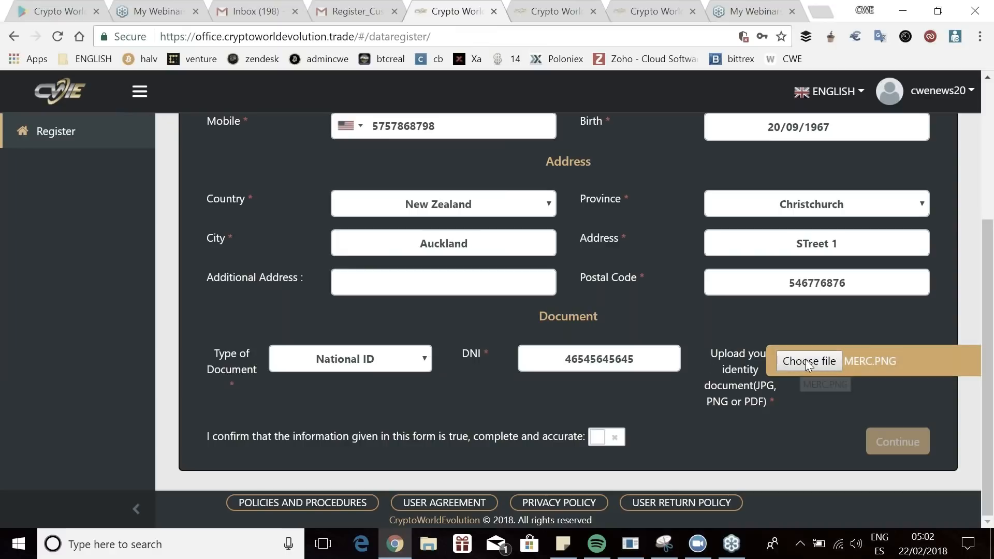
mouse_move(597, 437)
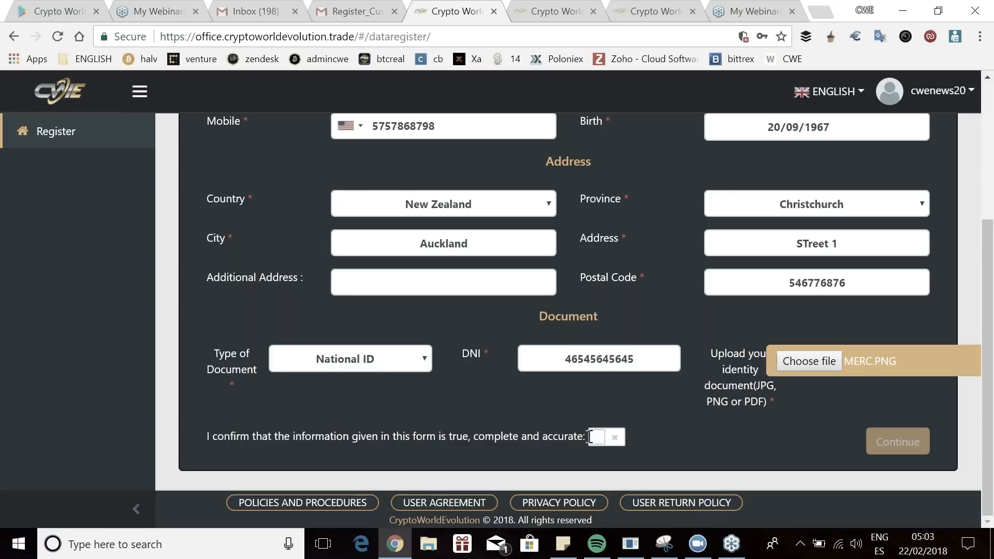
left_click(606, 437)
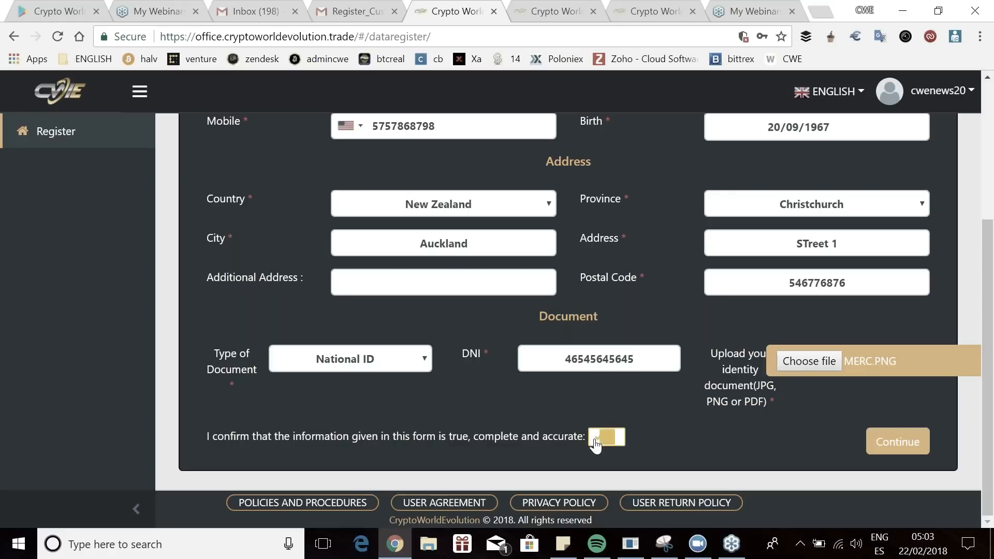
left_click(606, 437)
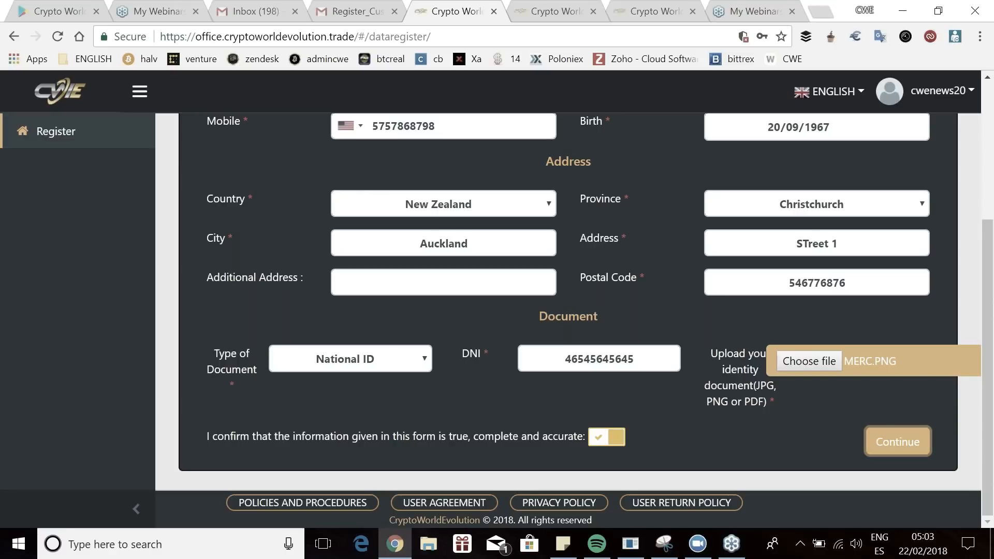
- Submit the completed personal-information form to reach the distributor referral link page
left_click(898, 442)
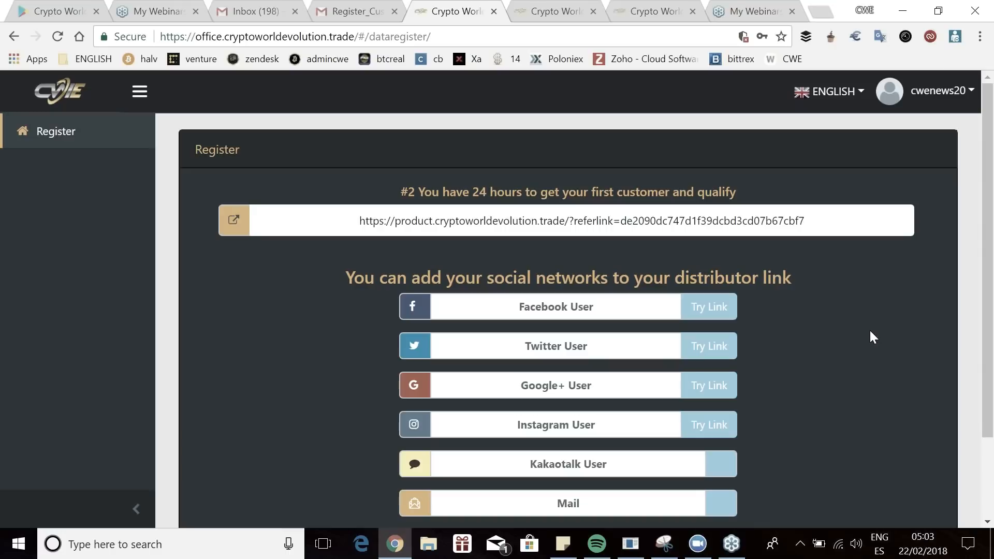
mouse_move(857, 251)
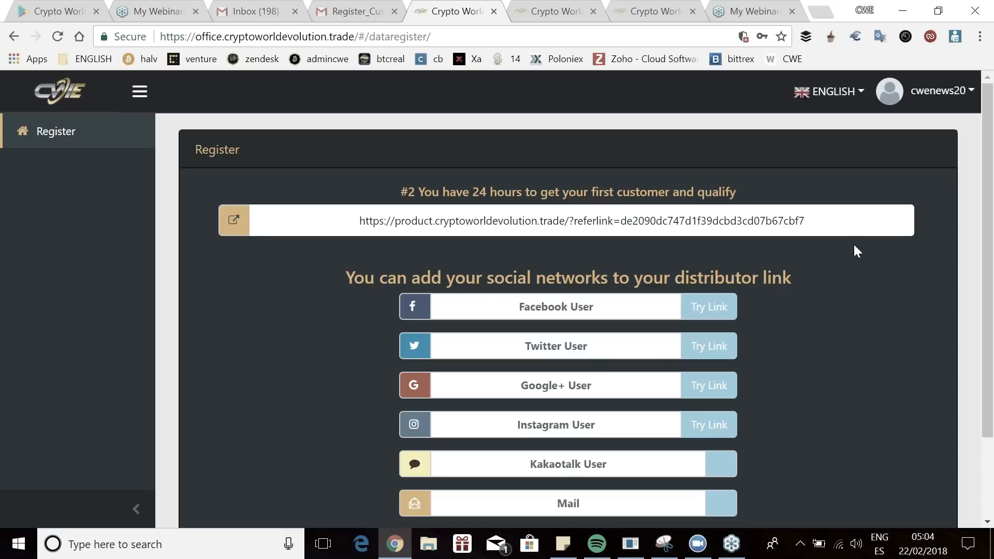
mouse_move(818, 225)
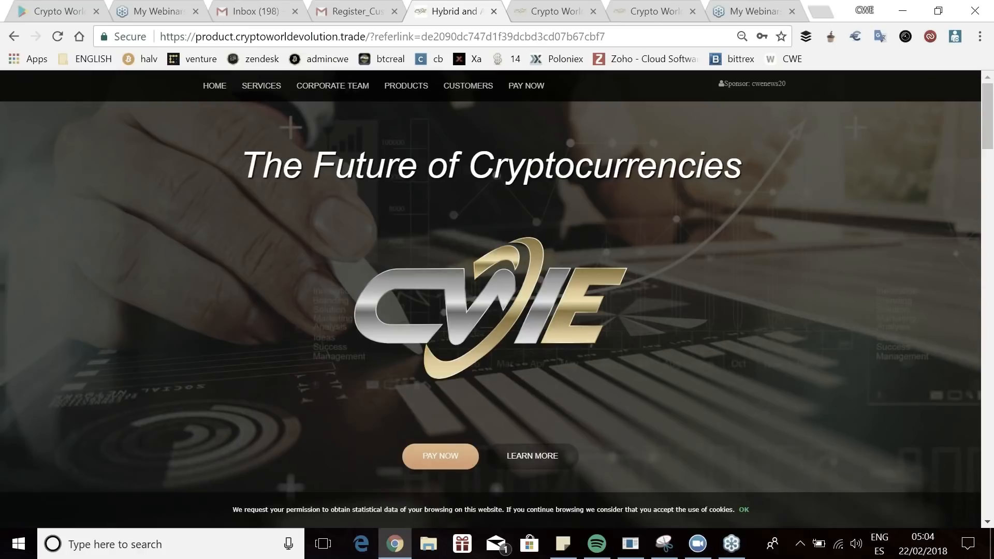
mouse_move(441, 469)
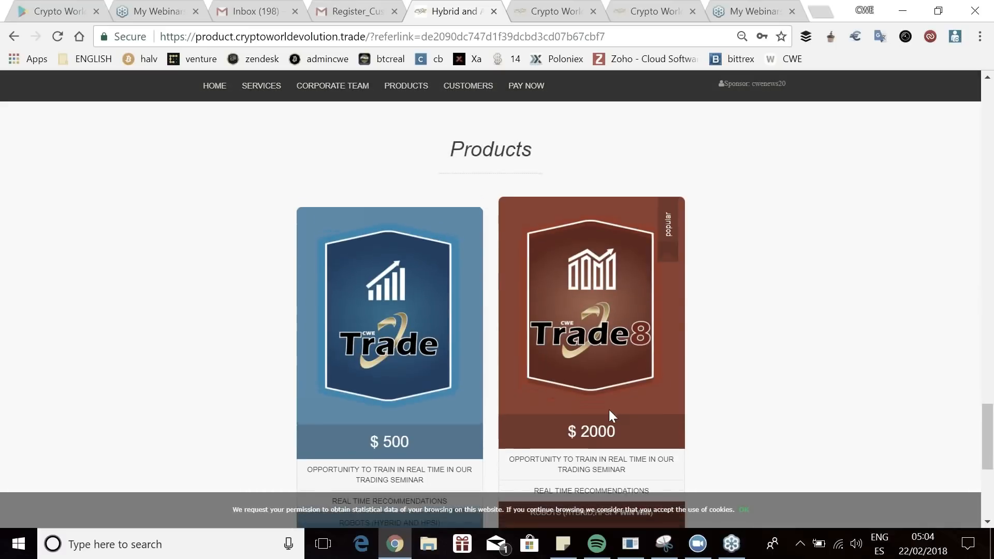
- Sign up for the $2000 Trade8 product, accepting the user terms and return policy
scroll("down", 3)
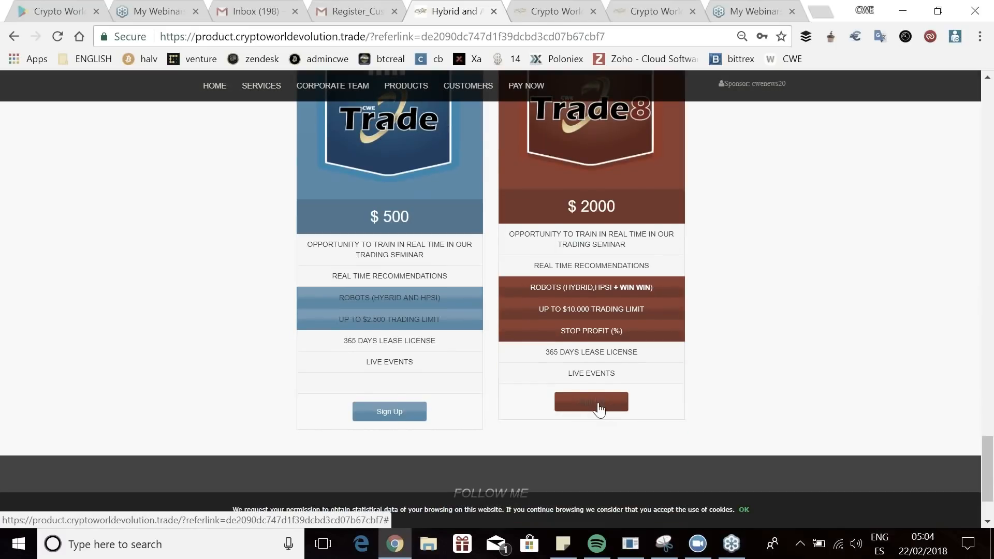
left_click(591, 402)
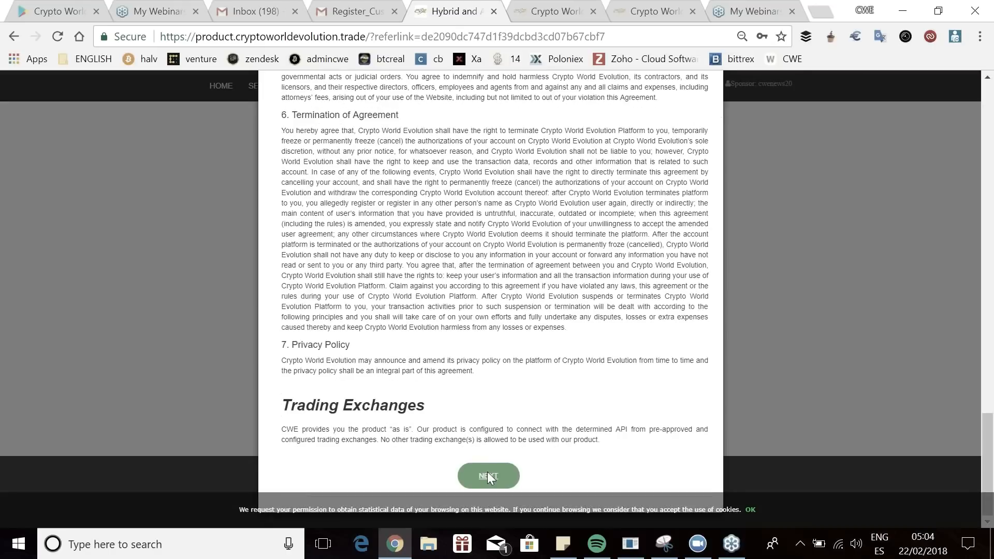
left_click(488, 476)
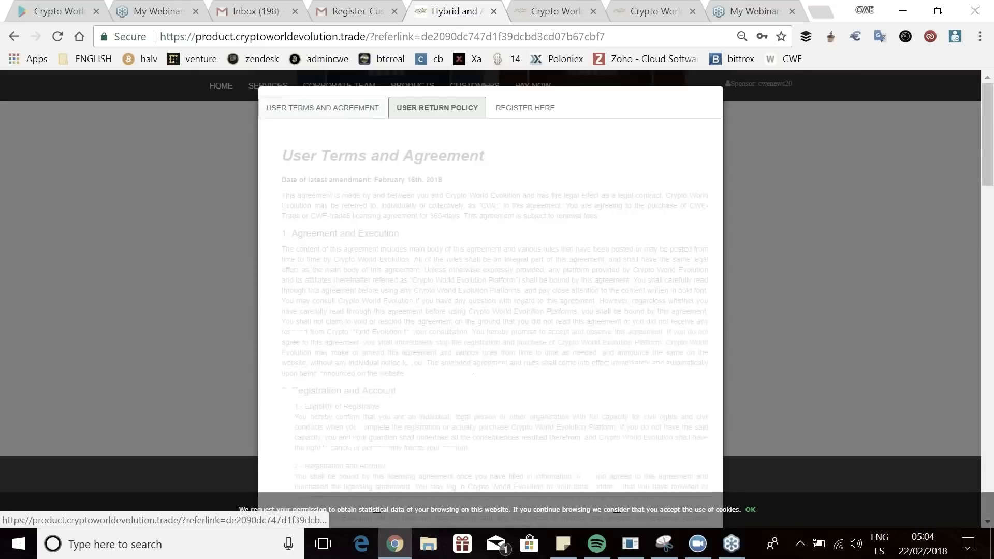
left_click(437, 108)
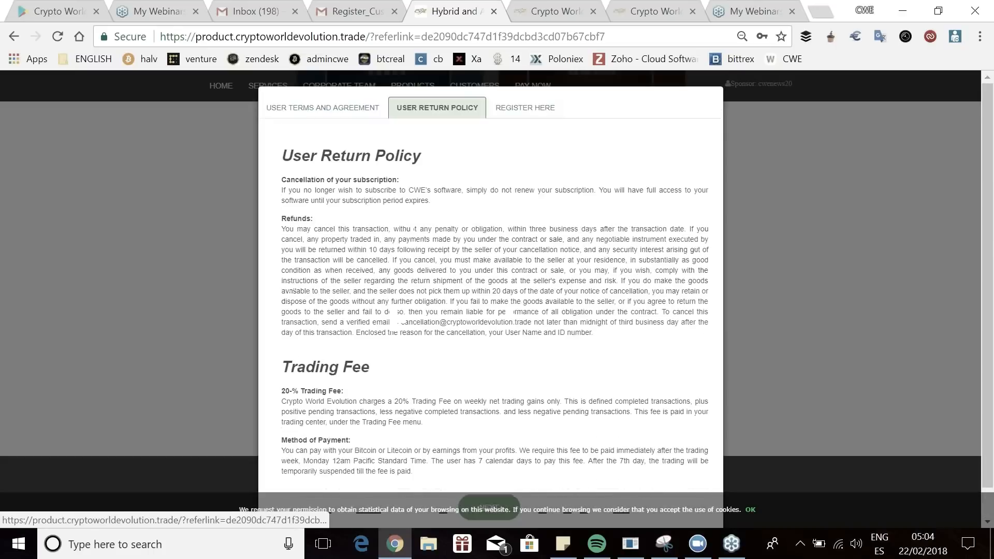
left_click(524, 108)
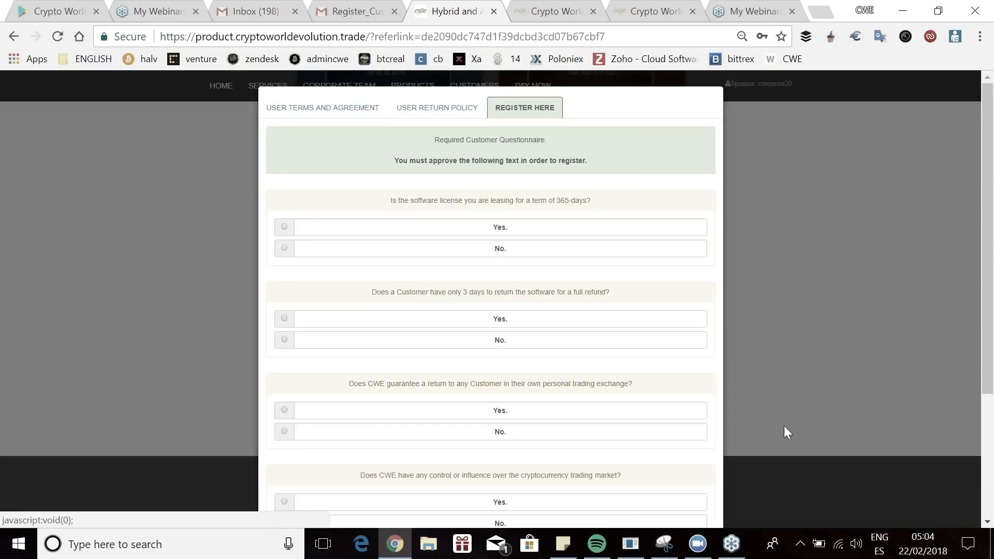
- Answer Yes to the 365-day license and No to guaranteed returns, then proceed to registration
scroll("down", 3)
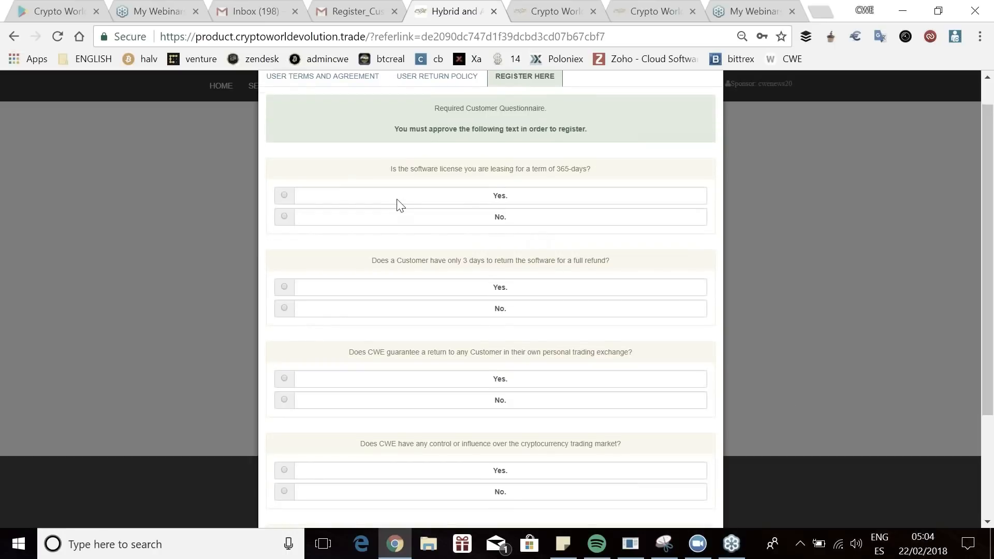
left_click(284, 195)
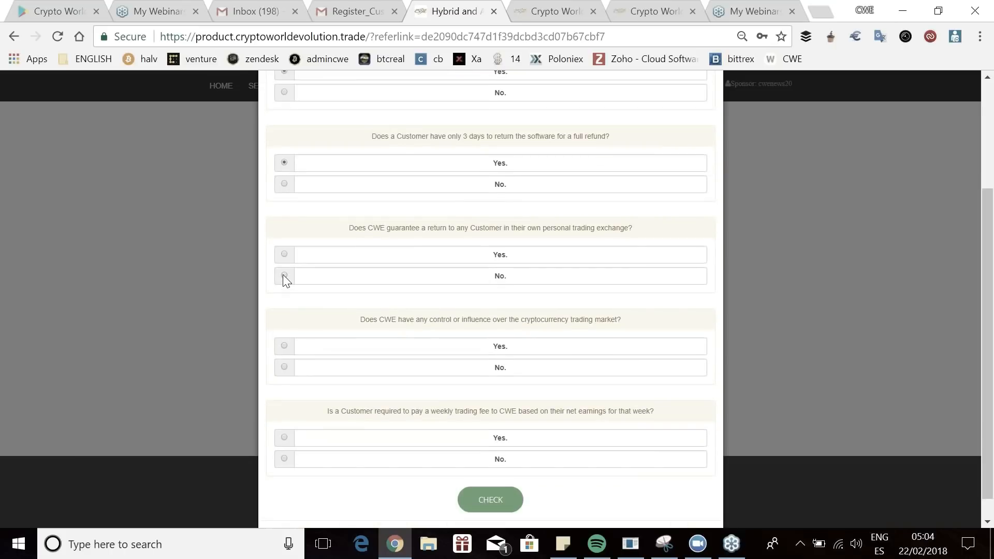
left_click(284, 275)
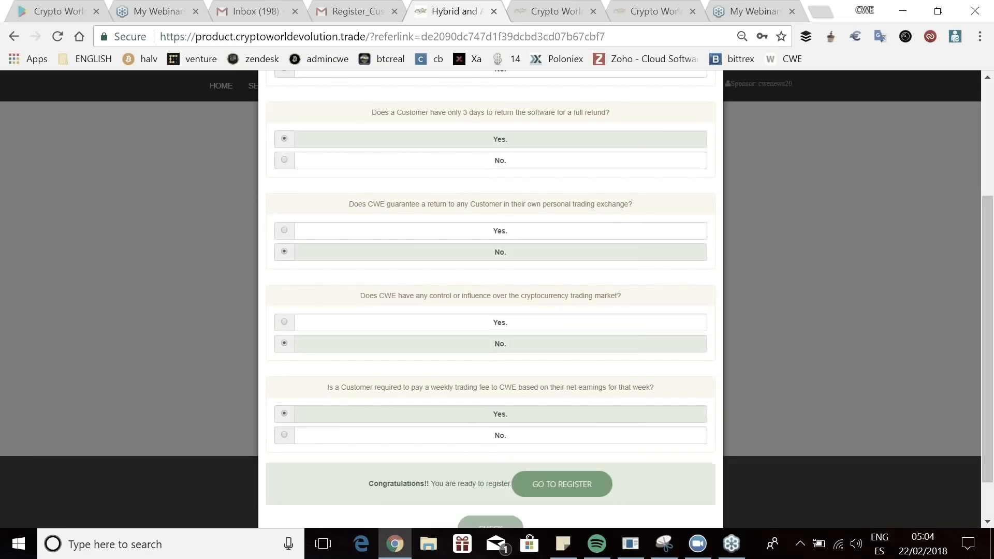
mouse_move(588, 491)
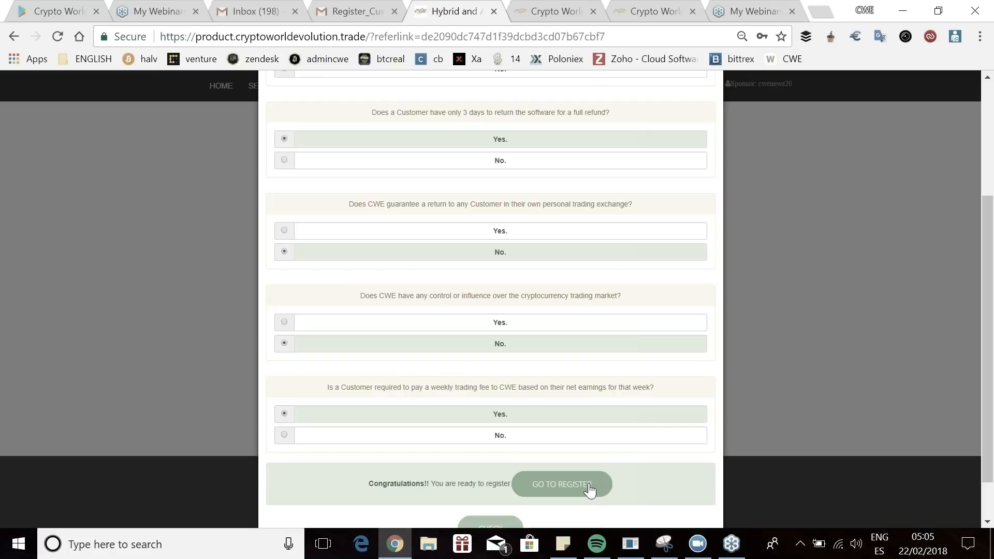
left_click(562, 484)
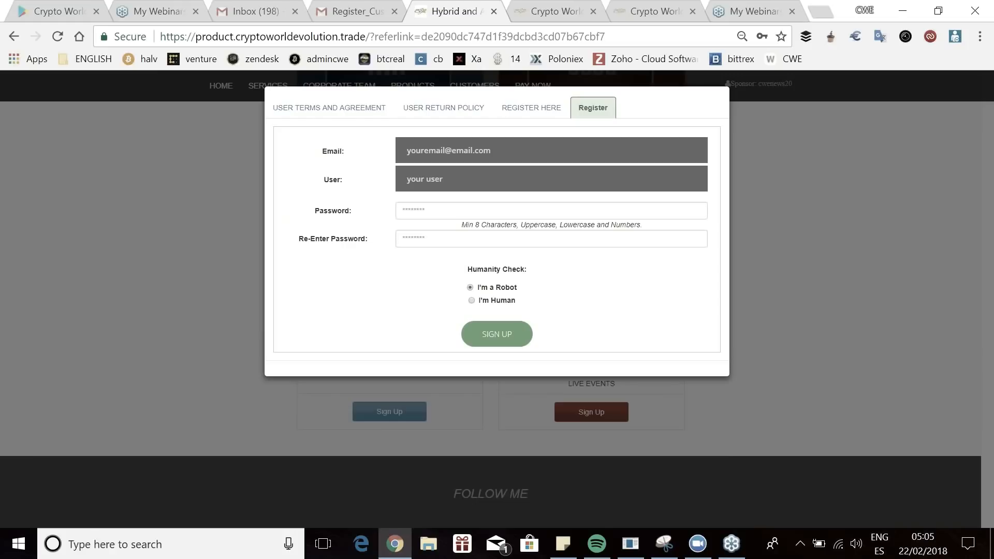
mouse_move(535, 364)
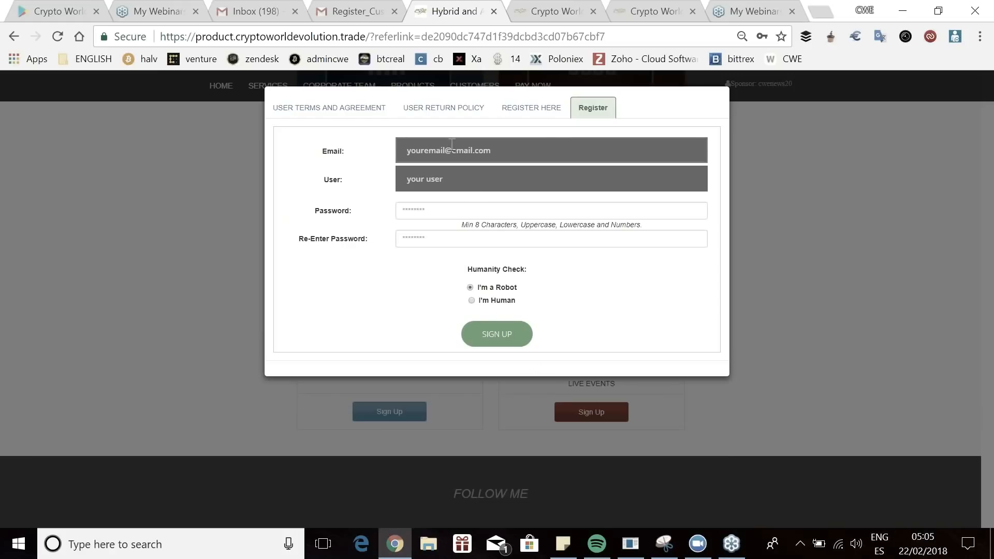
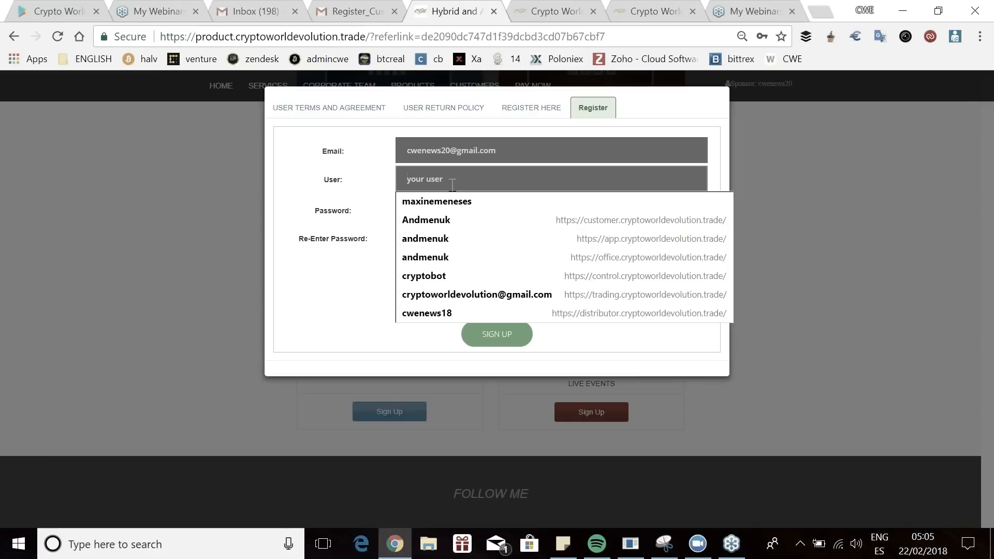
- Fill the sign-up with a cw Gmail address, username and password, pass the human check, and submit
type("cwenews21")
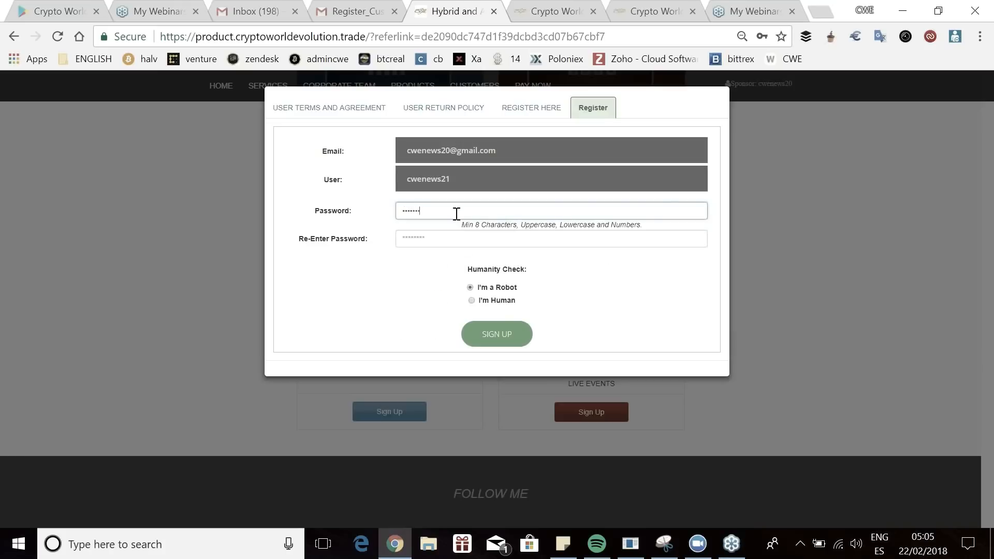
type("•")
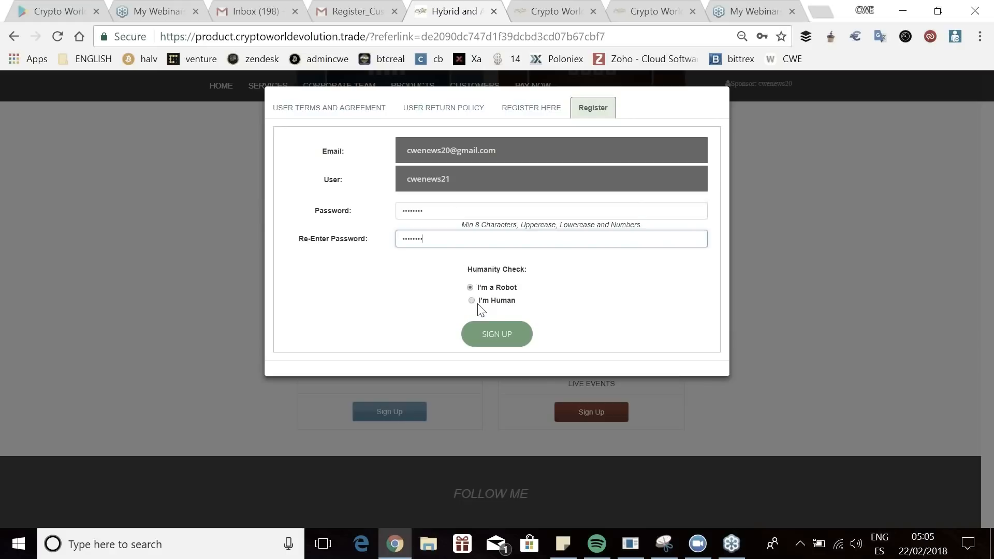
left_click(470, 301)
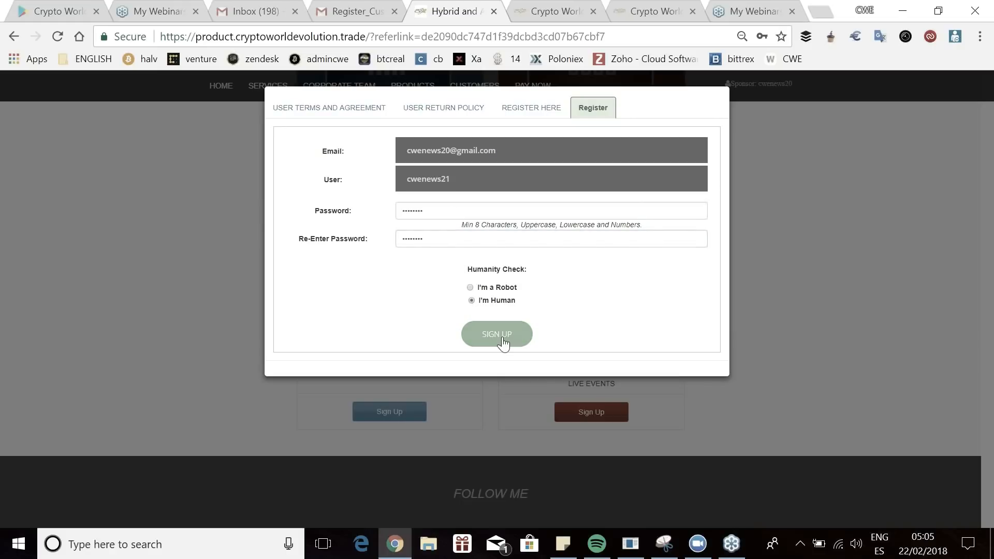
left_click(496, 334)
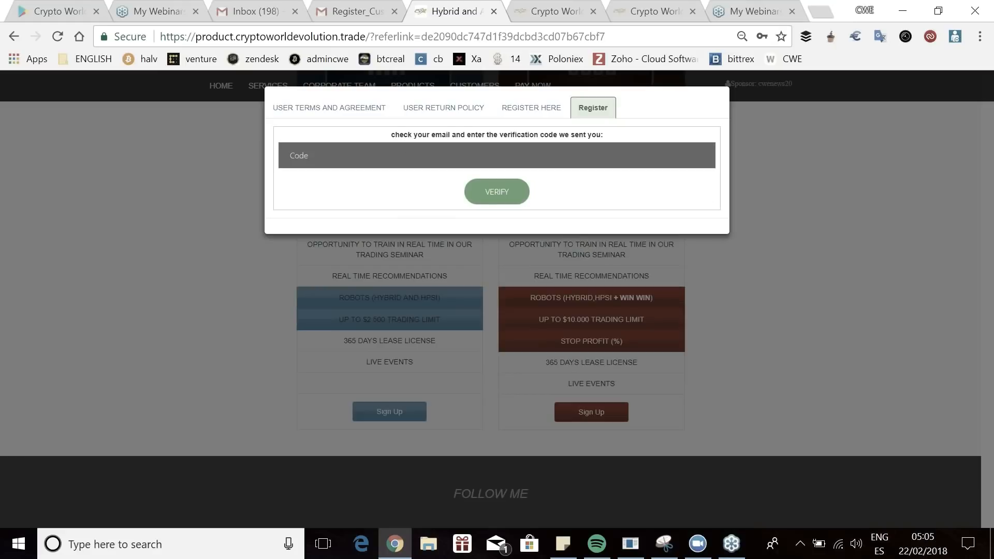
mouse_move(353, 14)
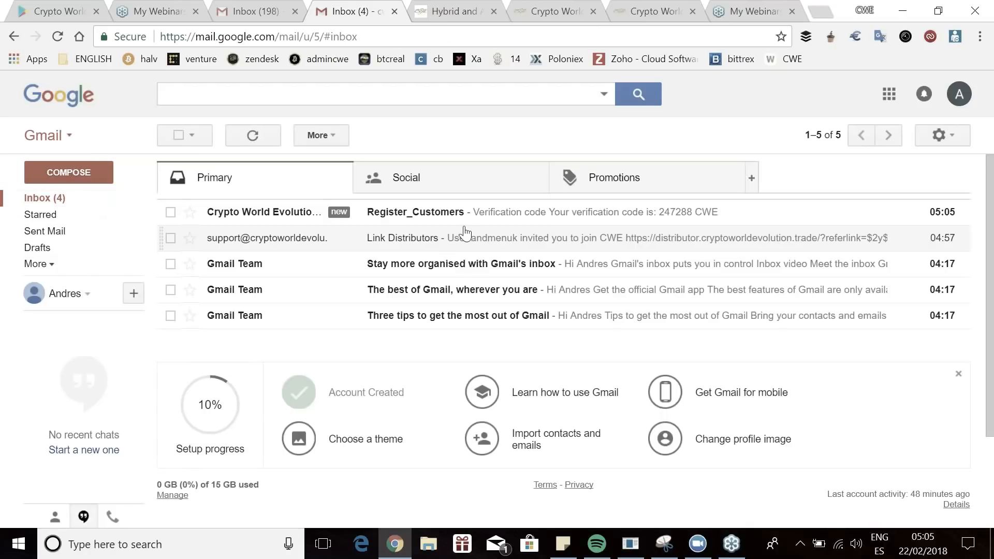
left_click(415, 212)
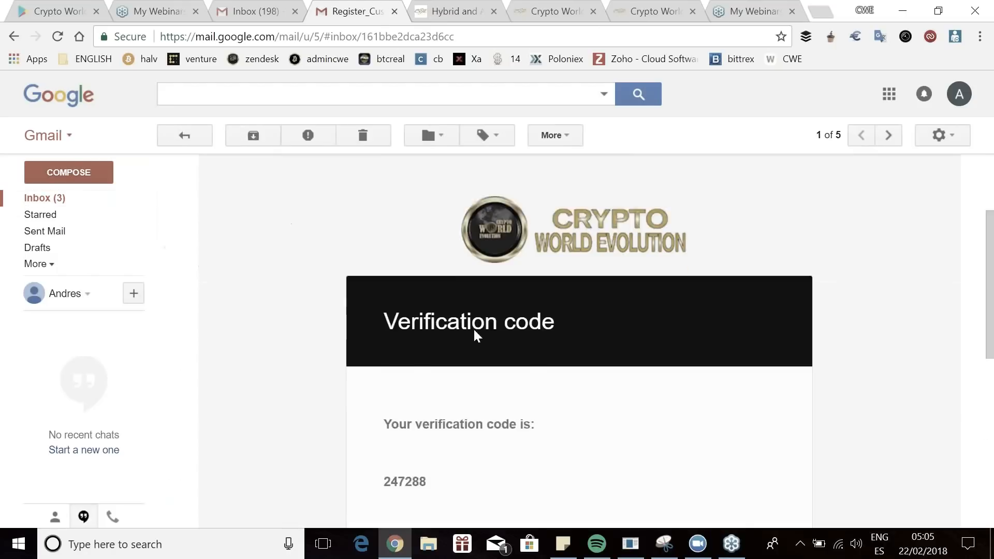
double_click(404, 357)
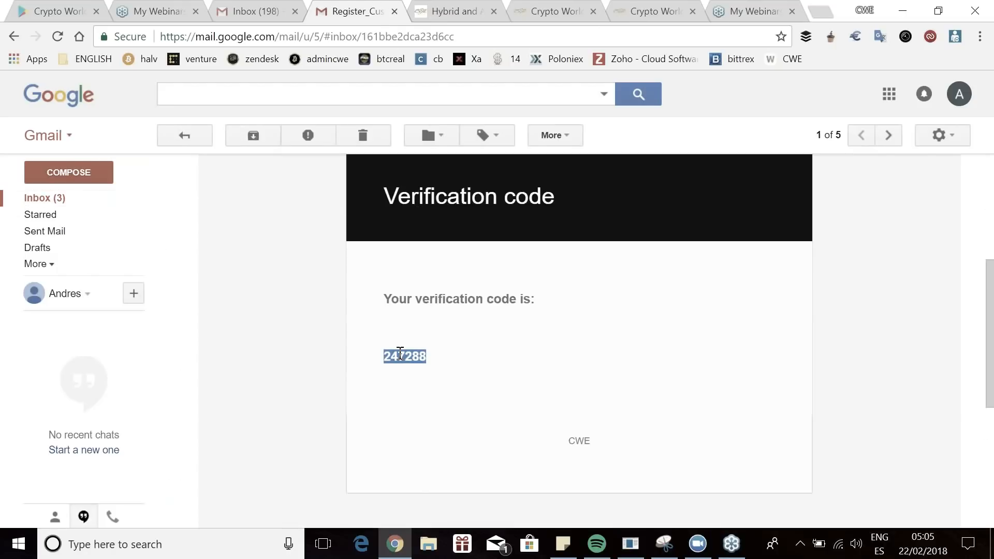
left_click(456, 12)
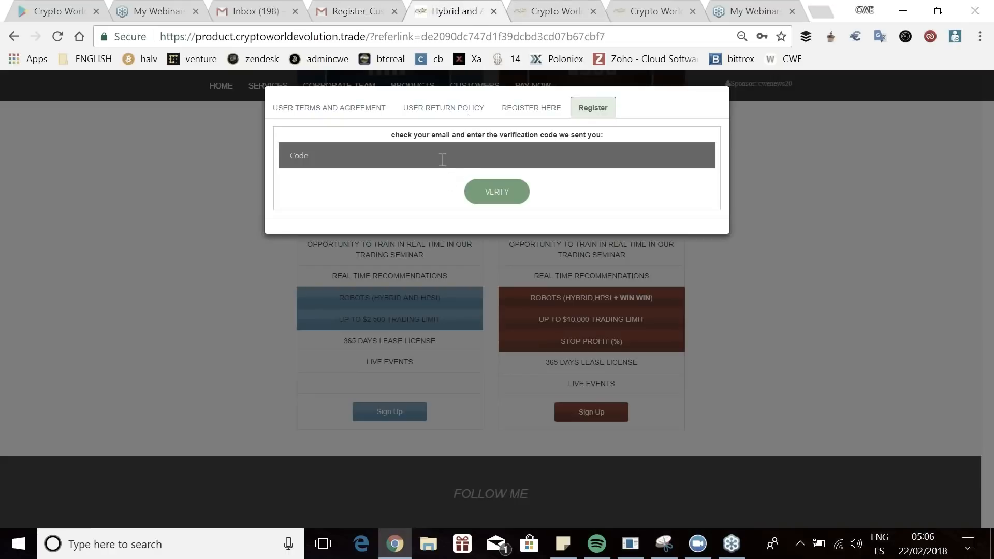
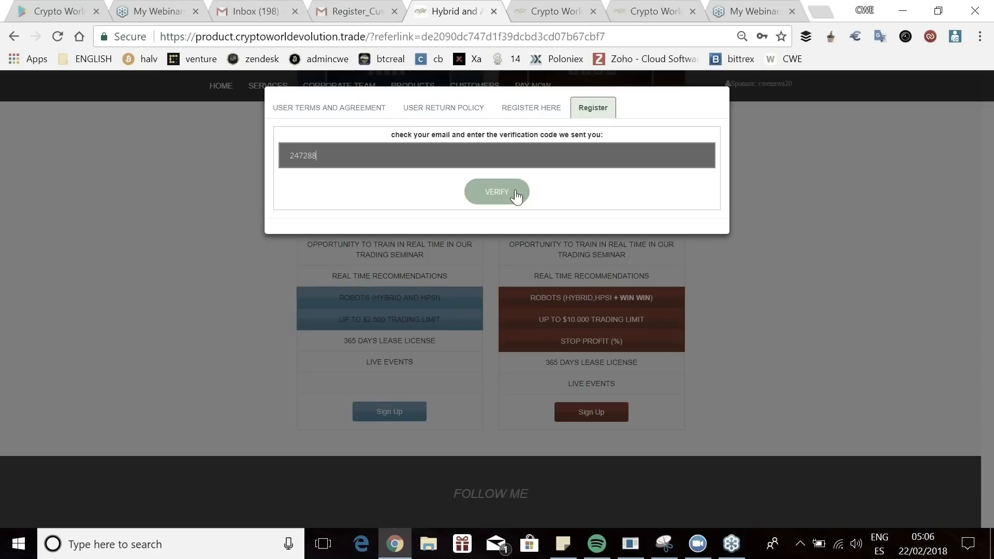
left_click(496, 191)
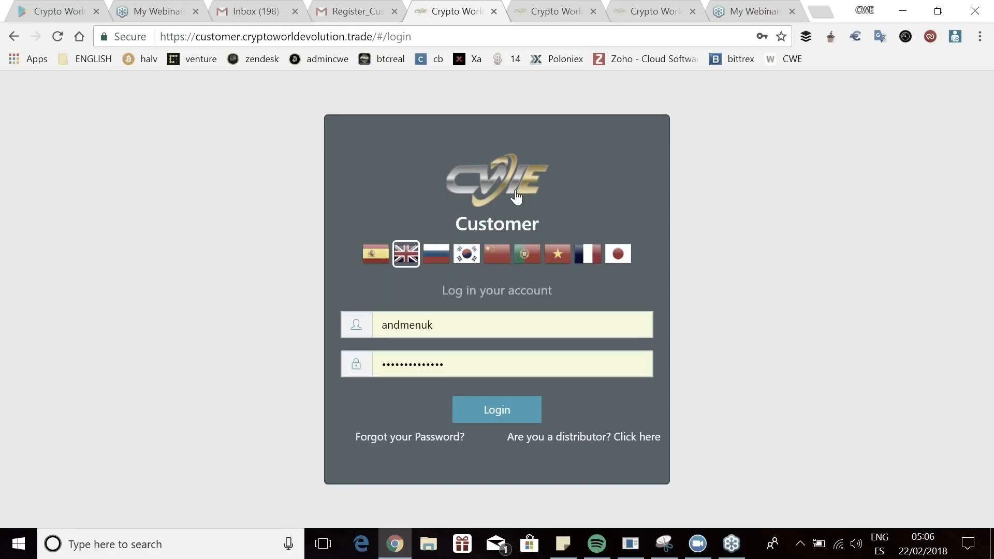
mouse_move(858, 83)
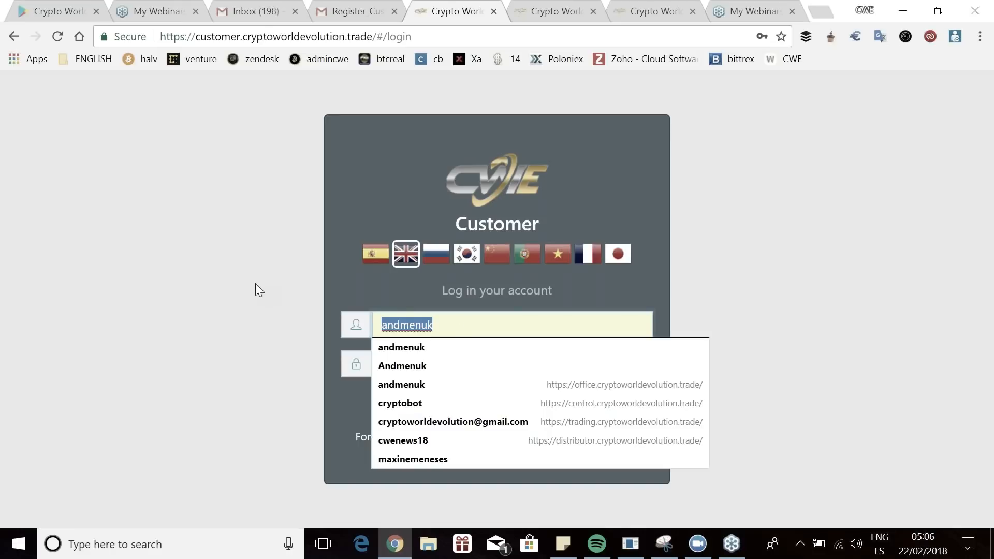
- Log in as the new customer cwenews21 with the new password
type("cwenews21")
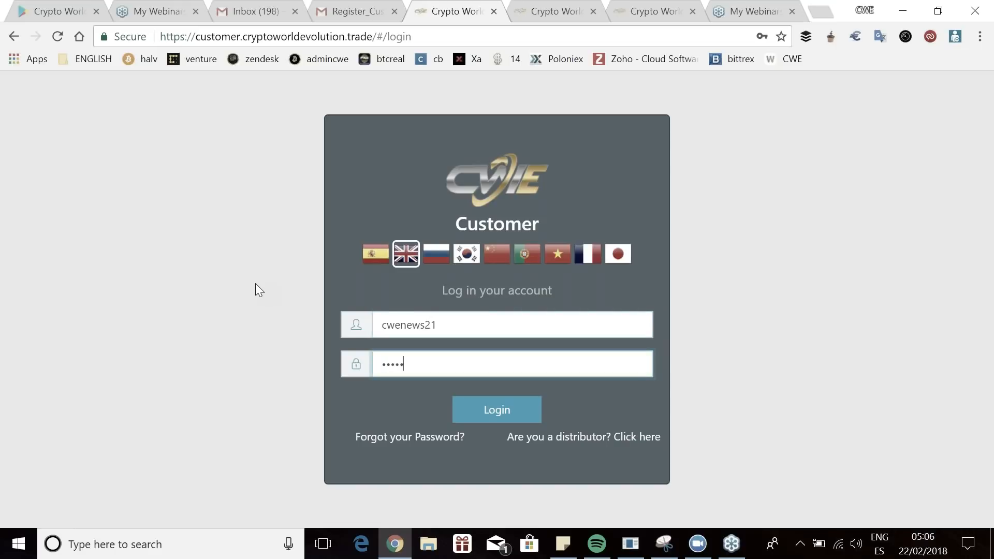
type("••")
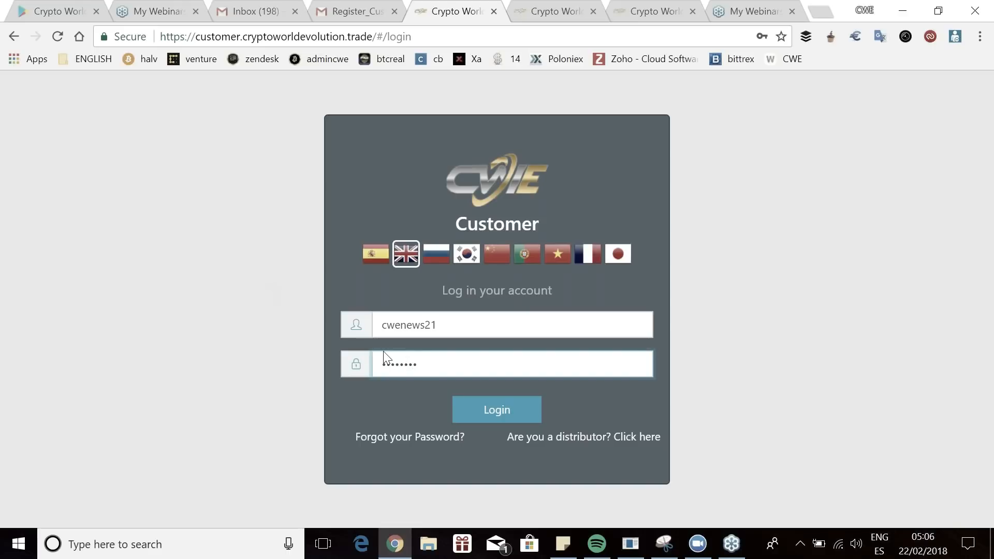
left_click(496, 410)
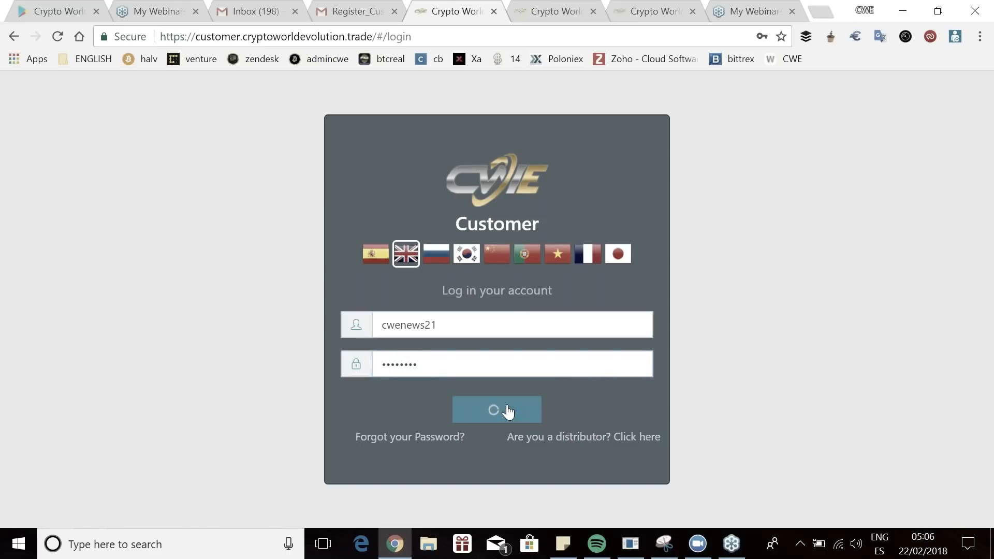
left_click(496, 409)
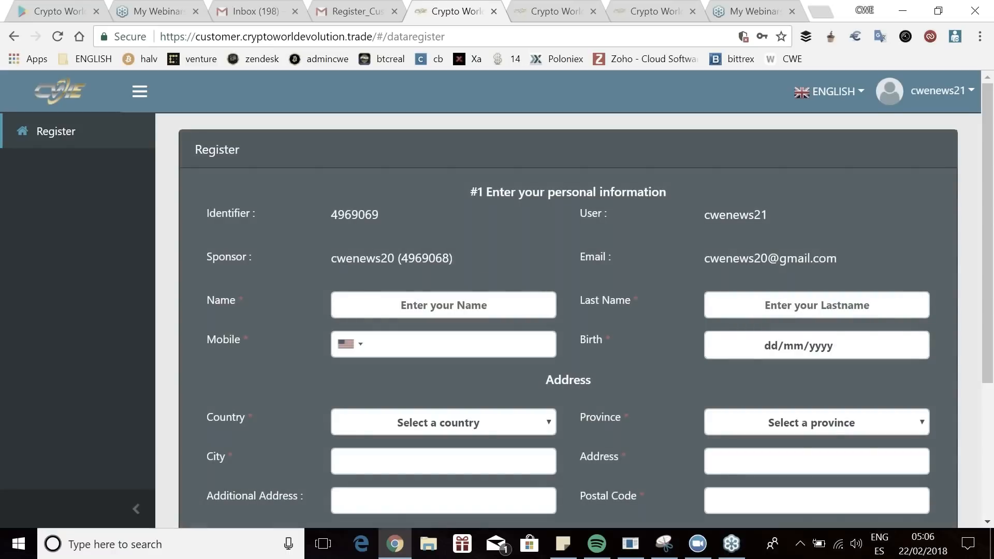
type("P")
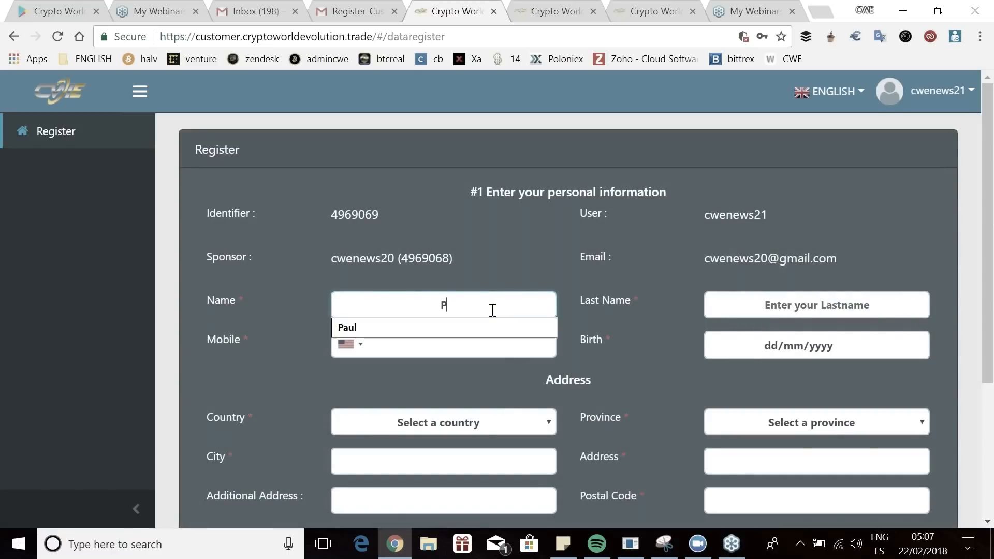
type("Smi")
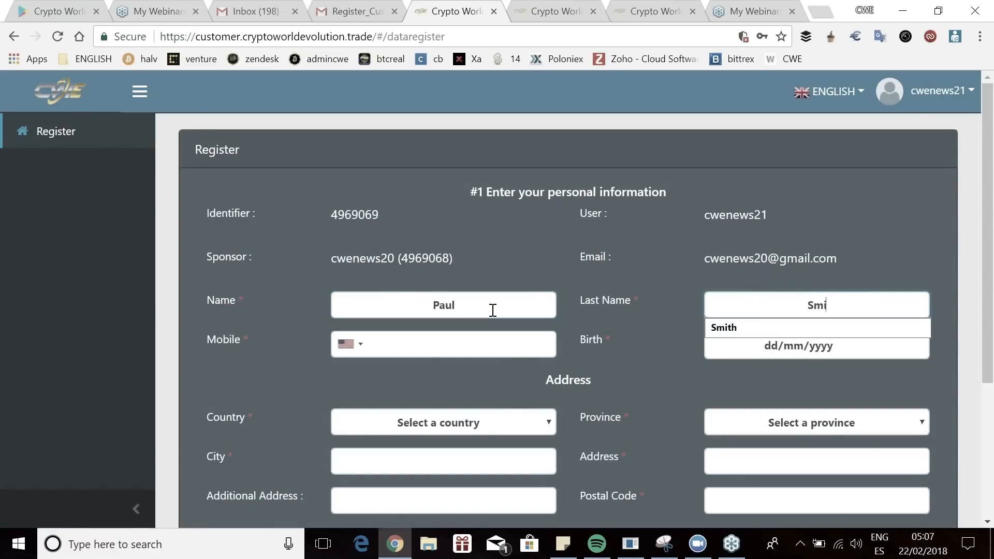
scroll("down", 3)
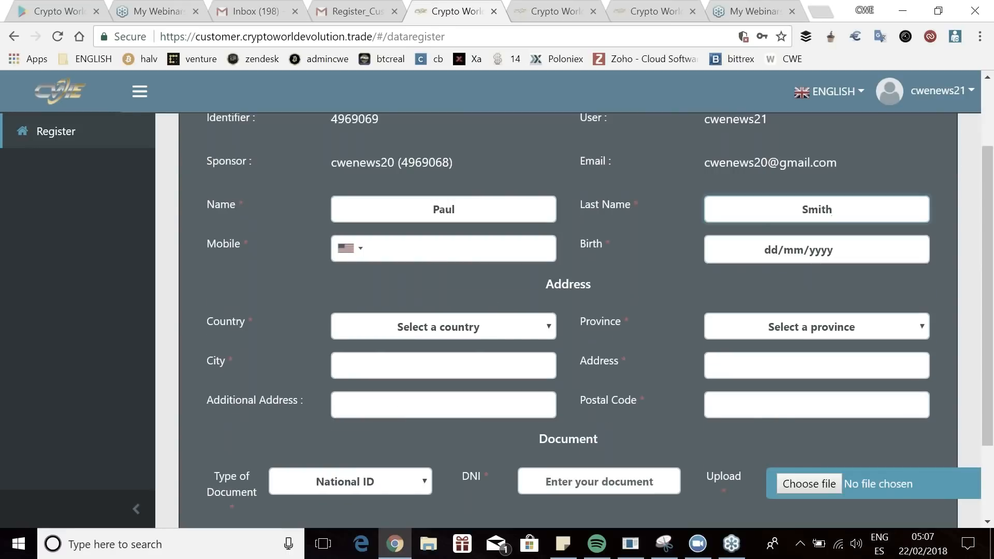
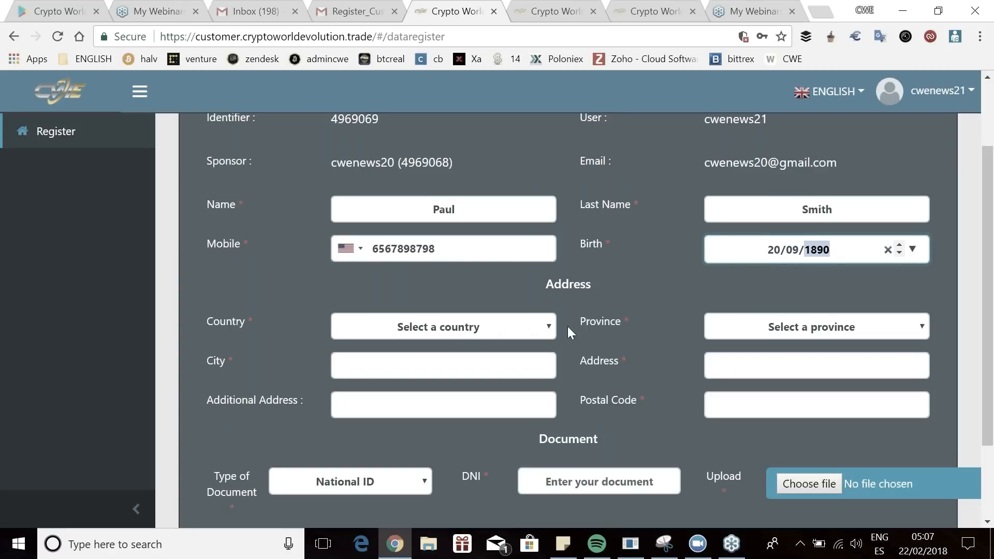
left_click(443, 327)
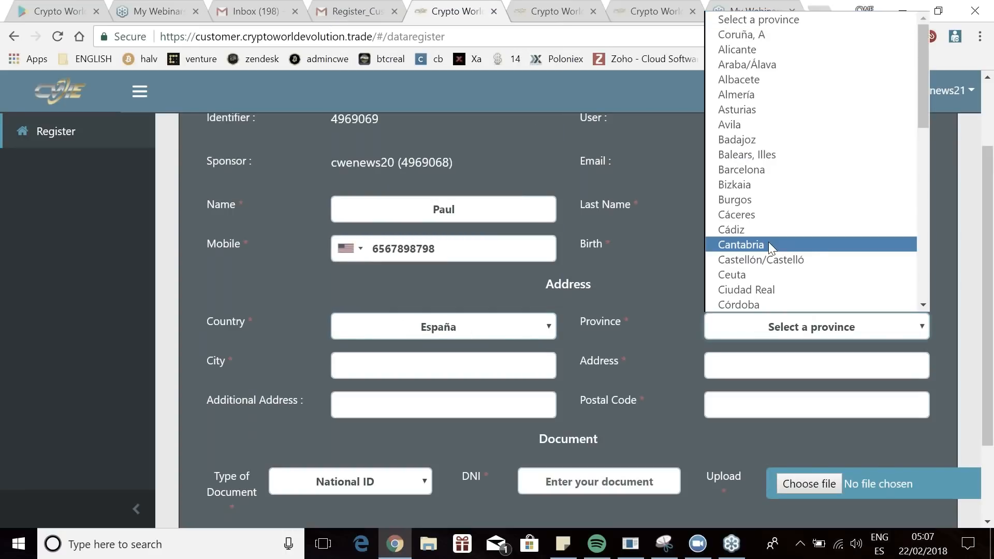
- Enter city yuguihoij, address Calle 2 and postal code 65467587, then submit
left_click(740, 244)
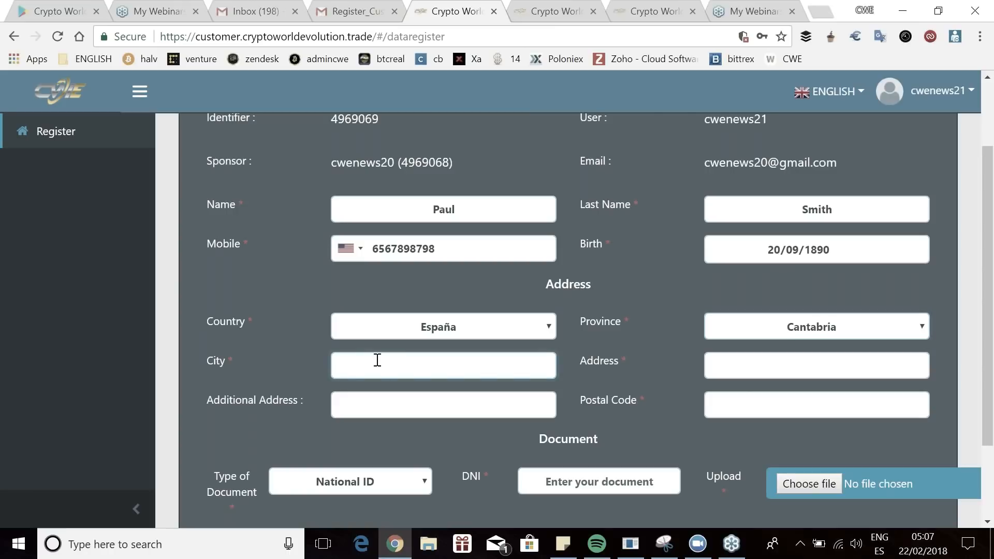
type("yuguihoij")
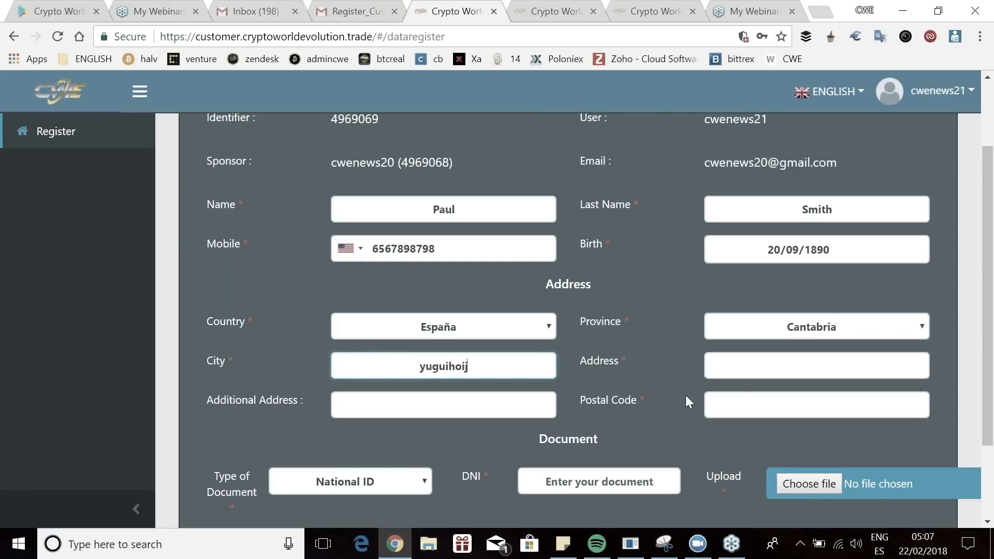
type("Call")
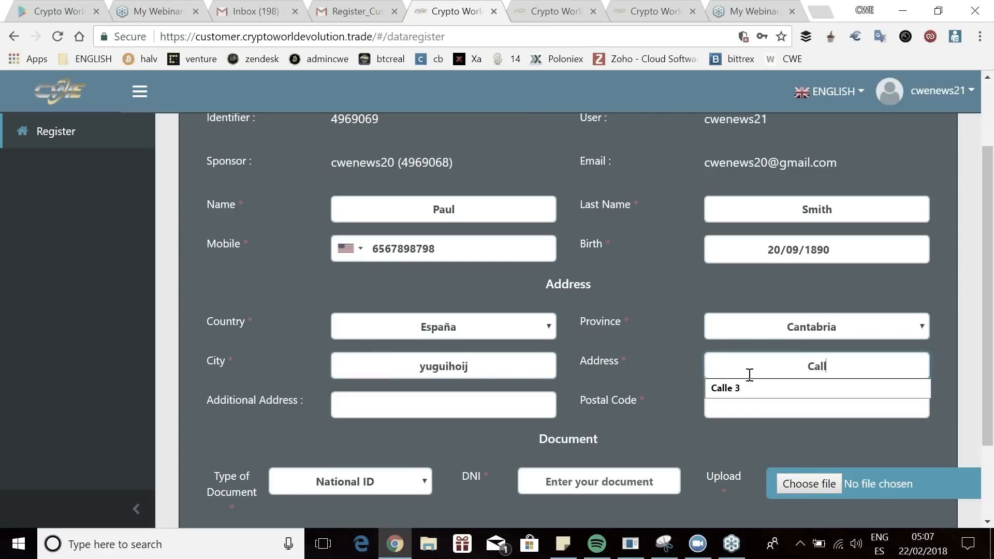
left_click(817, 404)
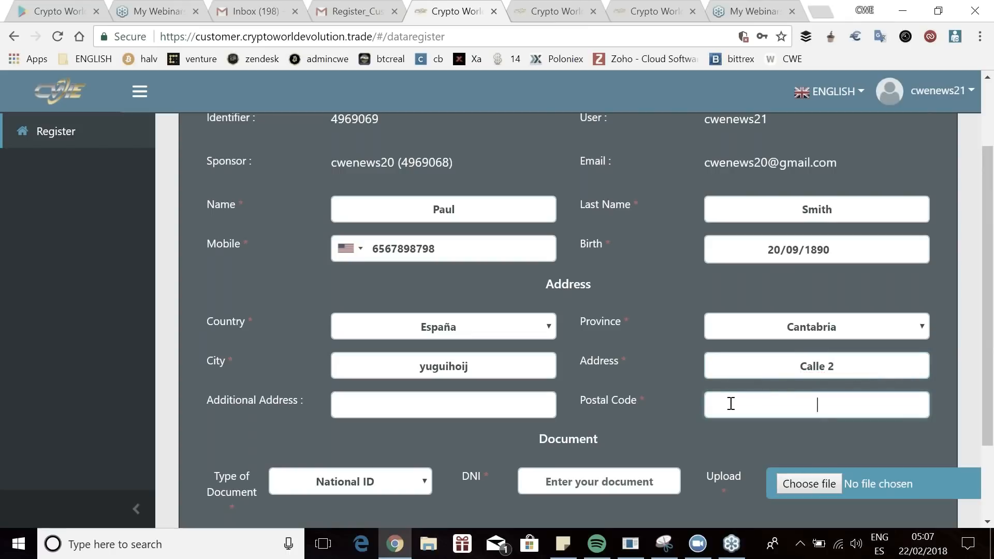
type("65467587")
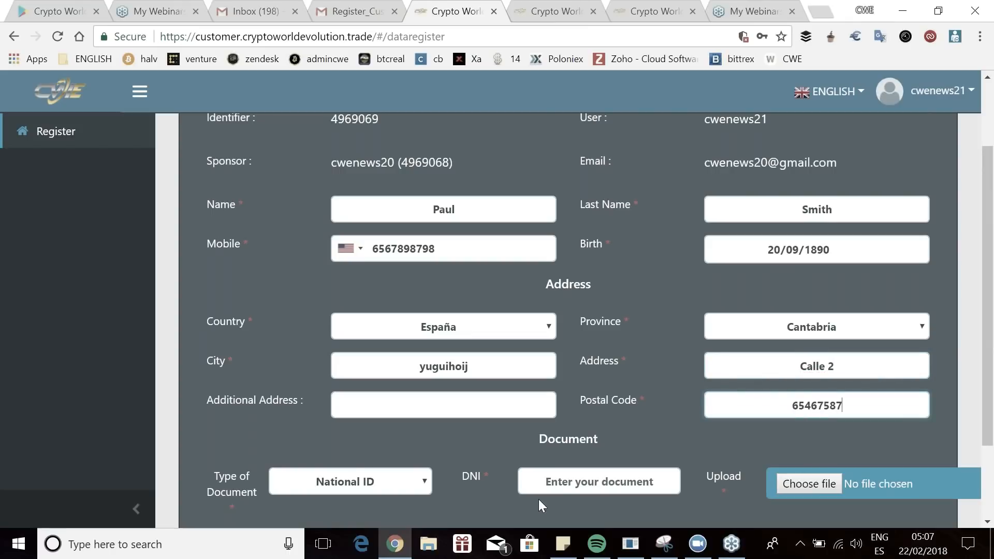
left_click(598, 481)
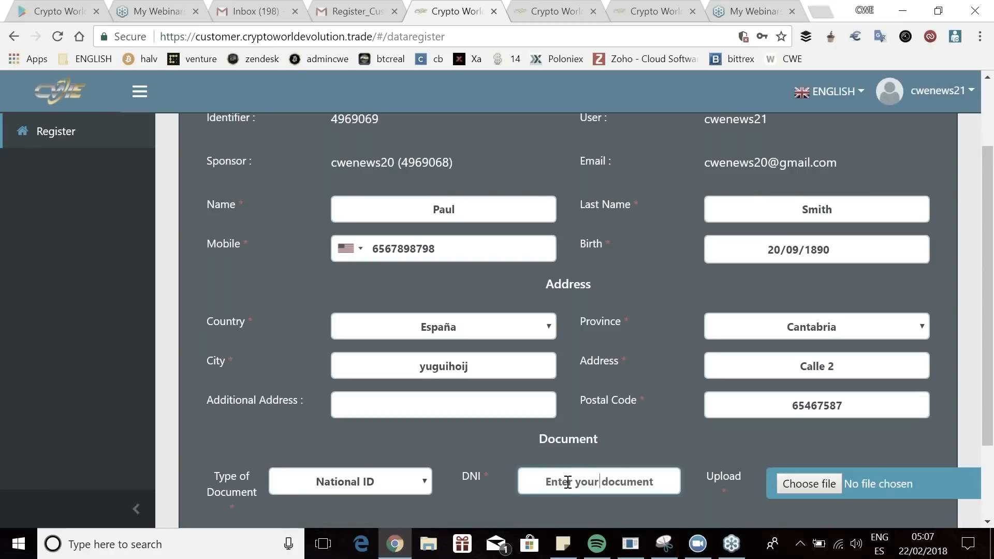
scroll("down", 3)
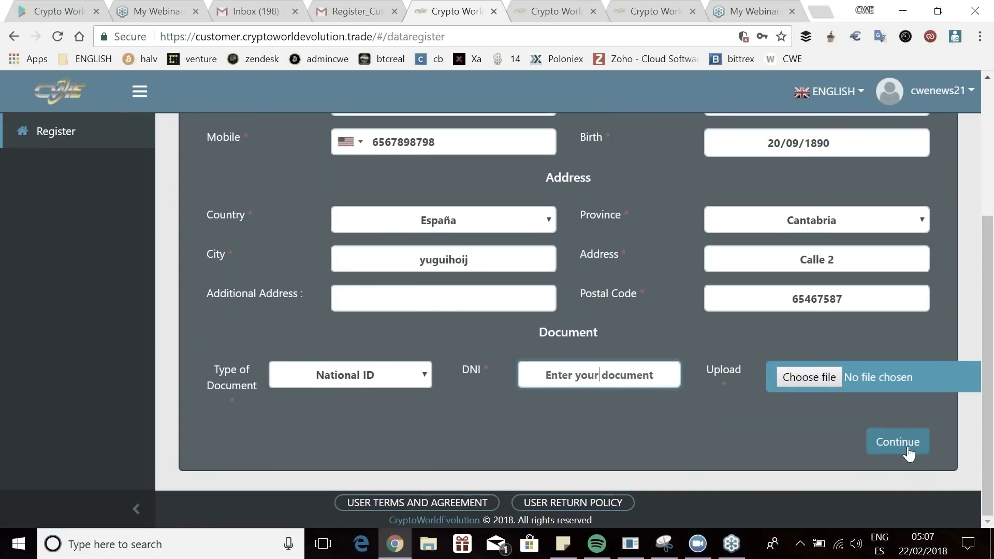
left_click(897, 441)
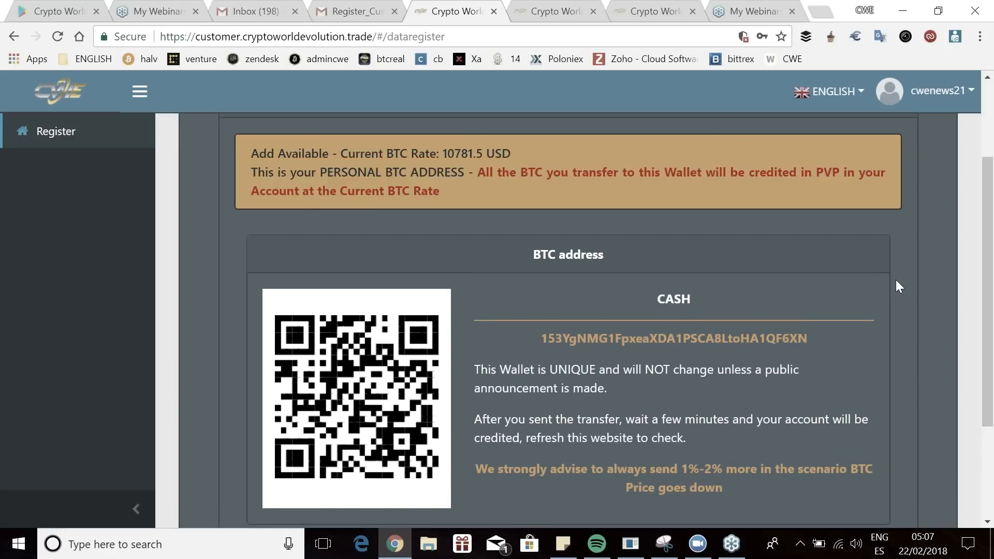
- Move past the BTC wallet address and QR code to the payment step
scroll("down", 3)
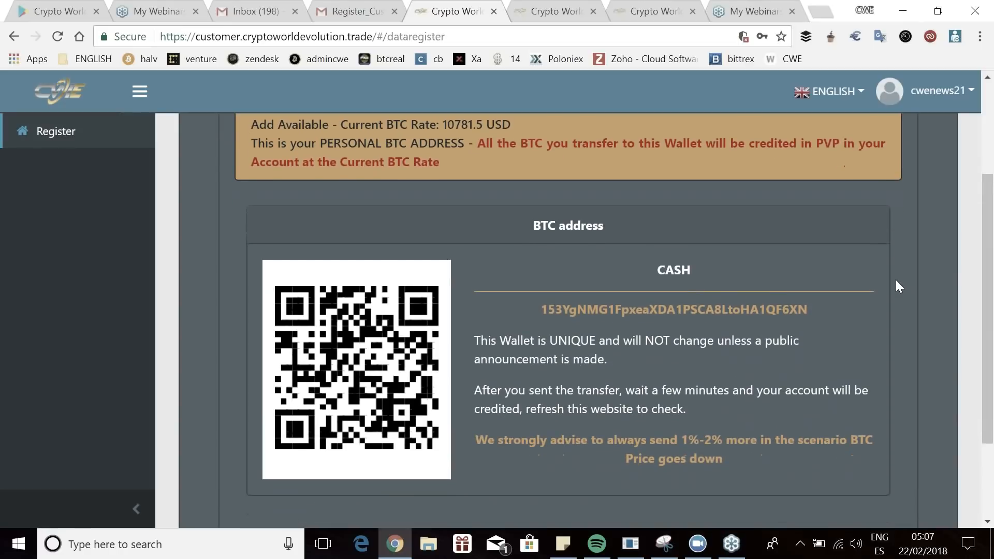
mouse_move(396, 174)
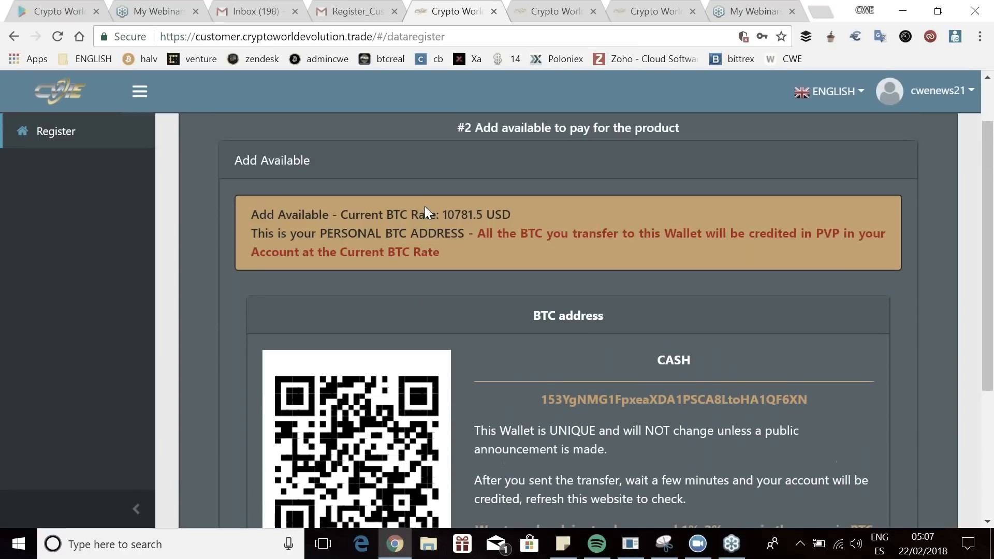
scroll("down", 3)
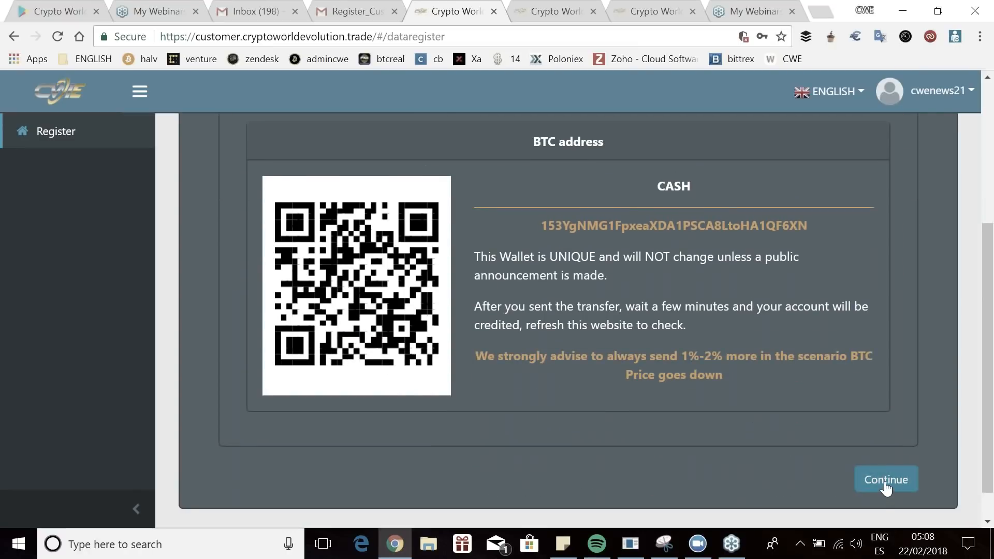
left_click(886, 479)
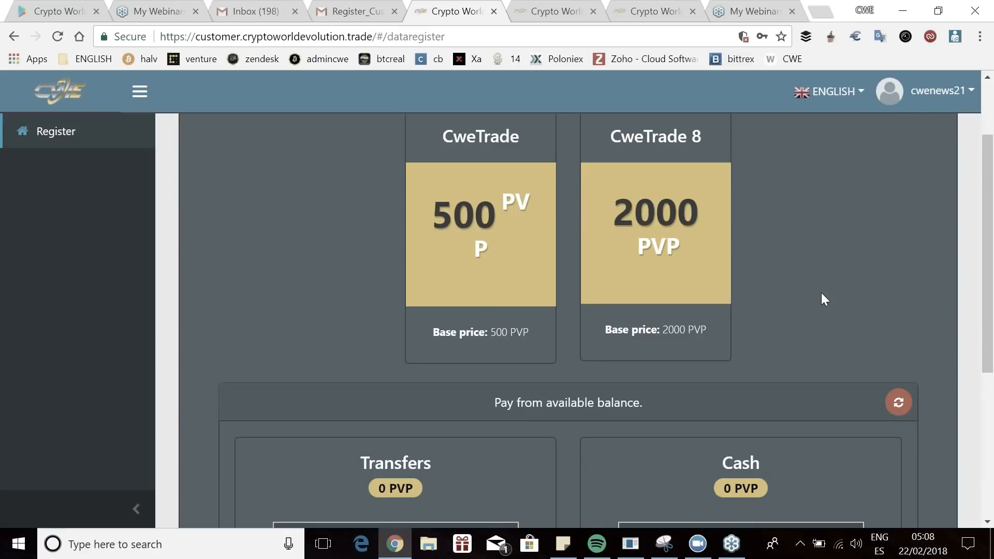
mouse_move(828, 303)
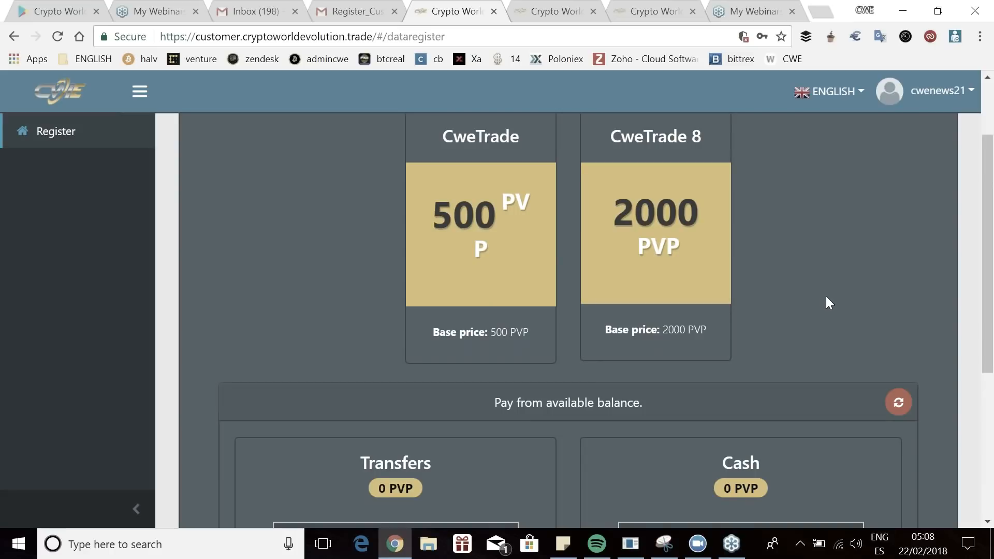
mouse_move(899, 402)
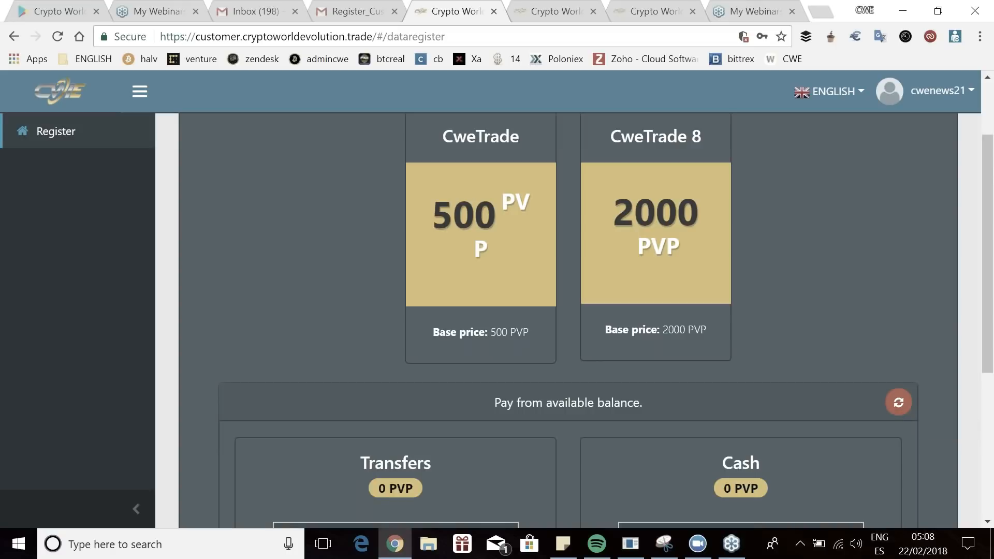
- Enter 2000 as the Cash balance amount to pay for CweTrade 8
scroll("down", 3)
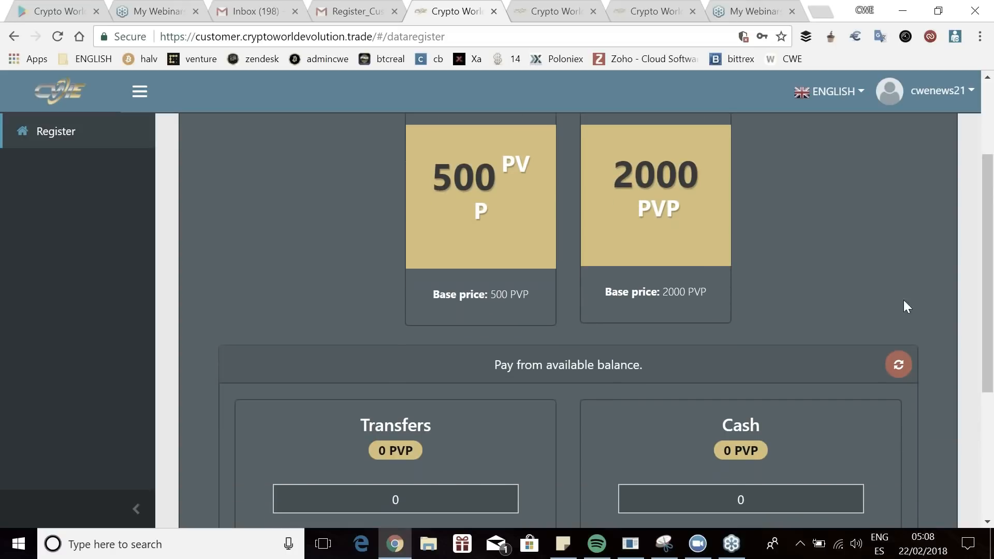
mouse_move(926, 107)
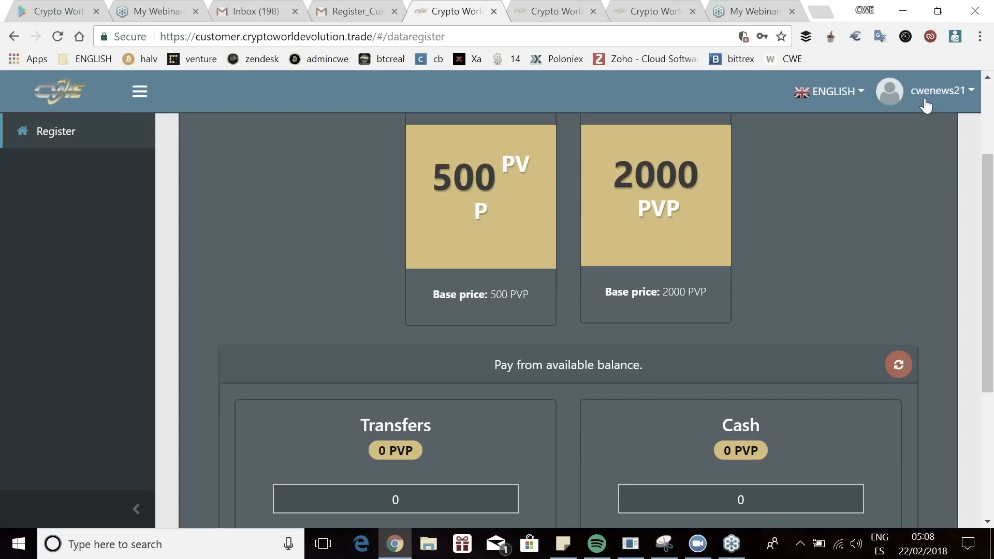
mouse_move(960, 97)
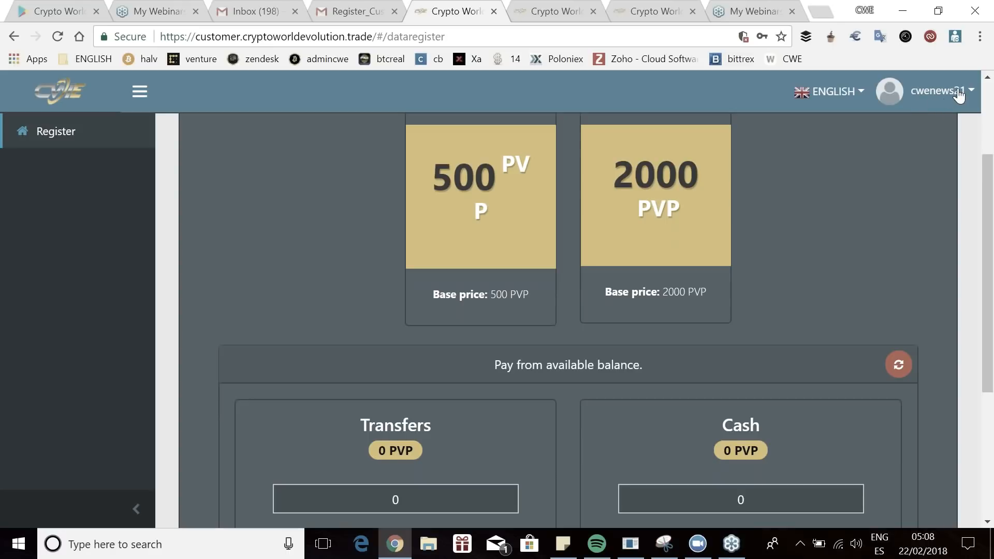
mouse_move(926, 97)
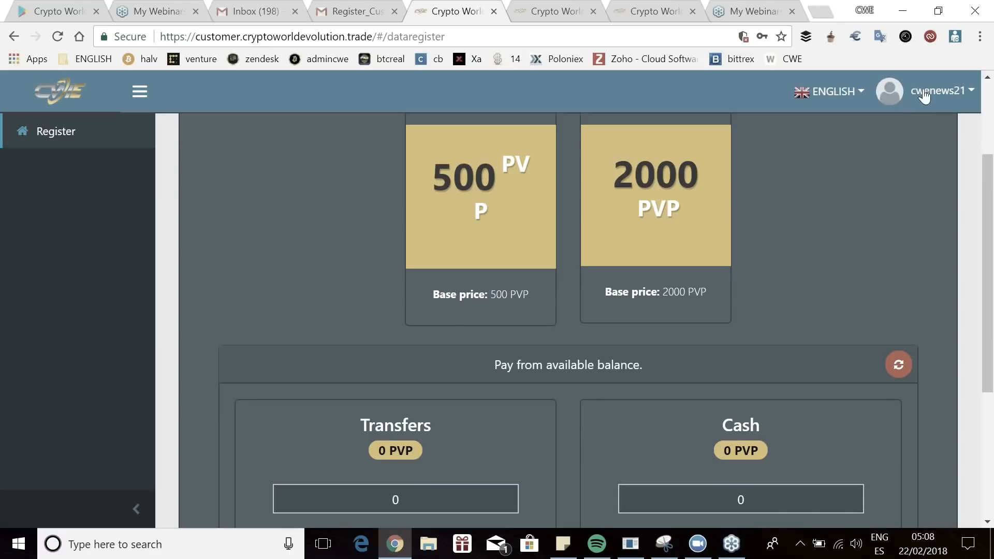
mouse_move(859, 309)
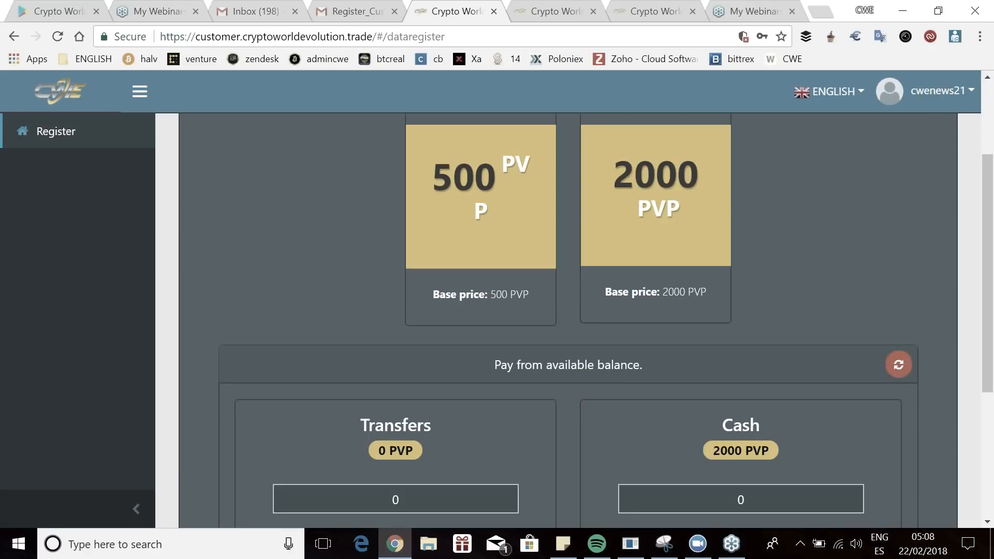
scroll("down", 3)
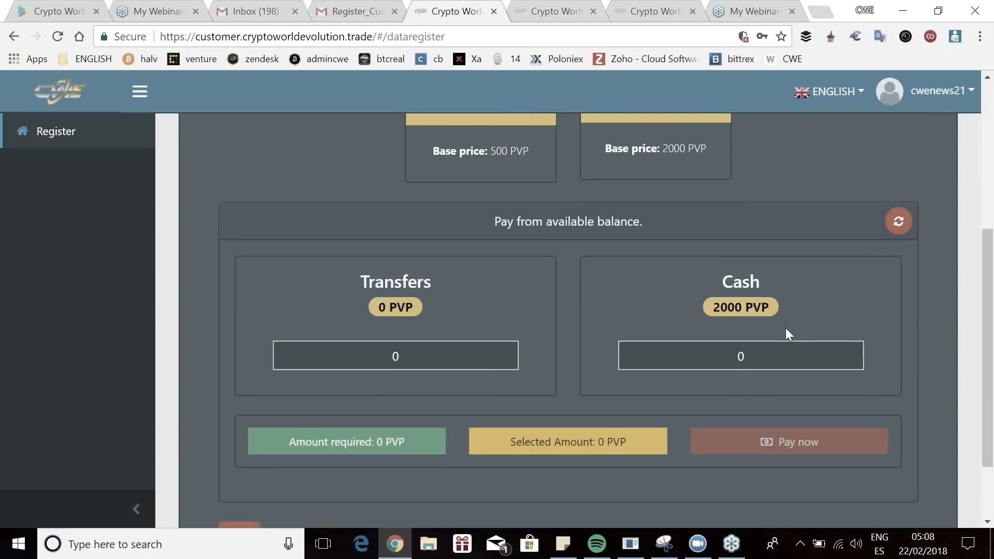
left_click(741, 355)
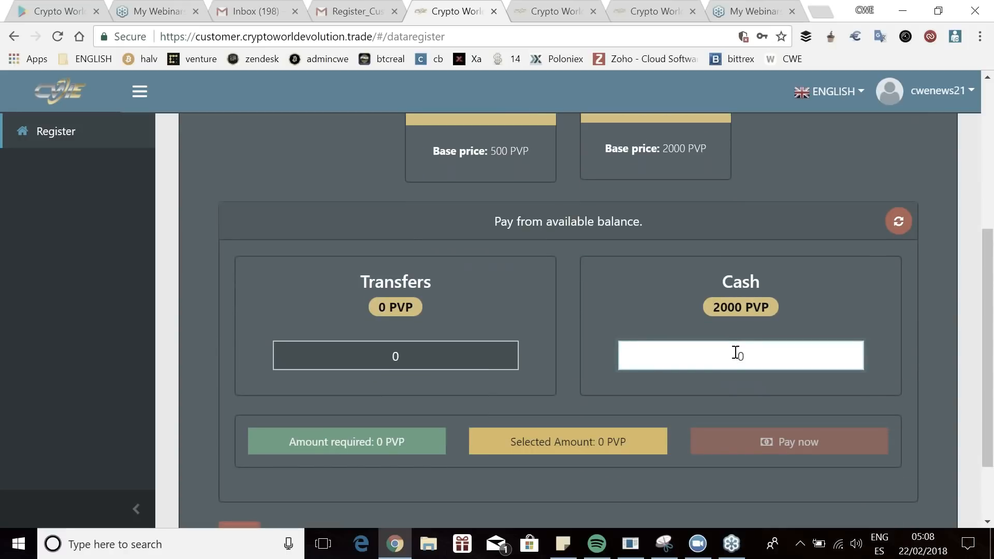
type("2")
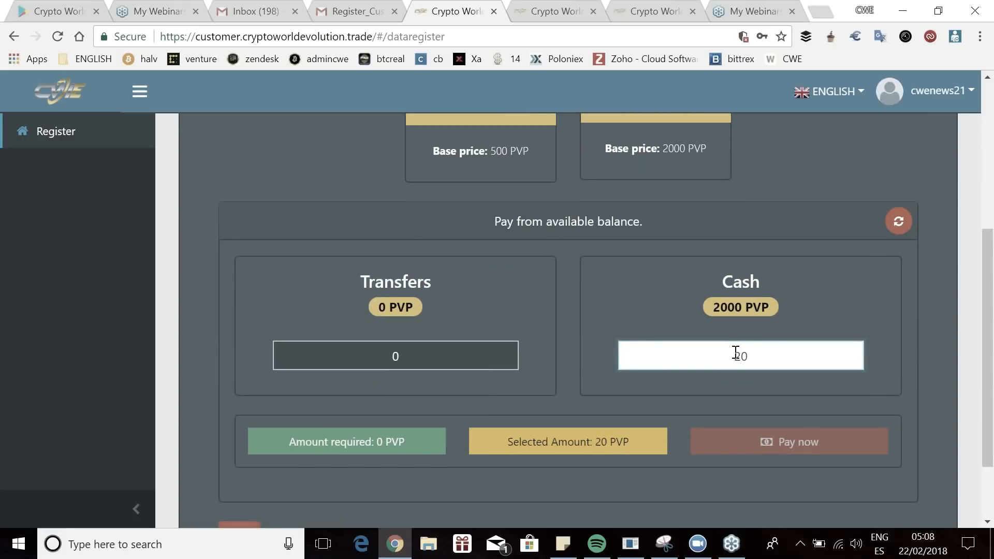
type("2000")
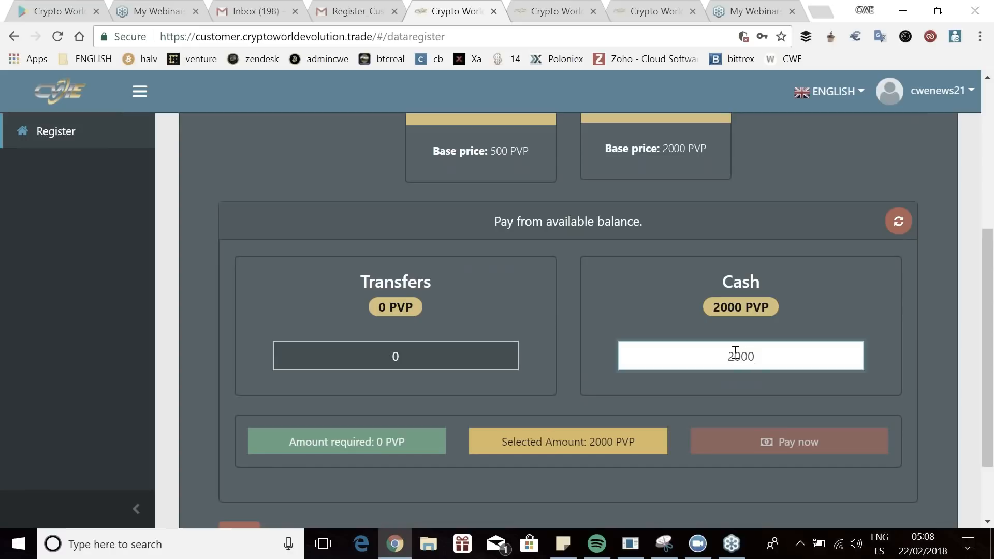
mouse_move(664, 335)
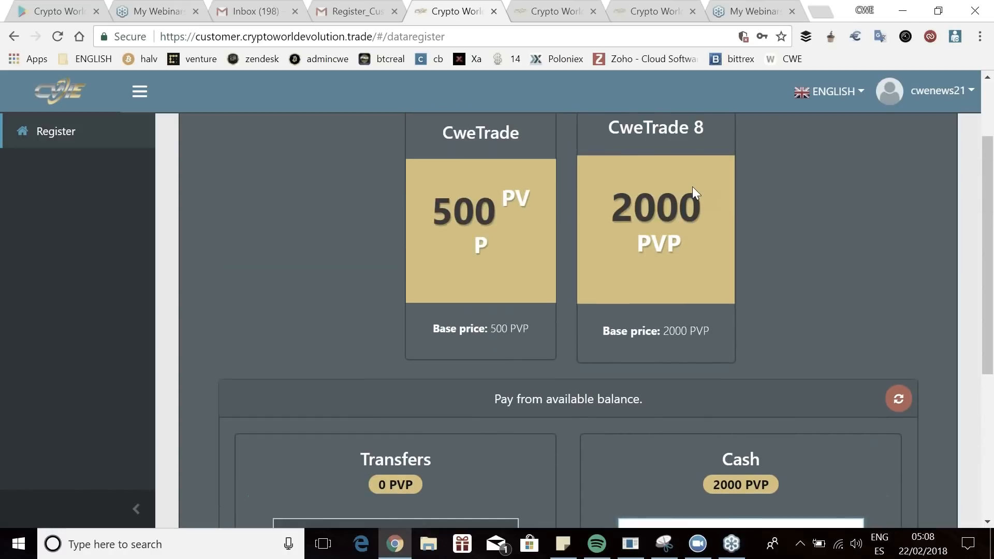
scroll("down", 3)
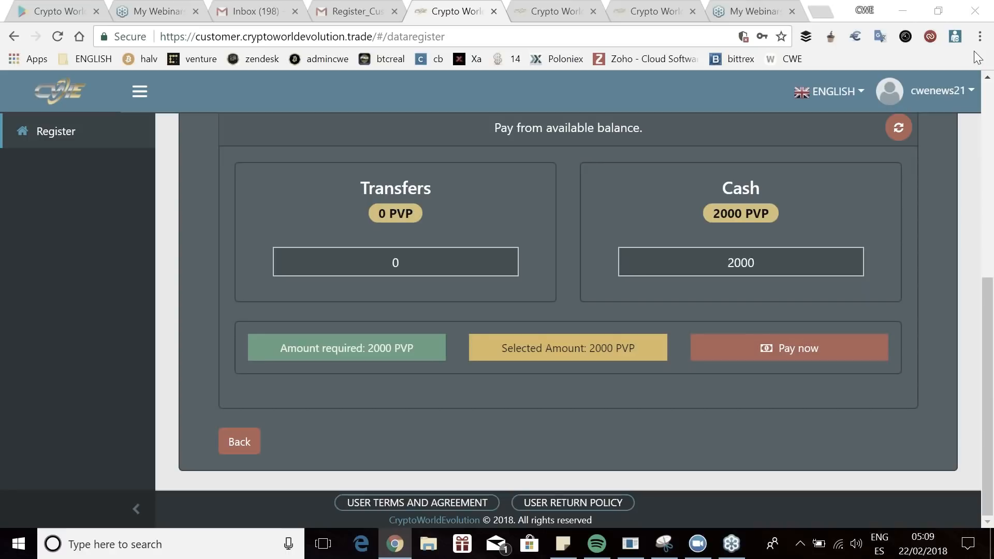
mouse_move(912, 111)
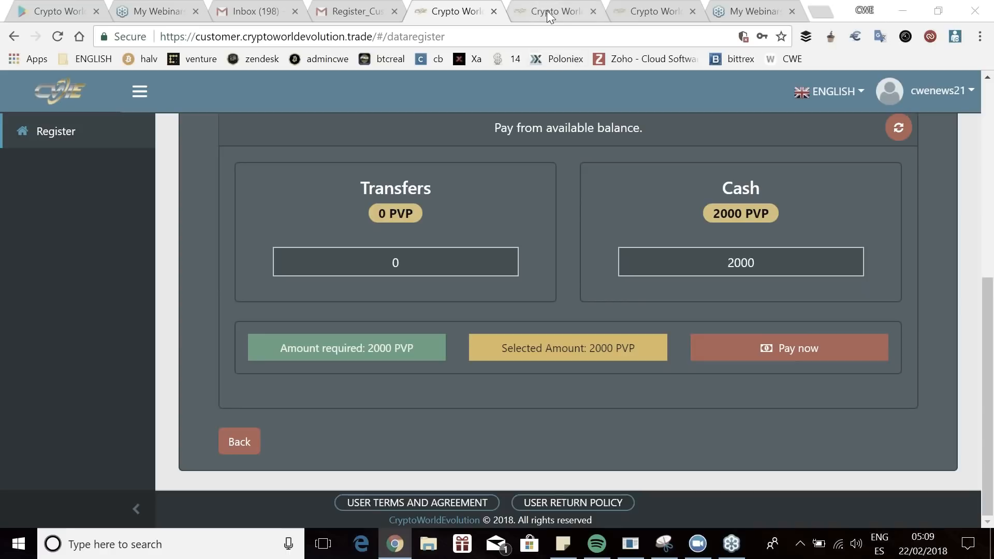
left_click(554, 12)
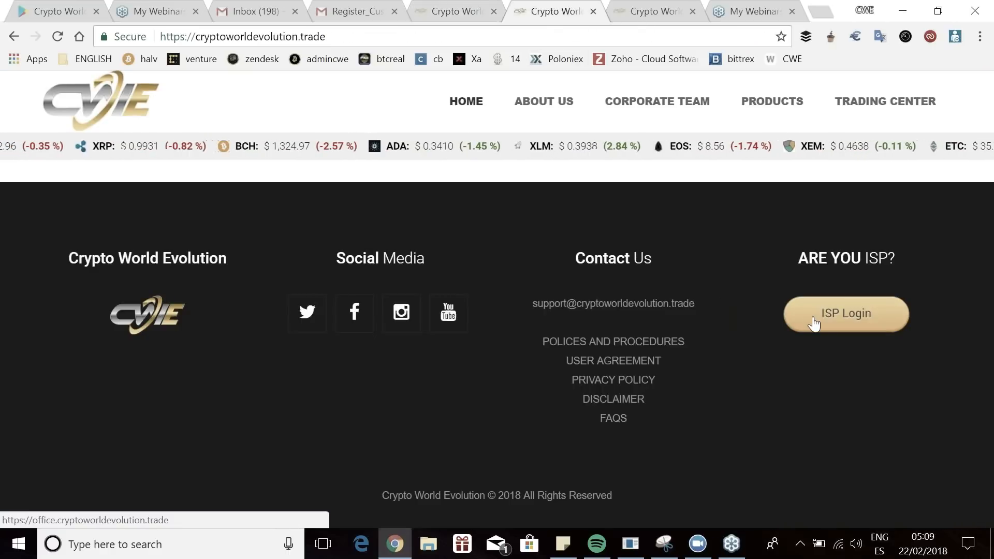
left_click(846, 313)
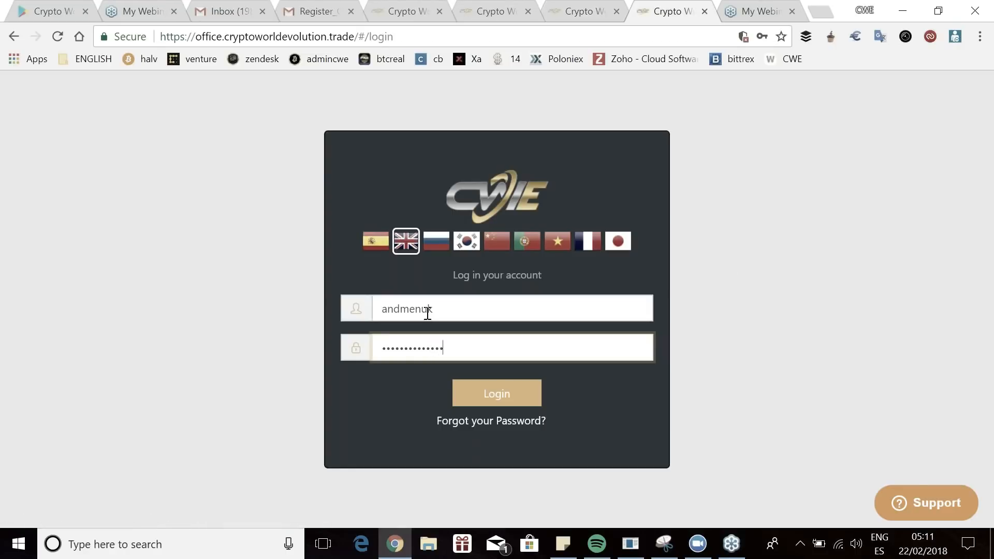
left_click(496, 393)
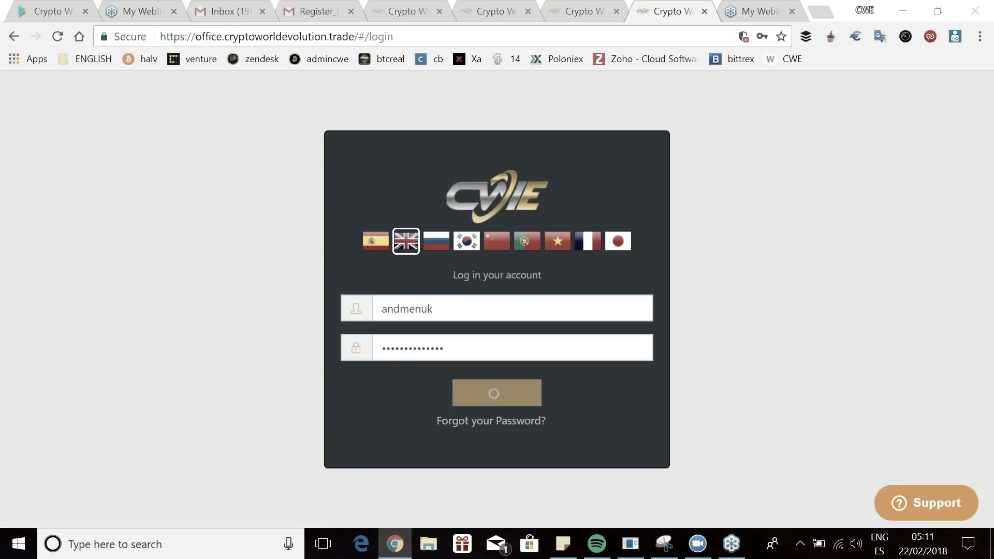
left_click(497, 392)
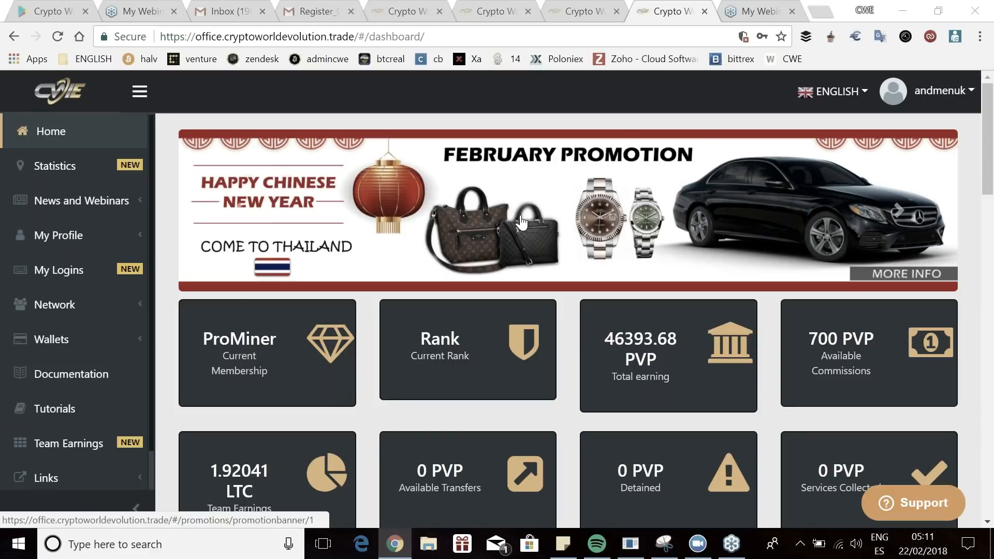
mouse_move(437, 211)
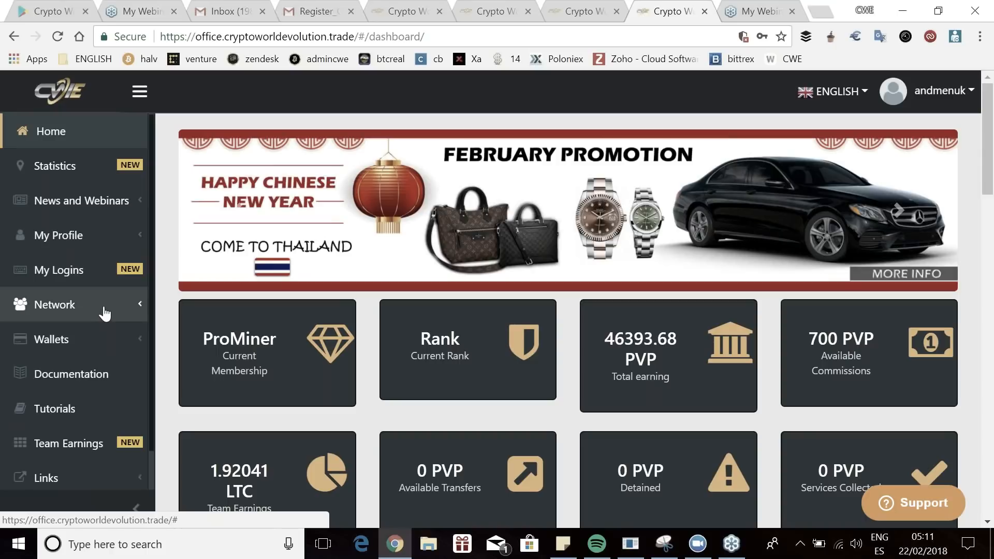
- Expand the Network section and load the Binary Tree page
left_click(54, 305)
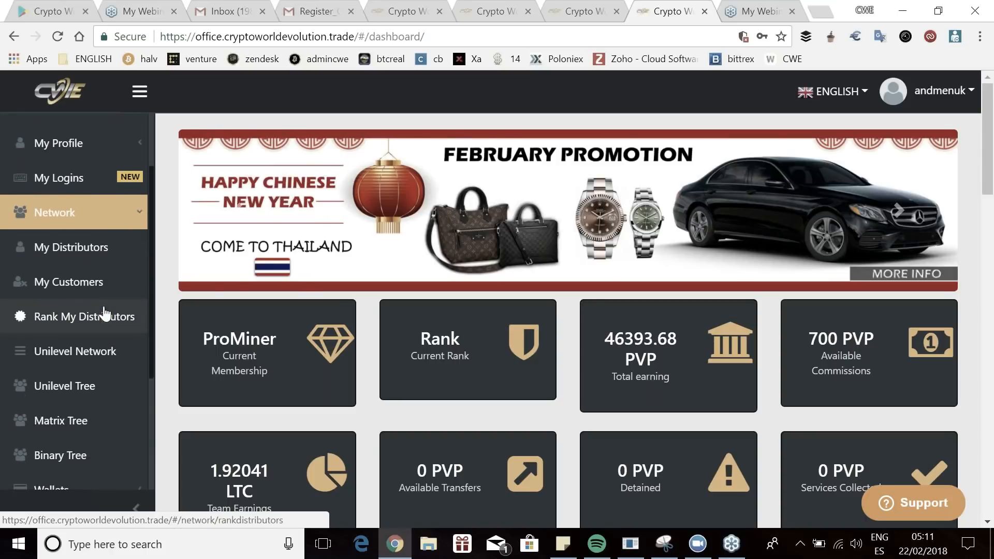
left_click(59, 391)
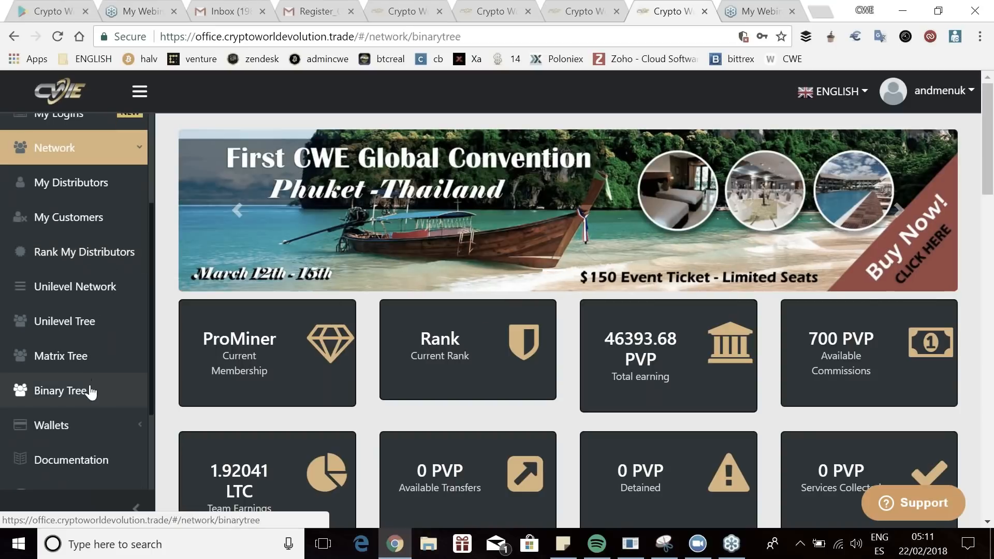
left_click(60, 391)
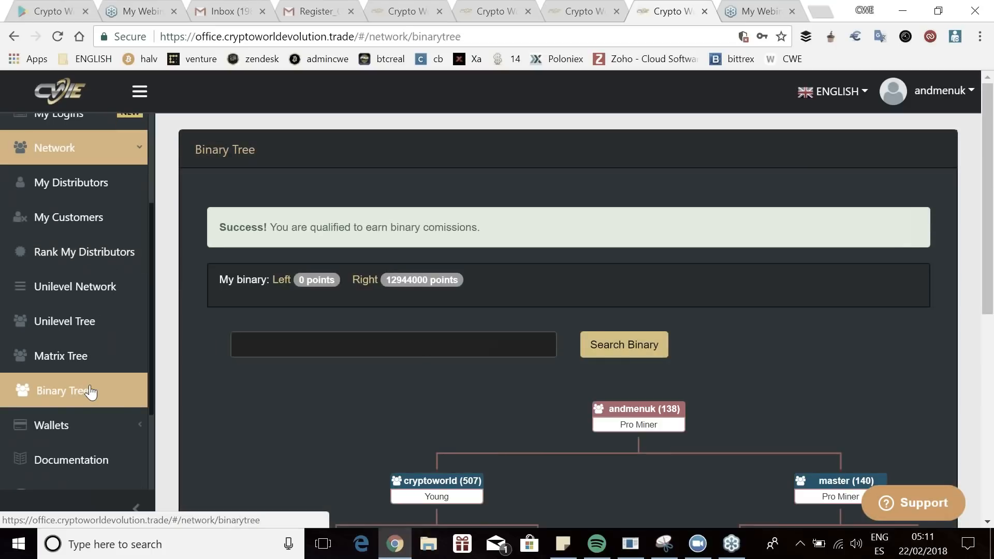
- Open an Available left-branch slot's placement dialog, then close it without placing anyone
scroll("down", 3)
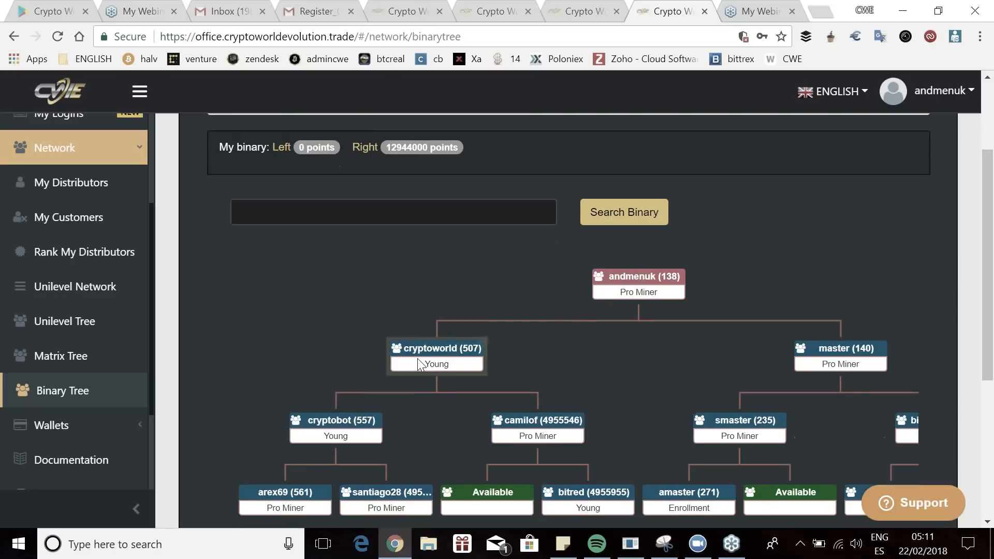
scroll("down", 3)
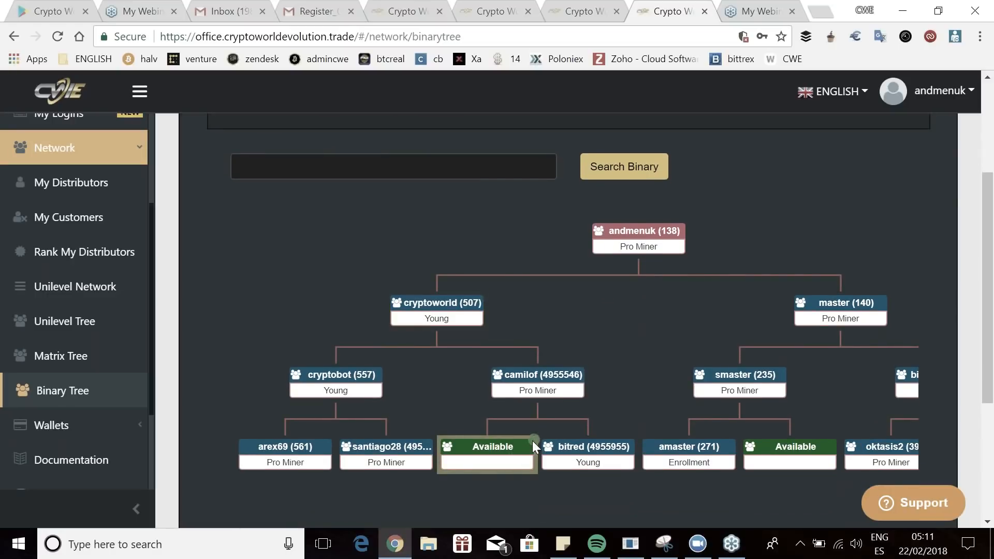
left_click(487, 447)
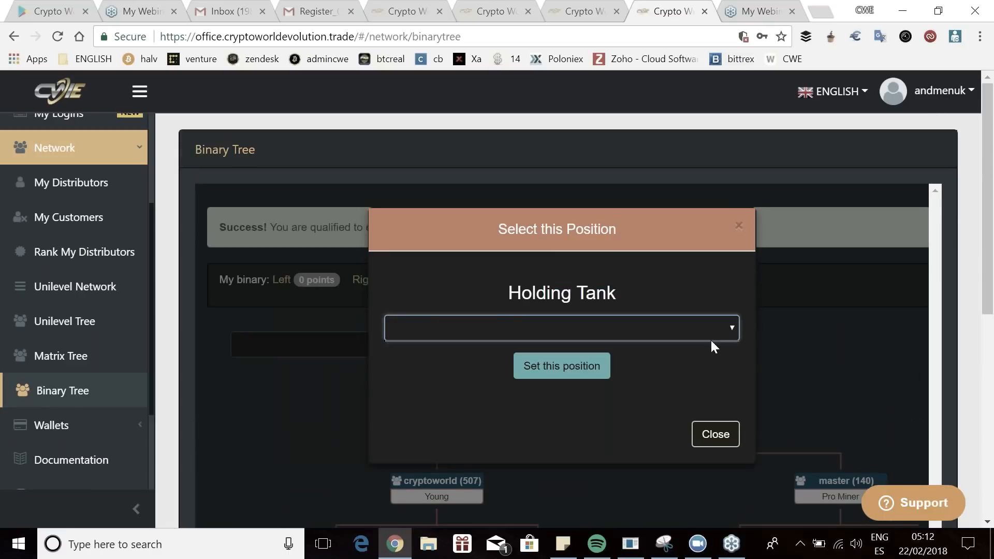
left_click(716, 435)
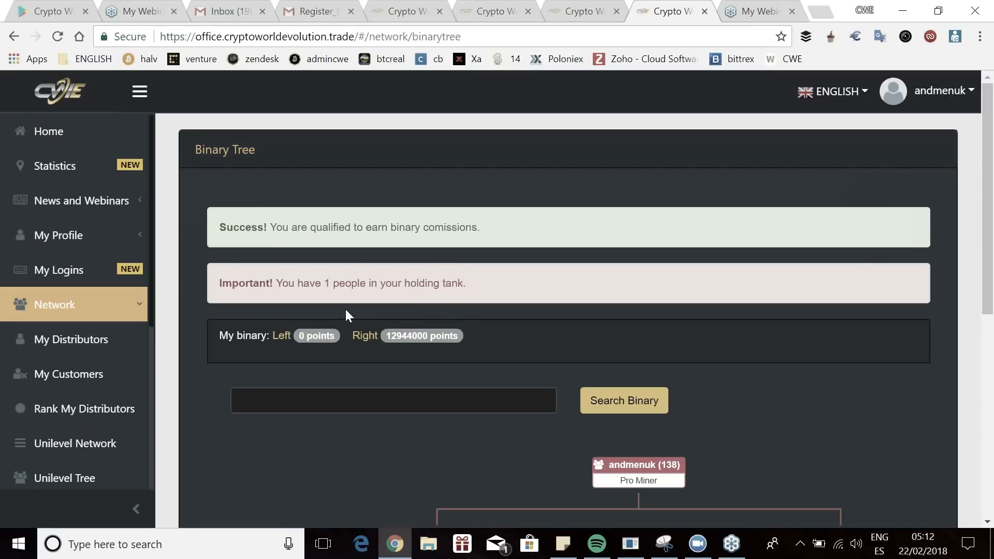
mouse_move(355, 280)
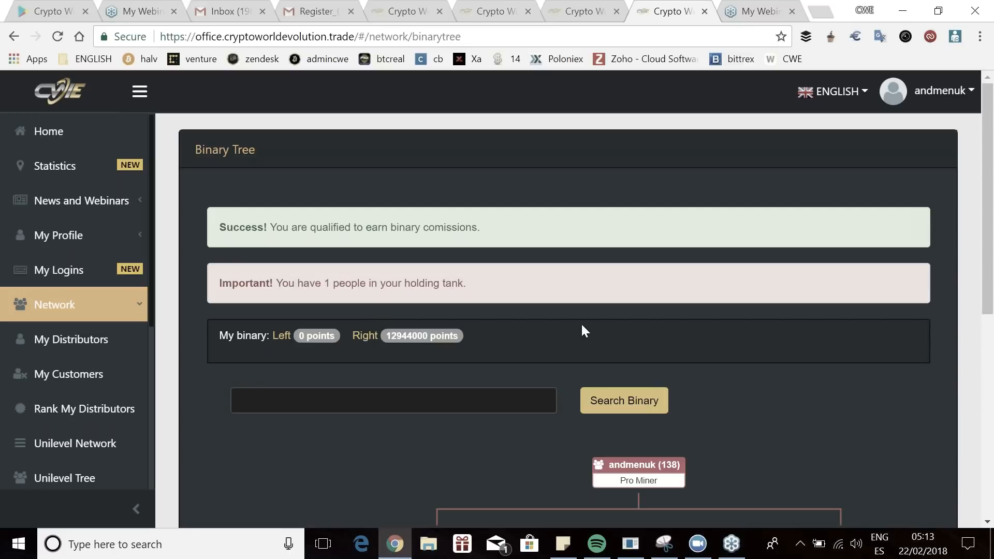
- Place cwenews20 from the holding tank into the Available left-branch spot and confirm
scroll("down", 3)
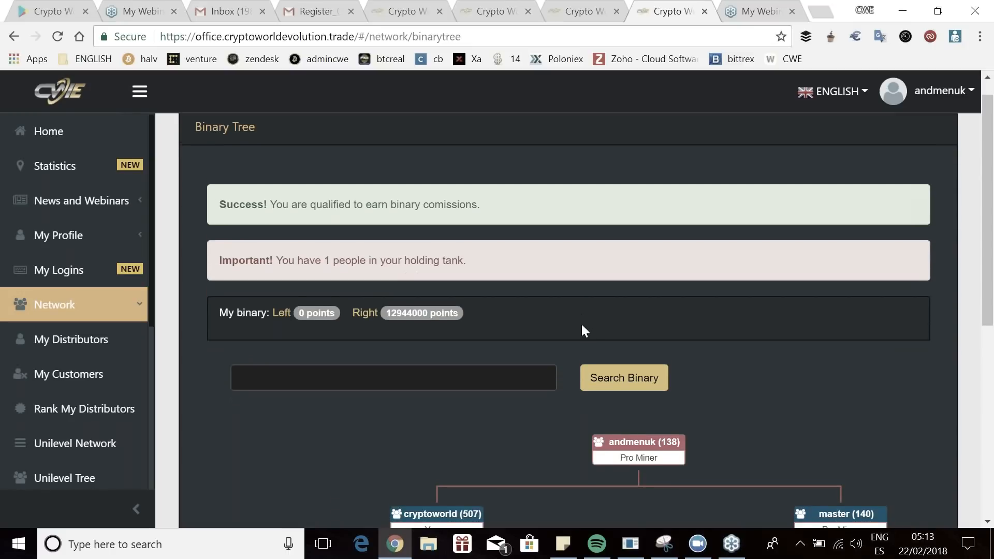
scroll("down", 3)
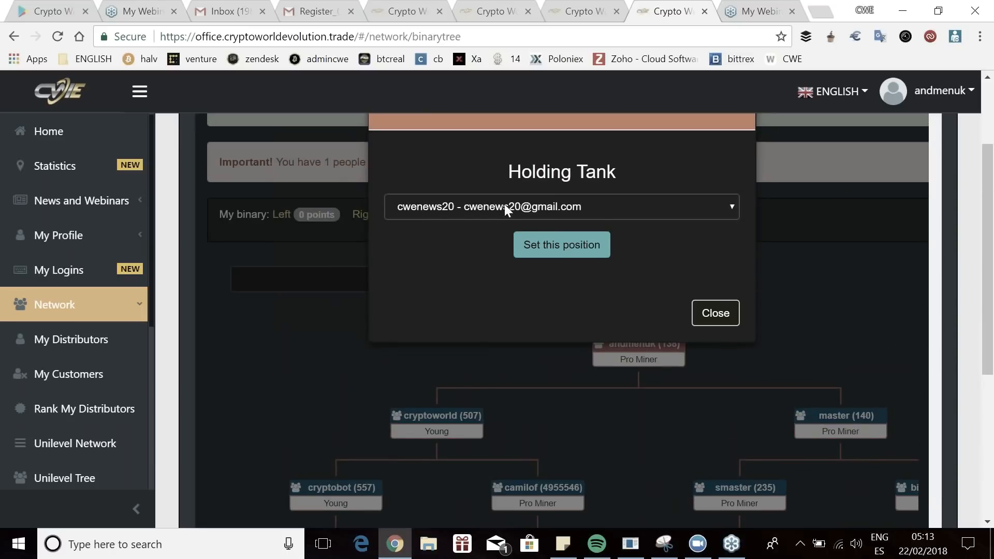
left_click(562, 245)
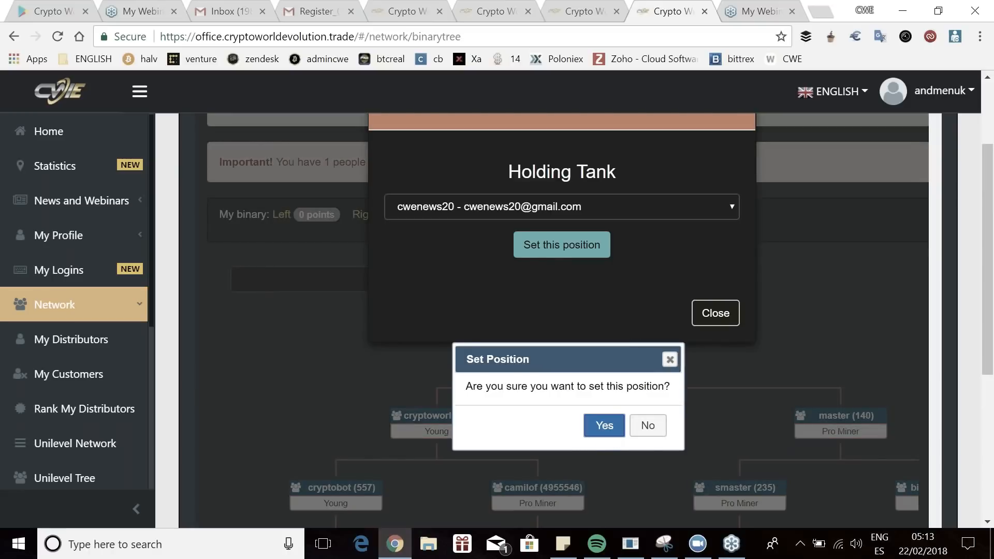
left_click(604, 426)
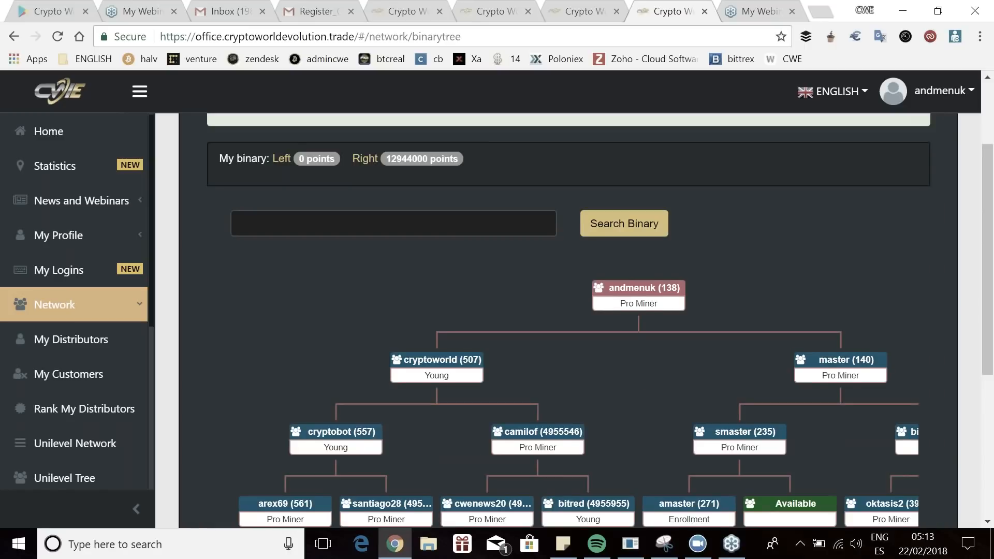
scroll("down", 3)
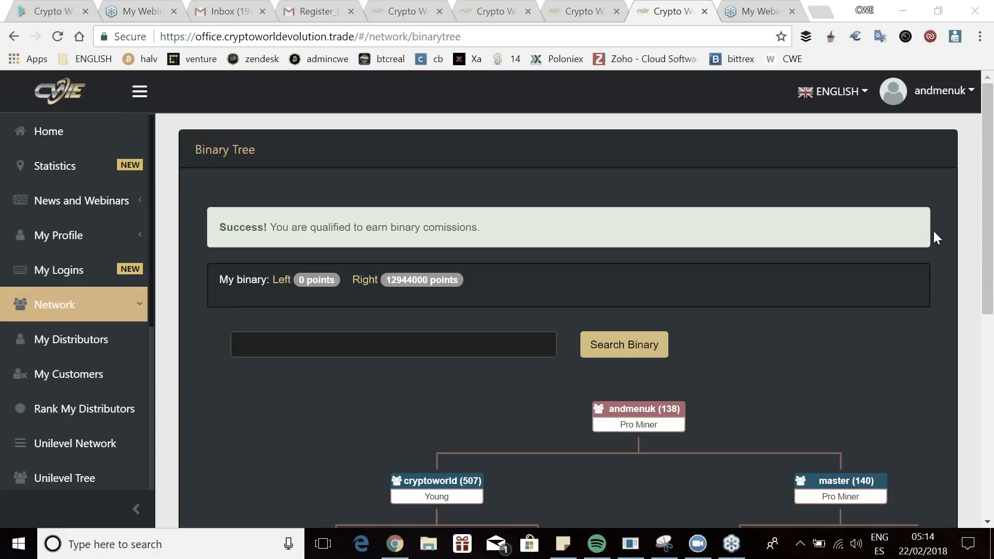
mouse_move(894, 217)
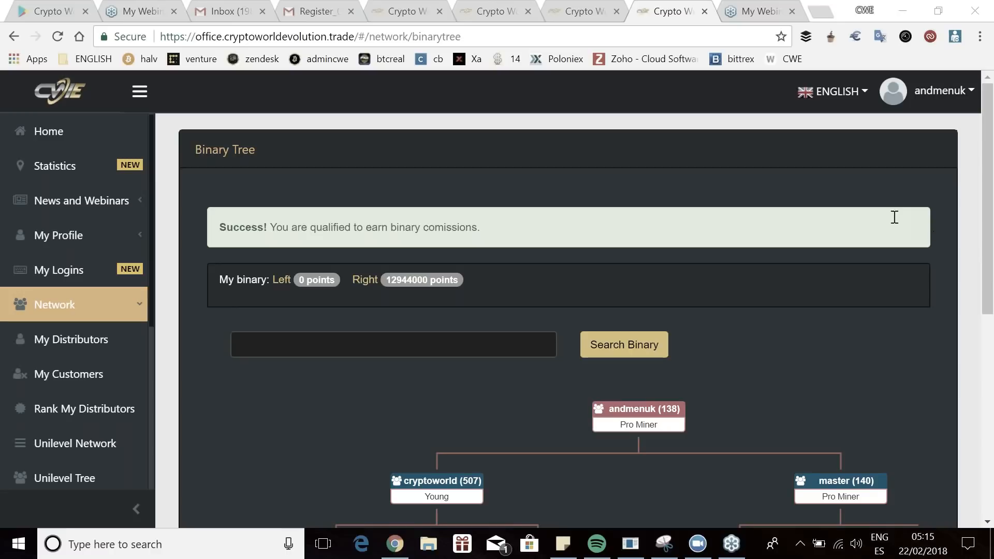
mouse_move(906, 222)
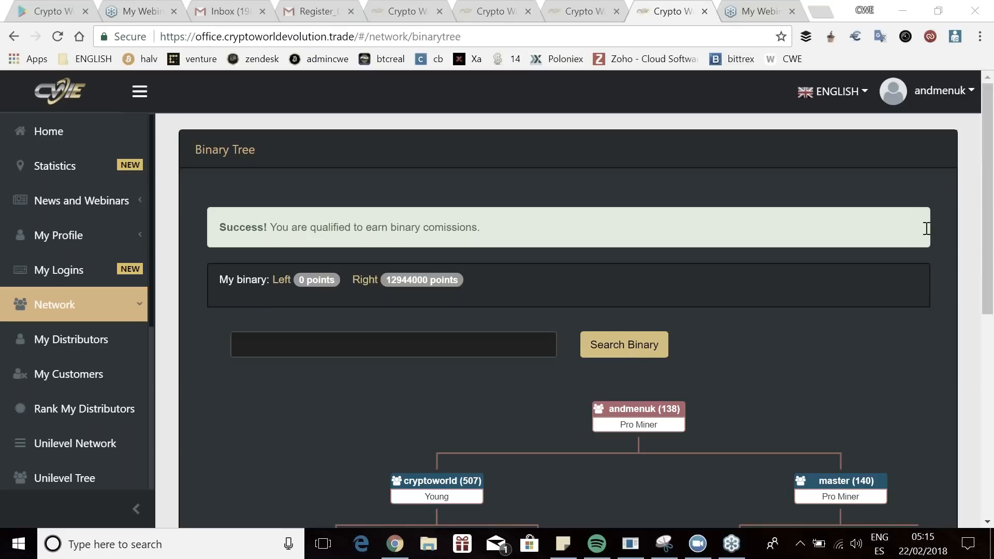
mouse_move(990, 232)
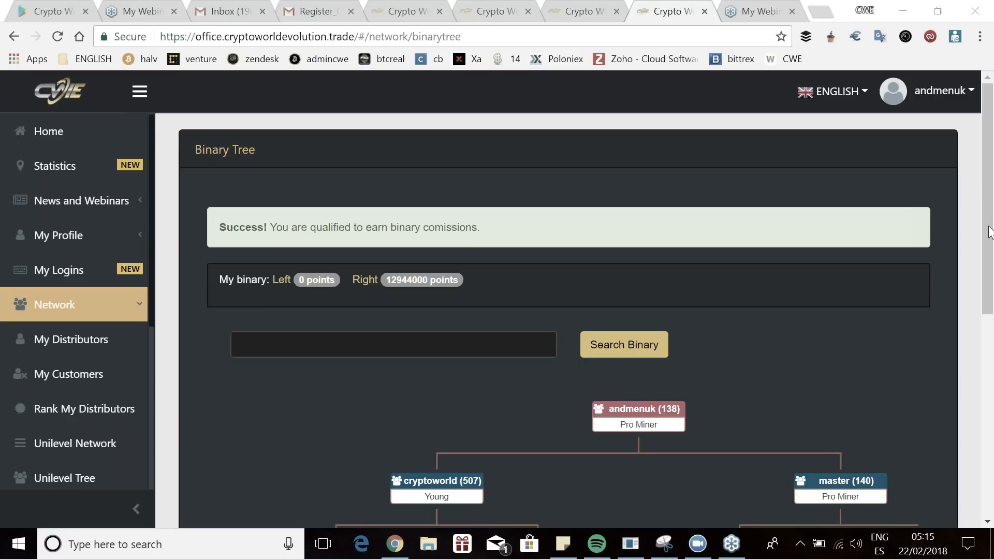
mouse_move(878, 187)
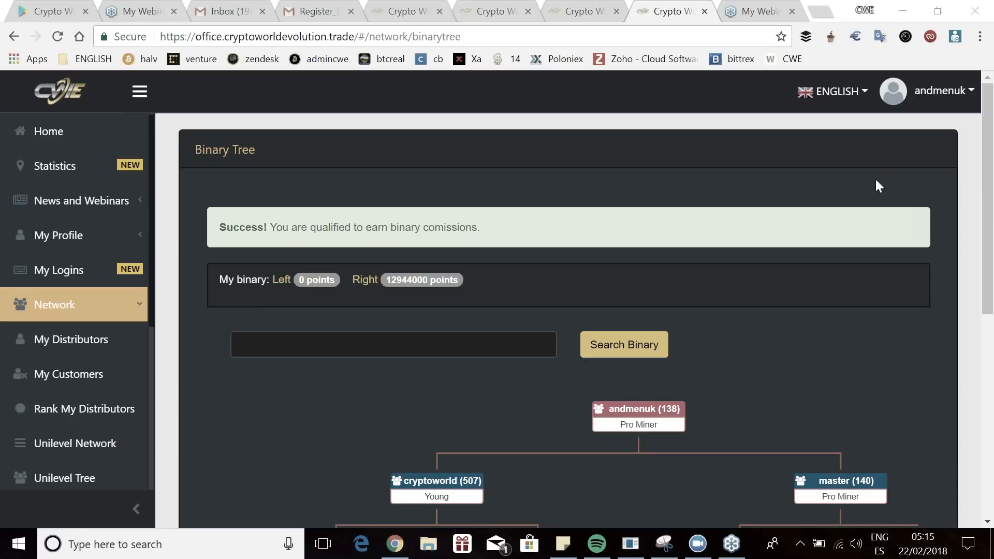
mouse_move(858, 190)
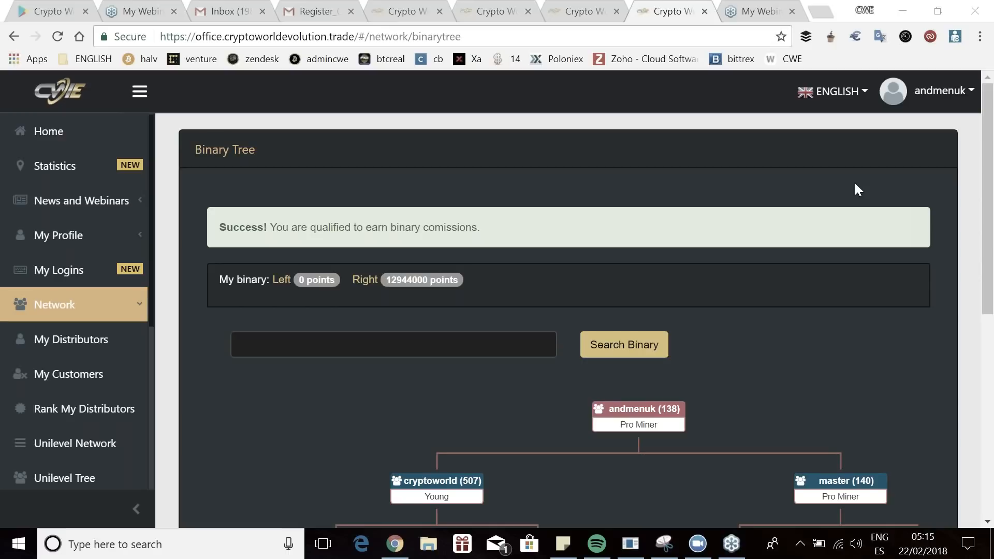
mouse_move(990, 194)
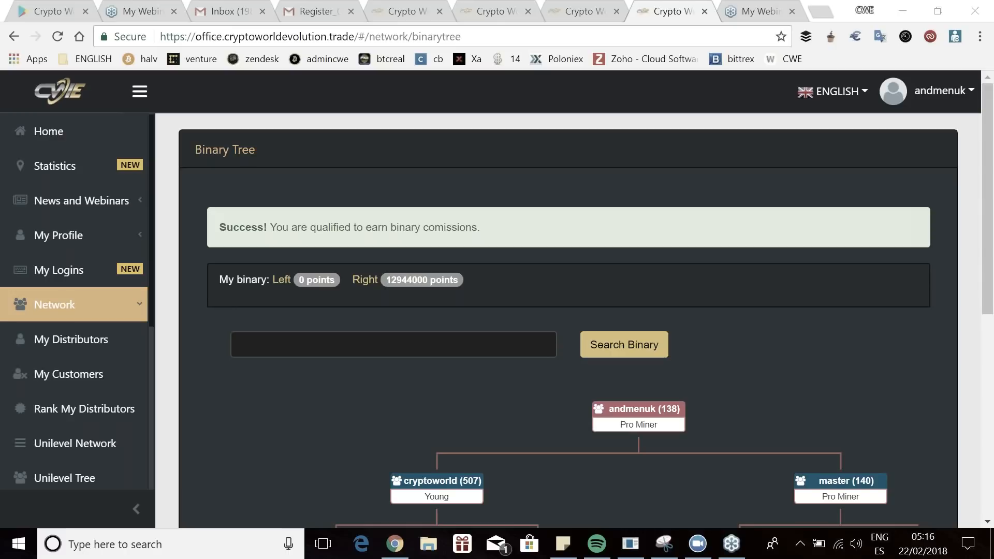
mouse_move(982, 91)
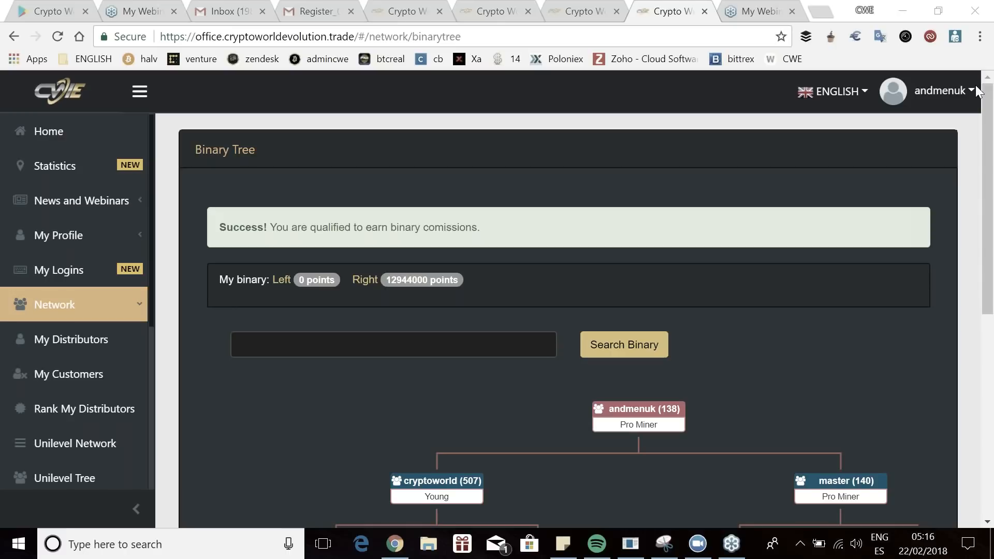
mouse_move(985, 15)
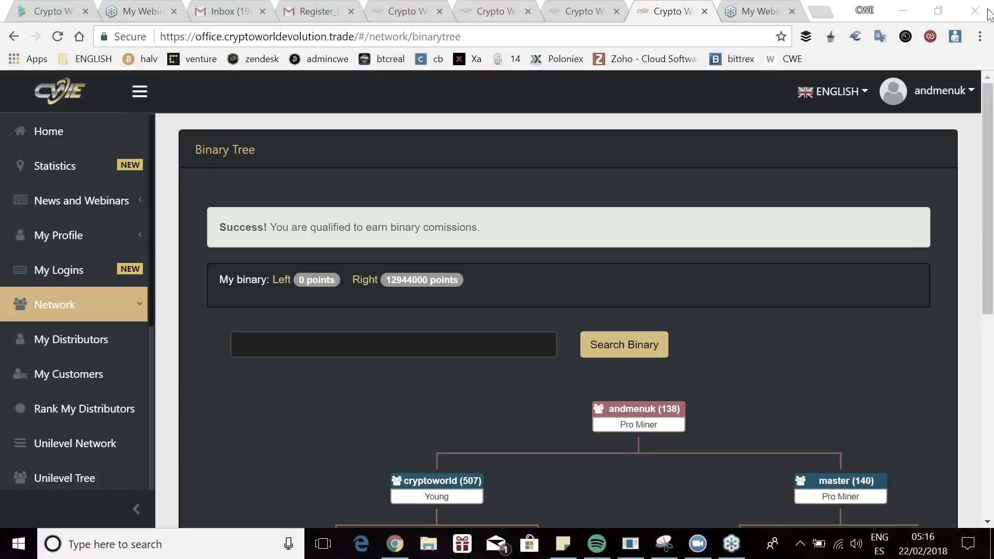
mouse_move(867, 107)
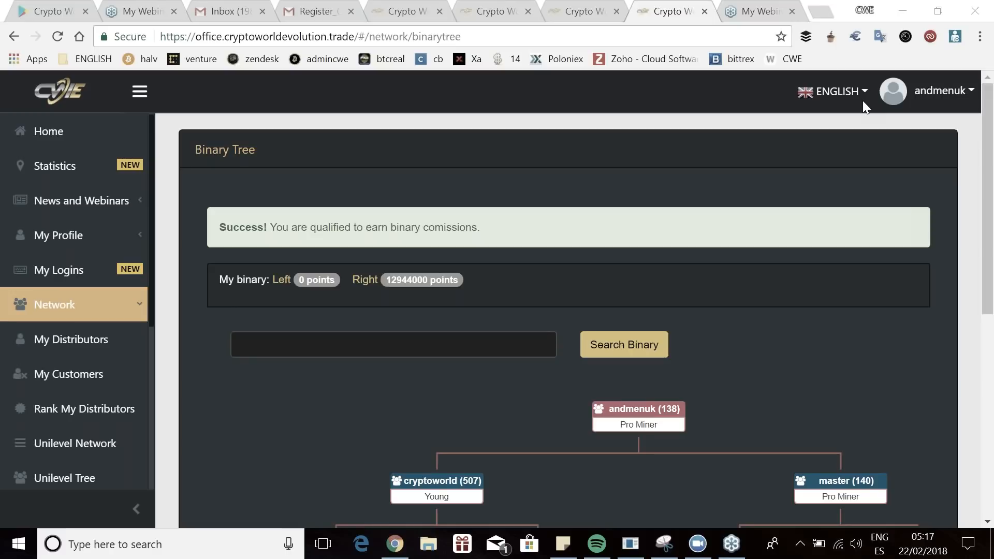
mouse_move(947, 55)
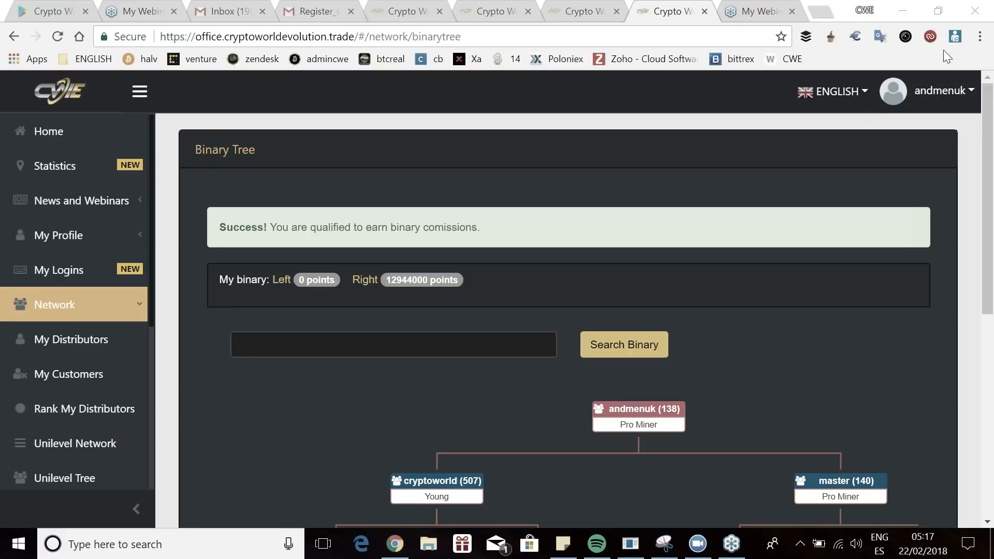